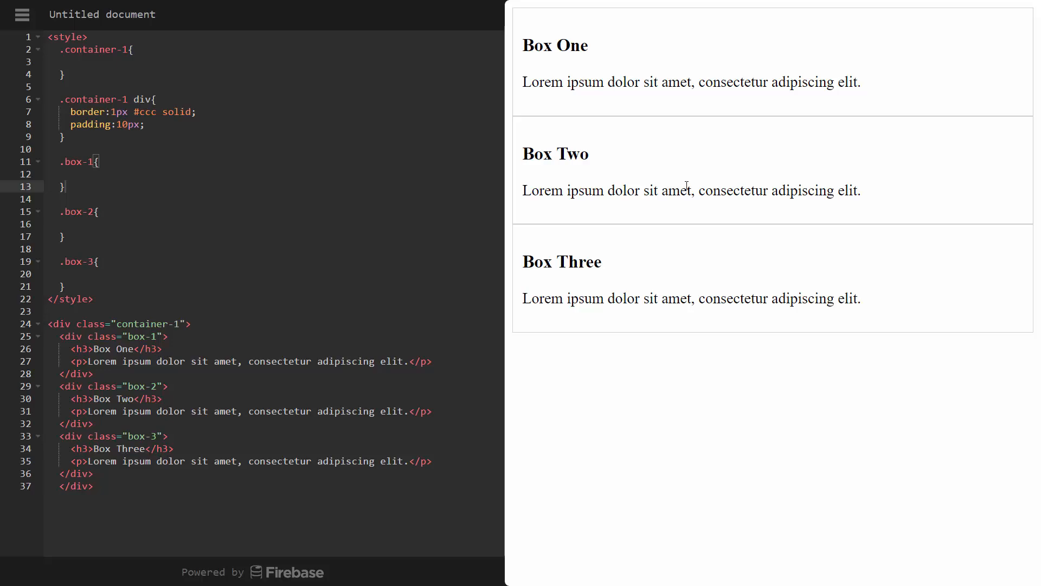
mouse_move(617, 99)
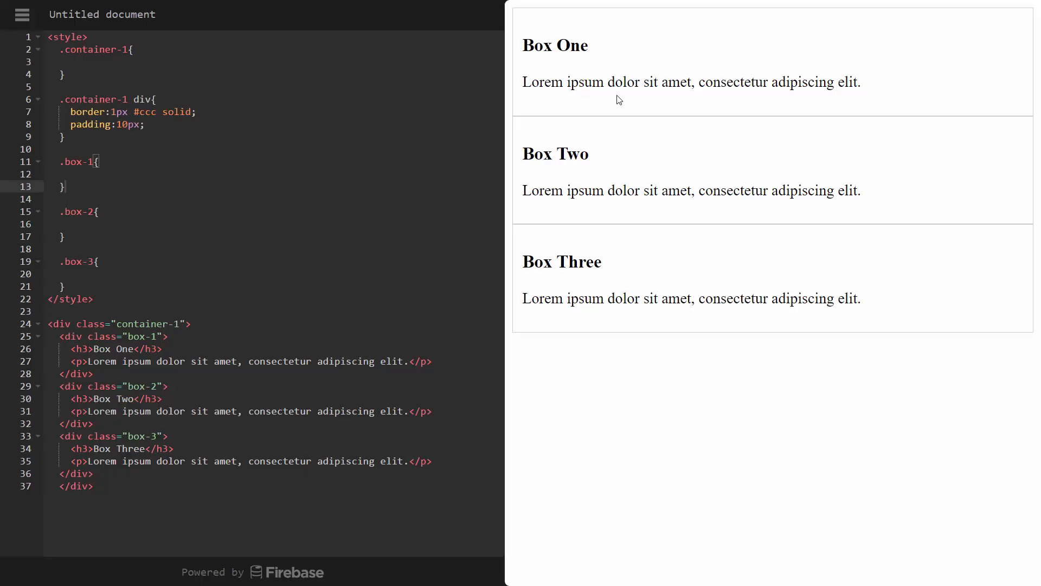
mouse_move(174, 339)
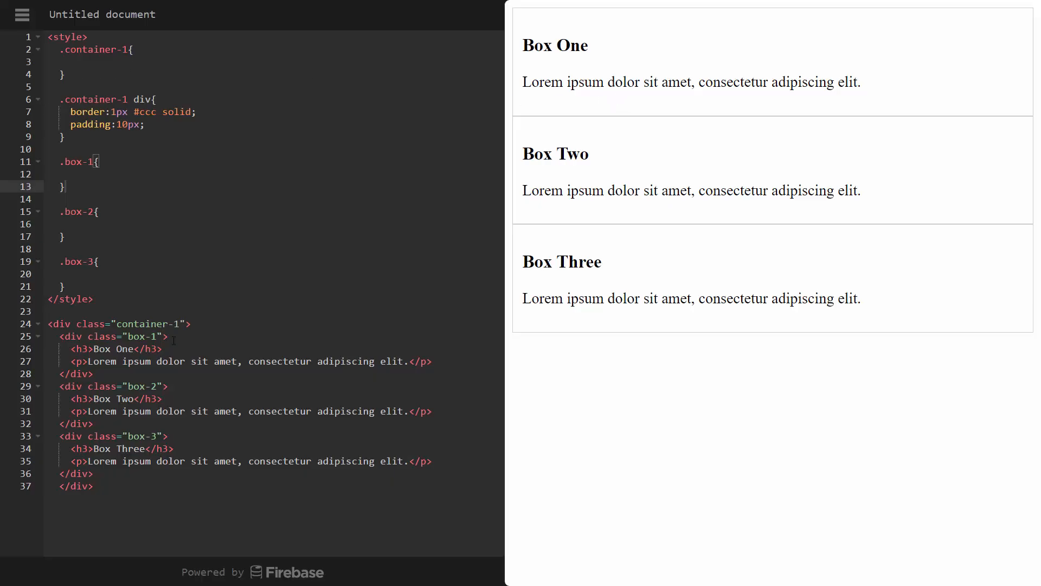
mouse_move(623, 288)
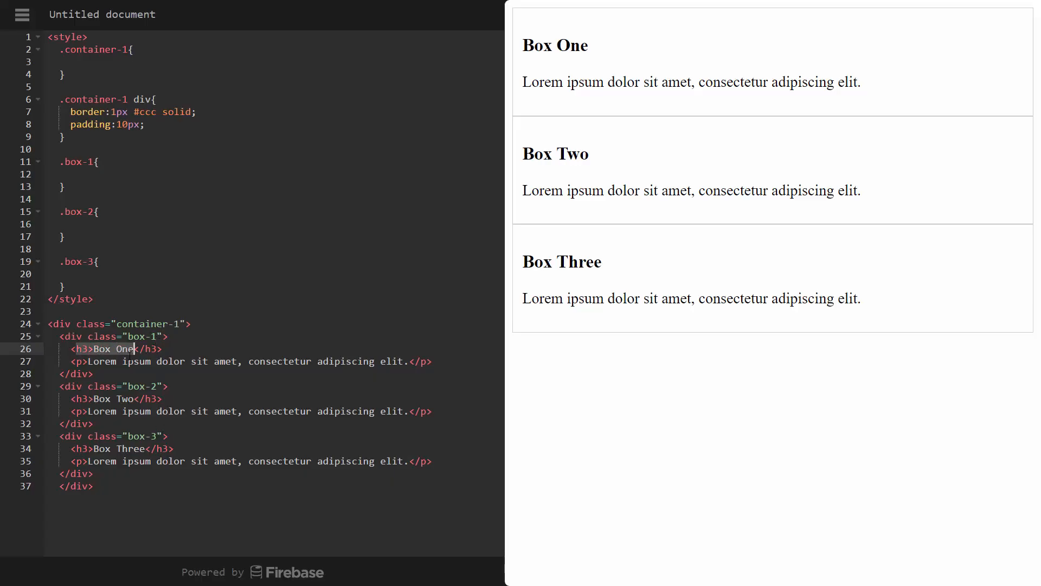
- Give .container-1 display:flex so Box One, Two and Three line up in a row
left_click(162, 348)
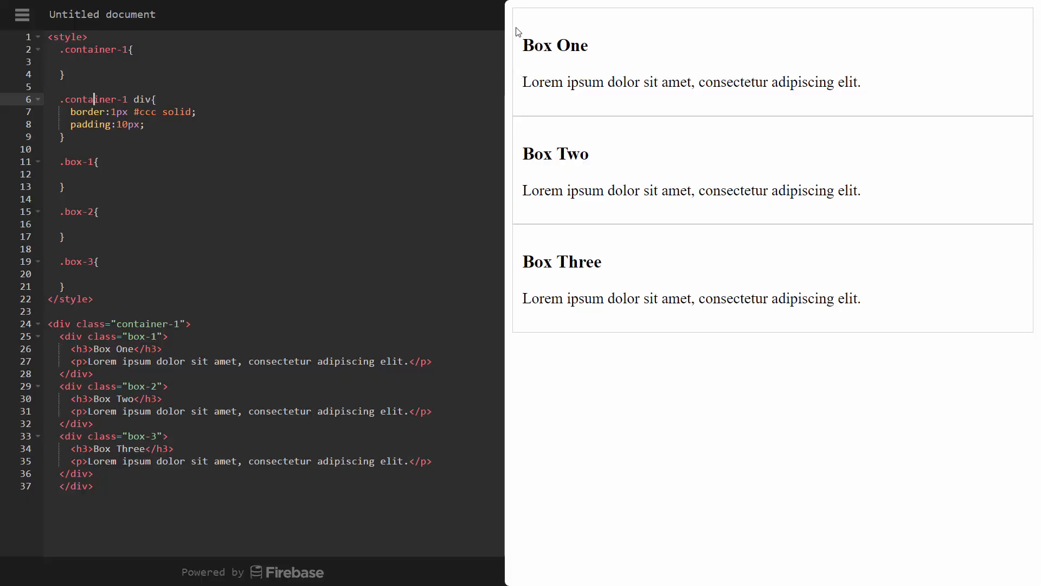
mouse_move(662, 297)
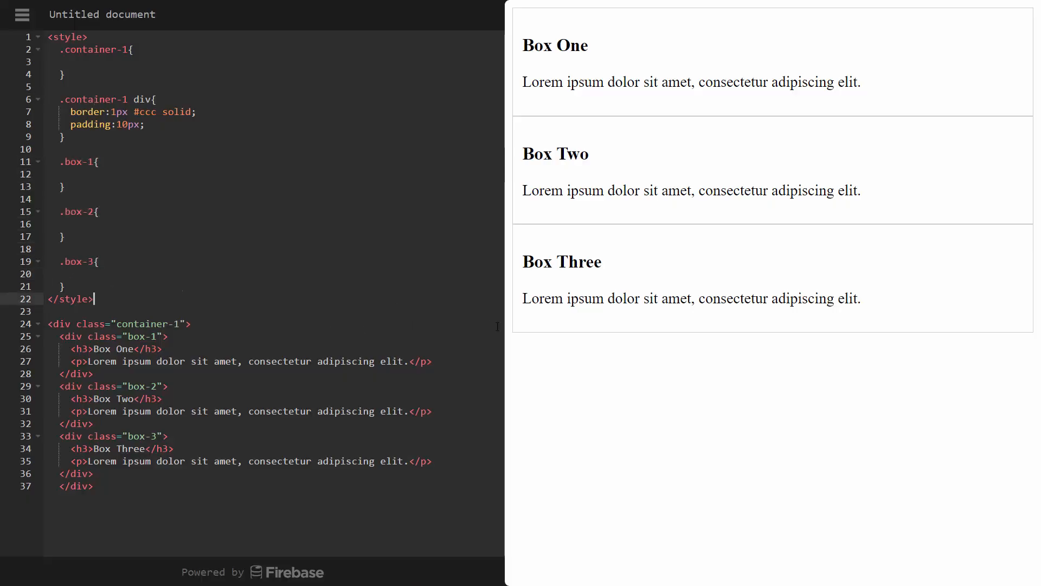
mouse_move(567, 104)
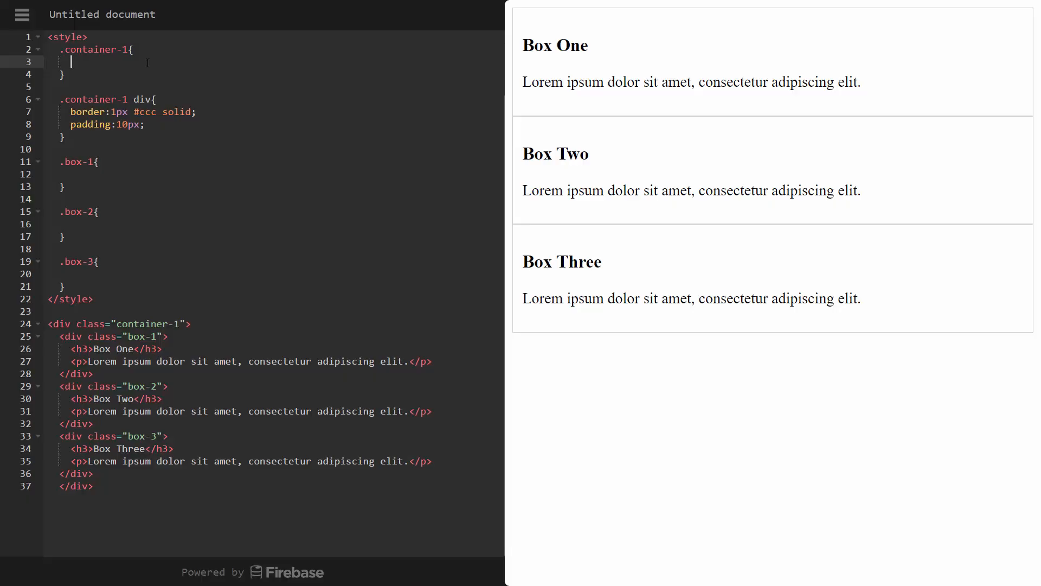
type("display:")
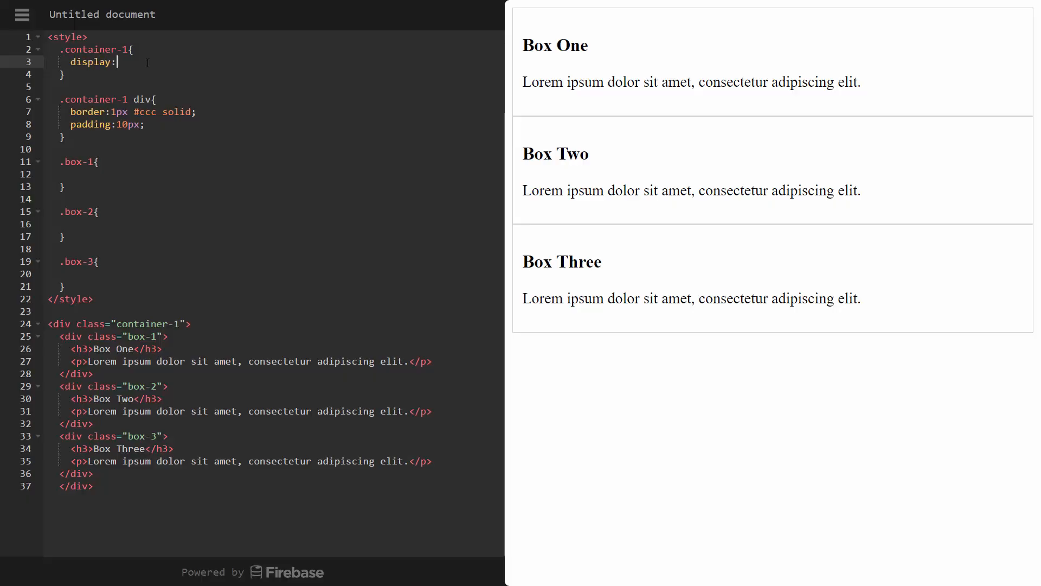
type("flex;")
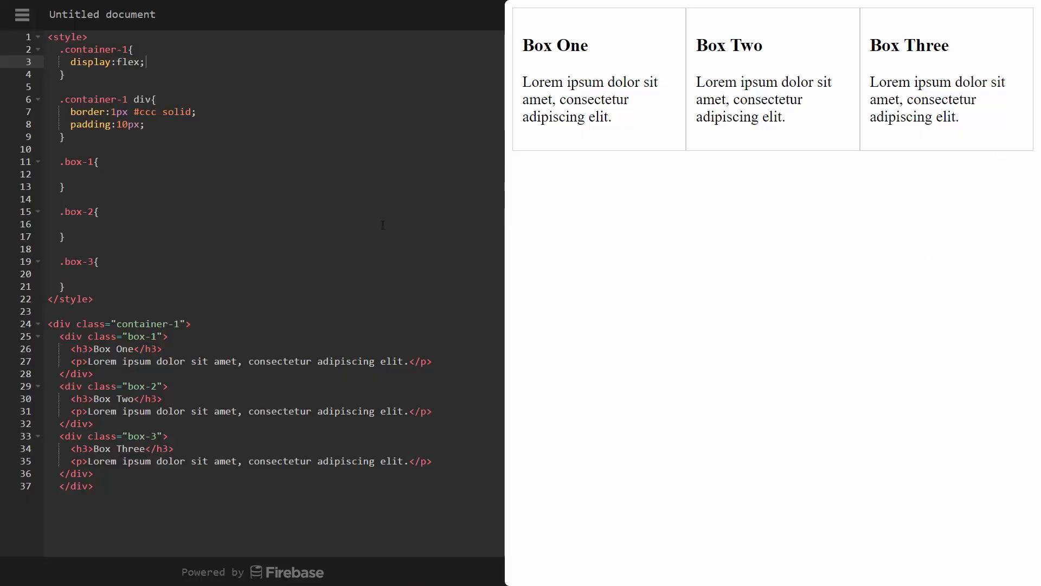
- Set flex:1 on .box-2 and .box-3 and flex:2 on .box-1 for a double-width first column
left_click(99, 174)
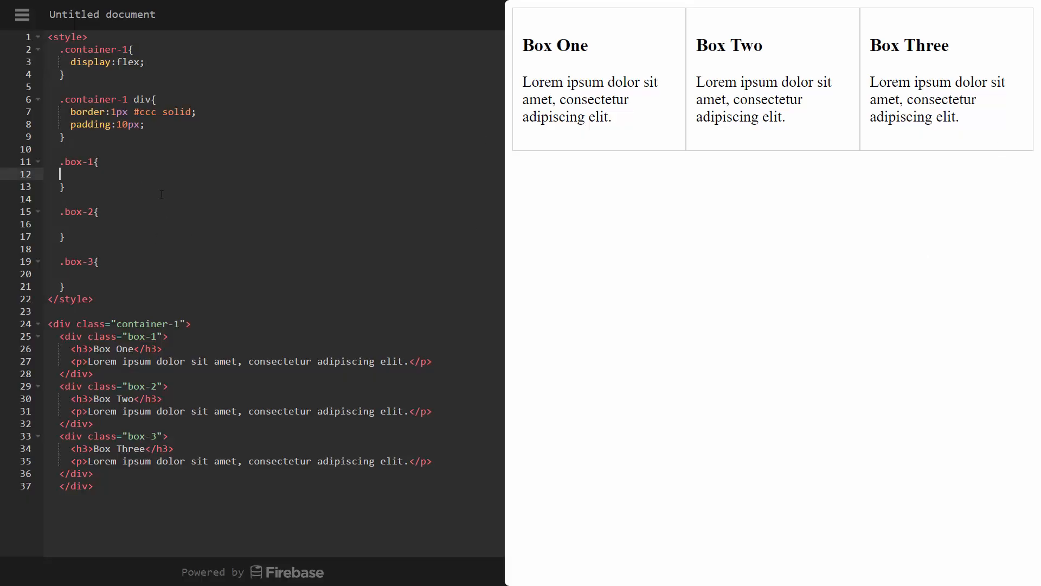
type("fleax")
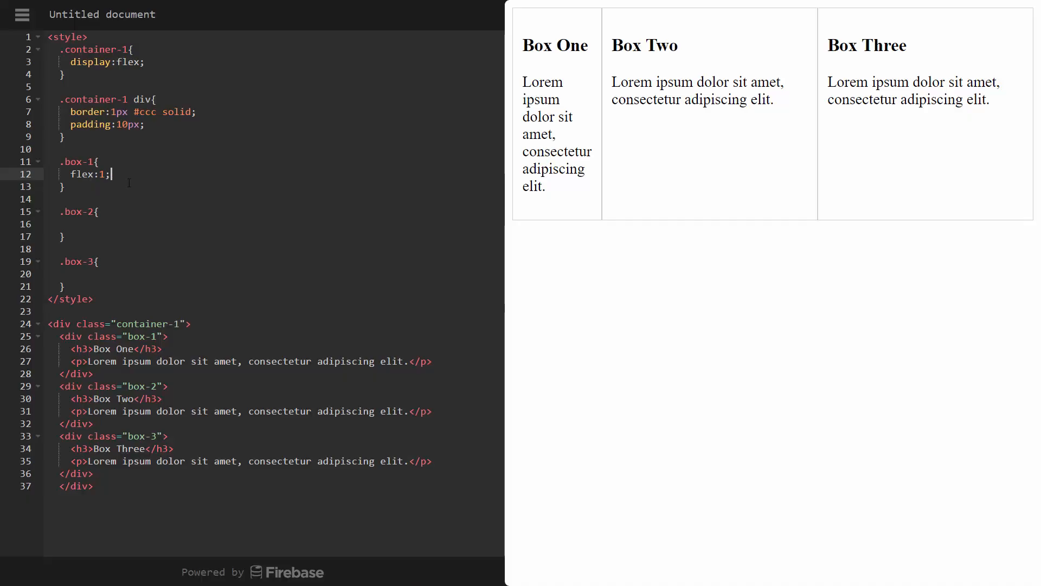
type("flex:1;")
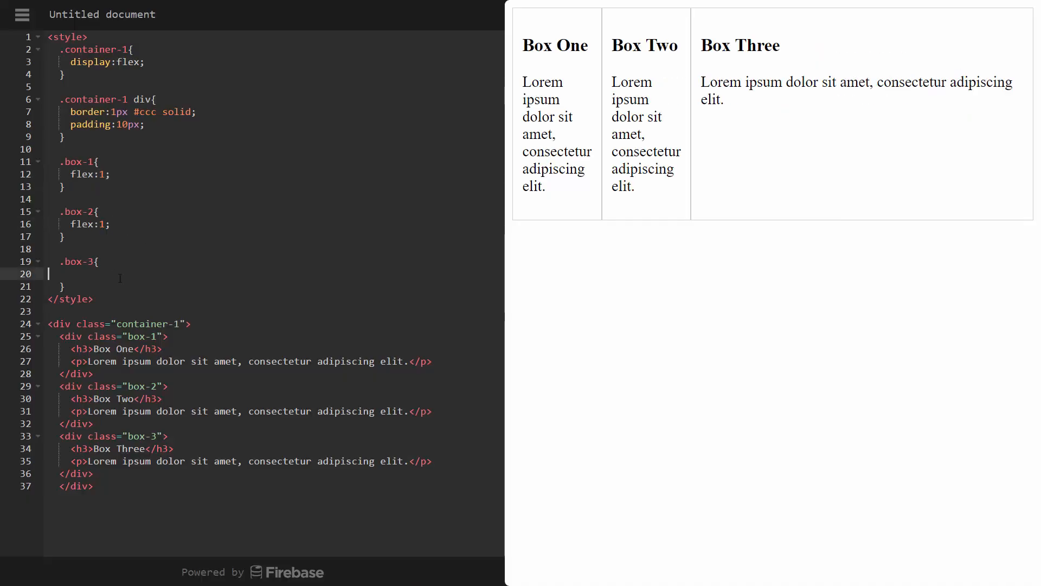
type("flex:1;")
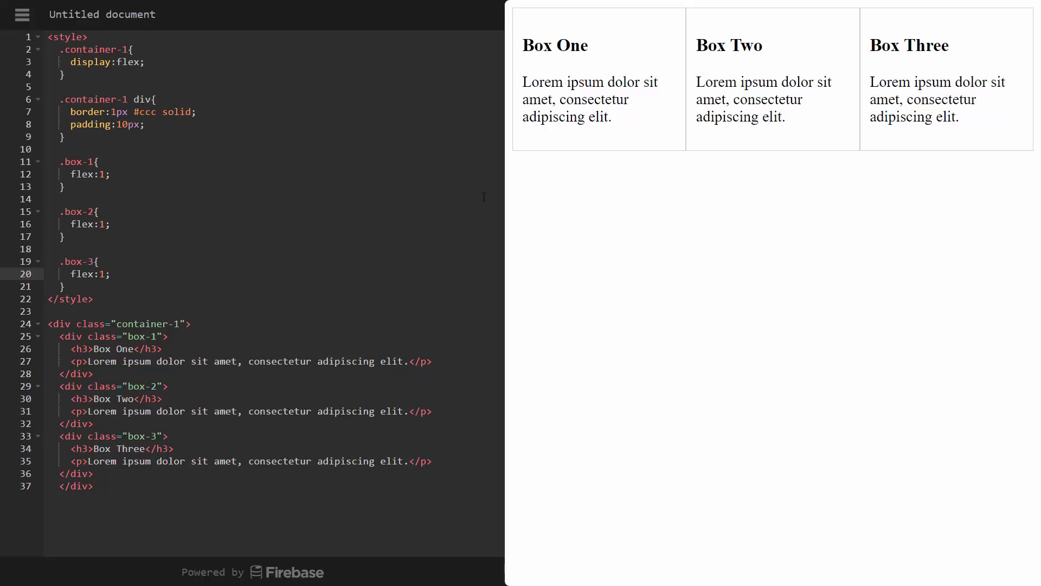
mouse_move(514, 206)
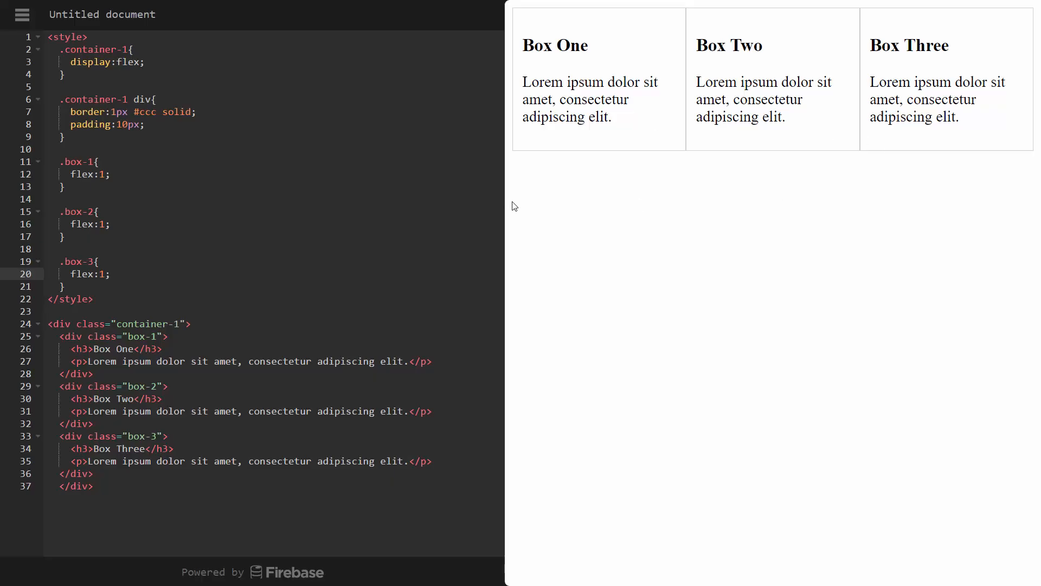
mouse_move(578, 39)
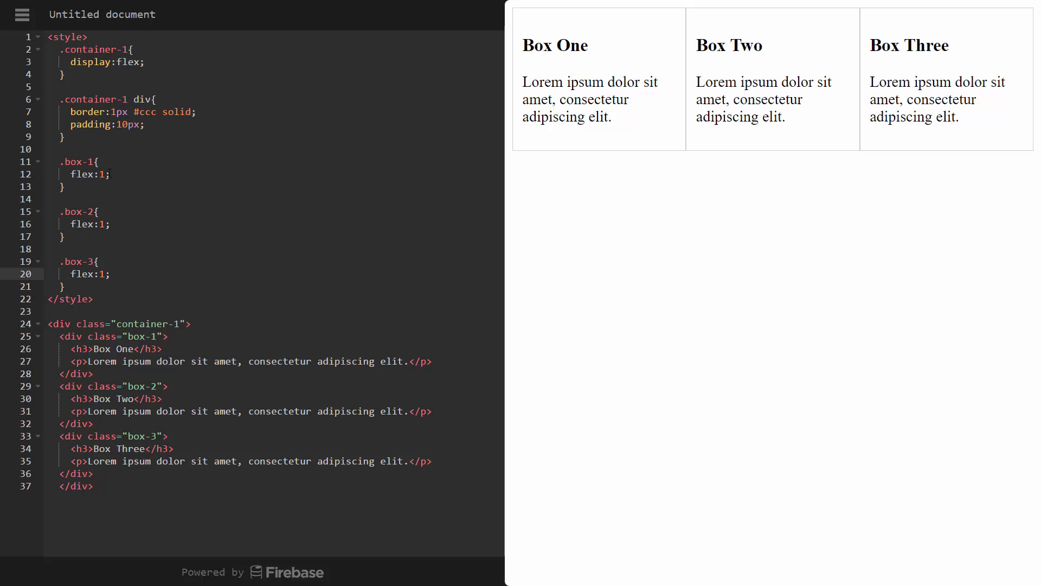
type("2")
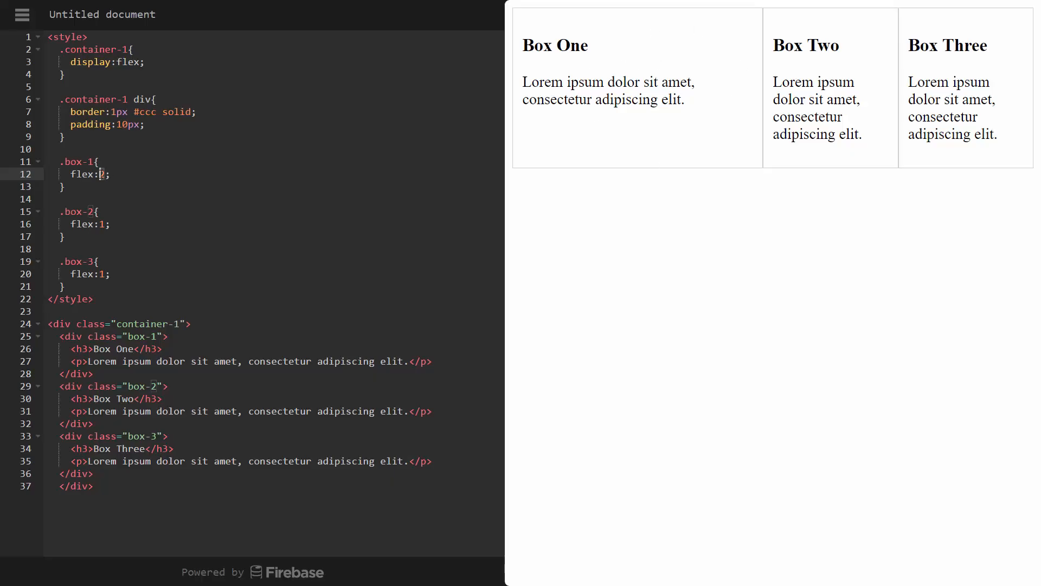
type("3")
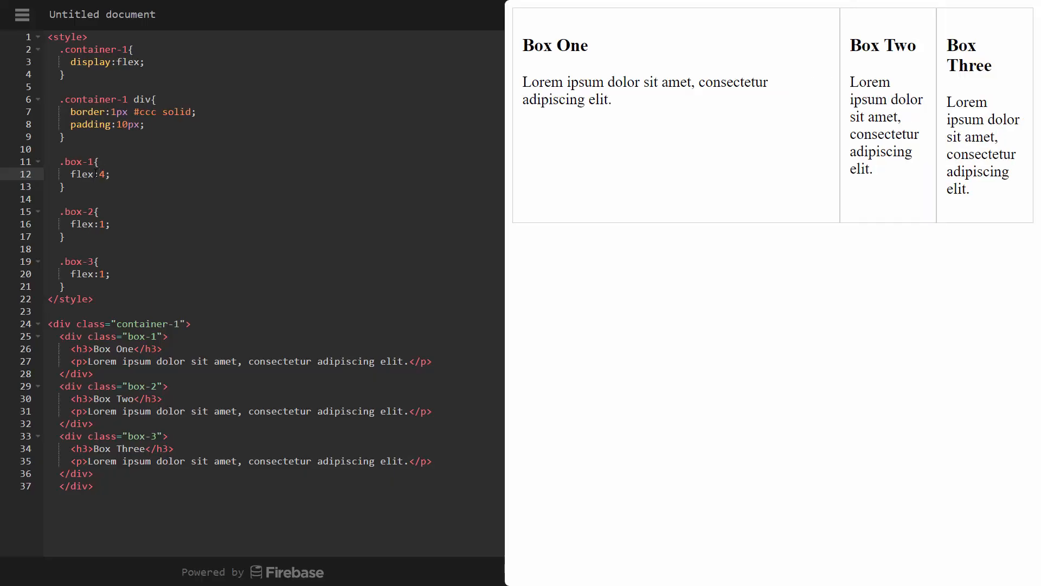
type("5")
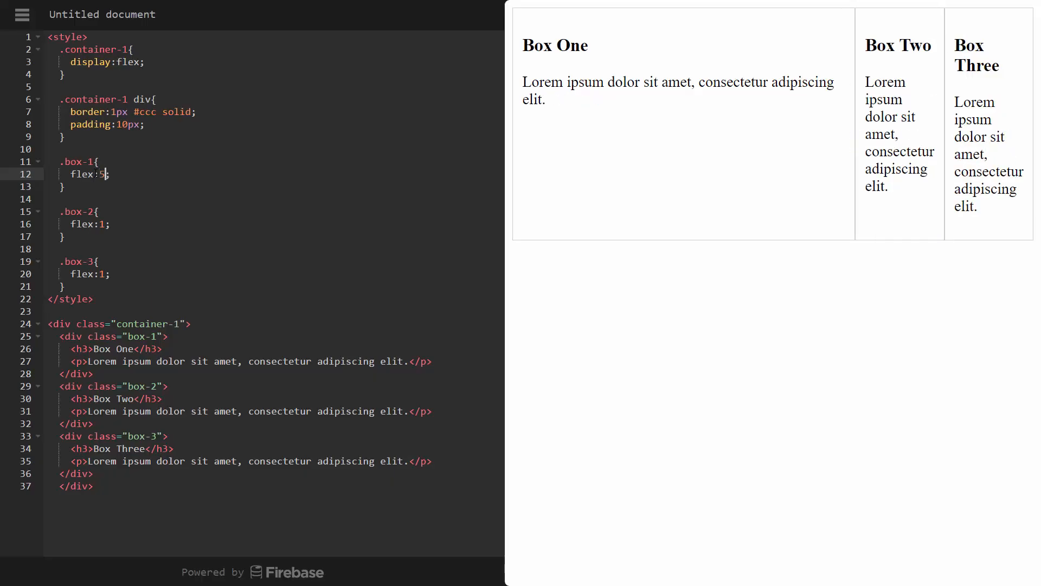
type("6")
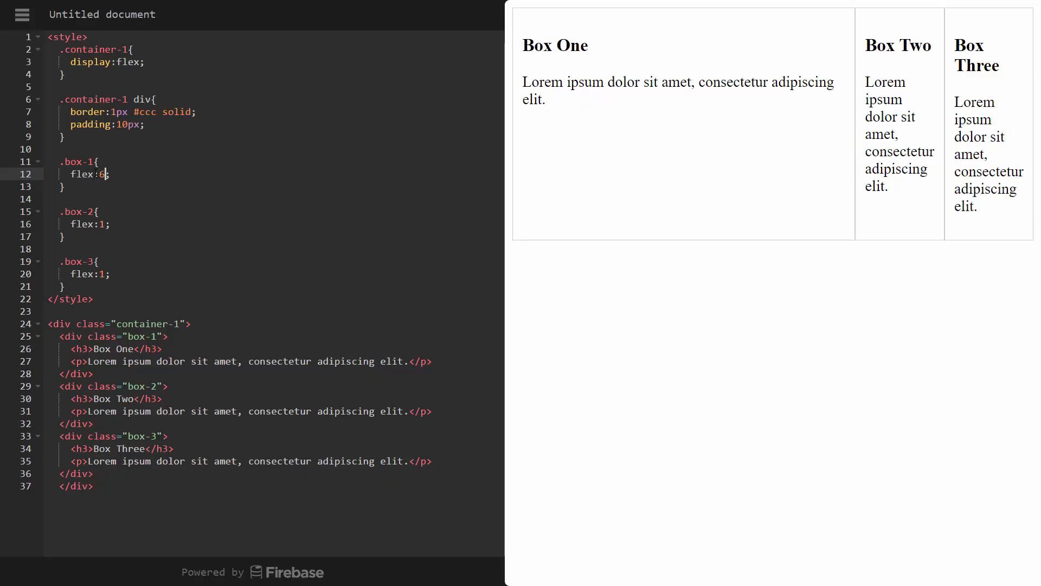
key("Backspace")
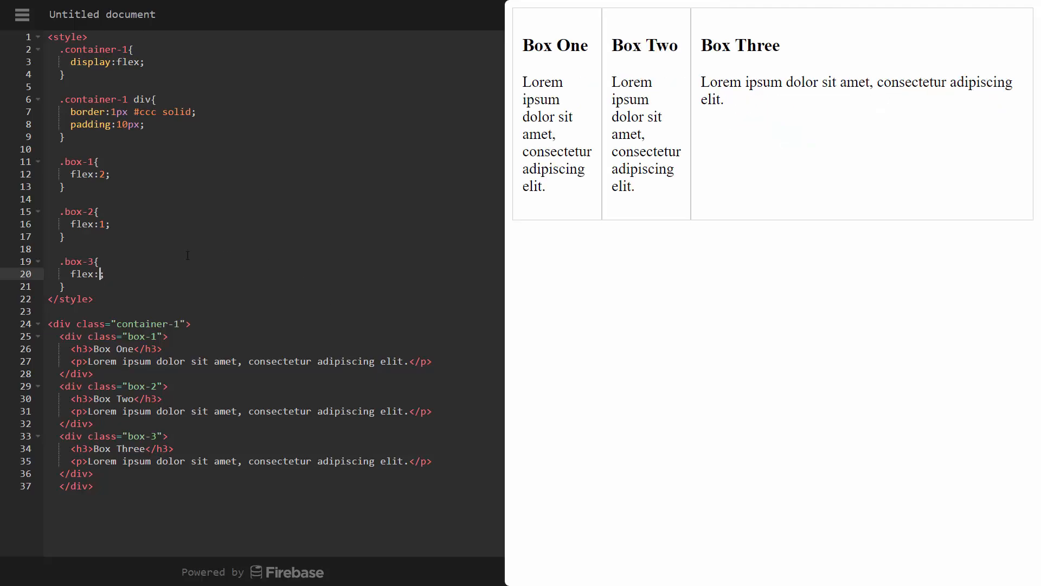
type("1")
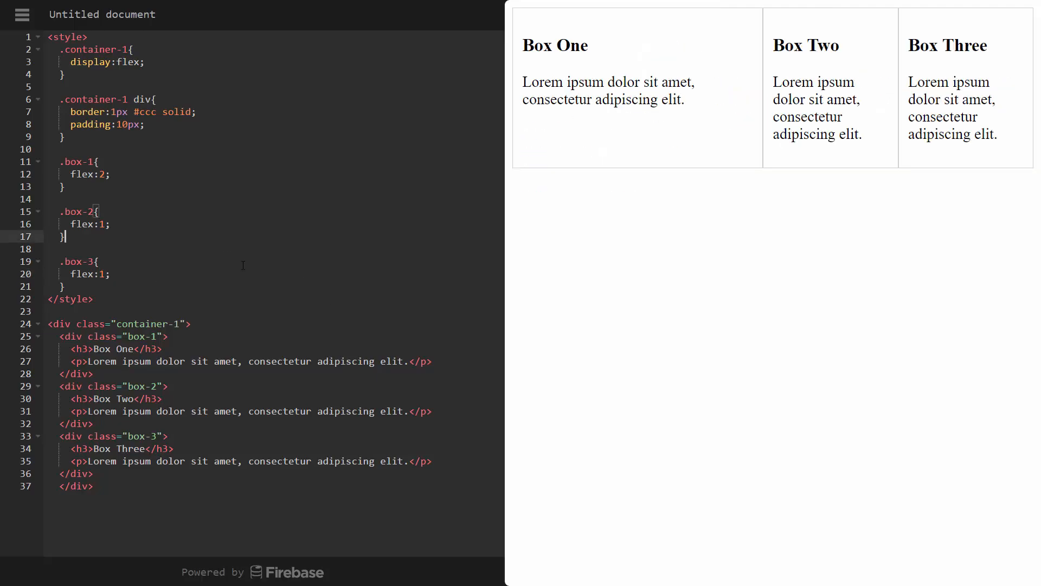
mouse_move(508, 170)
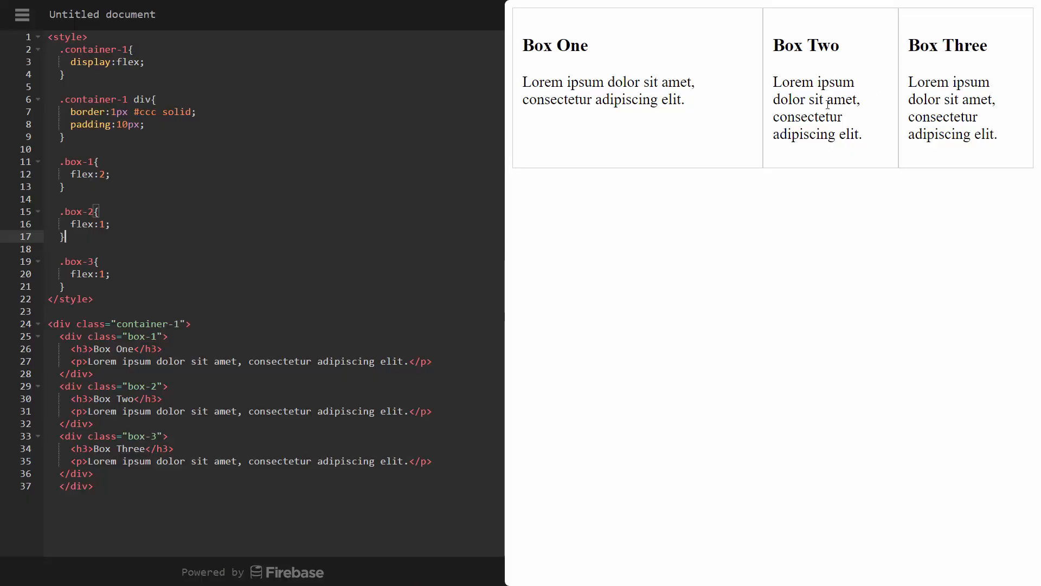
mouse_move(669, 43)
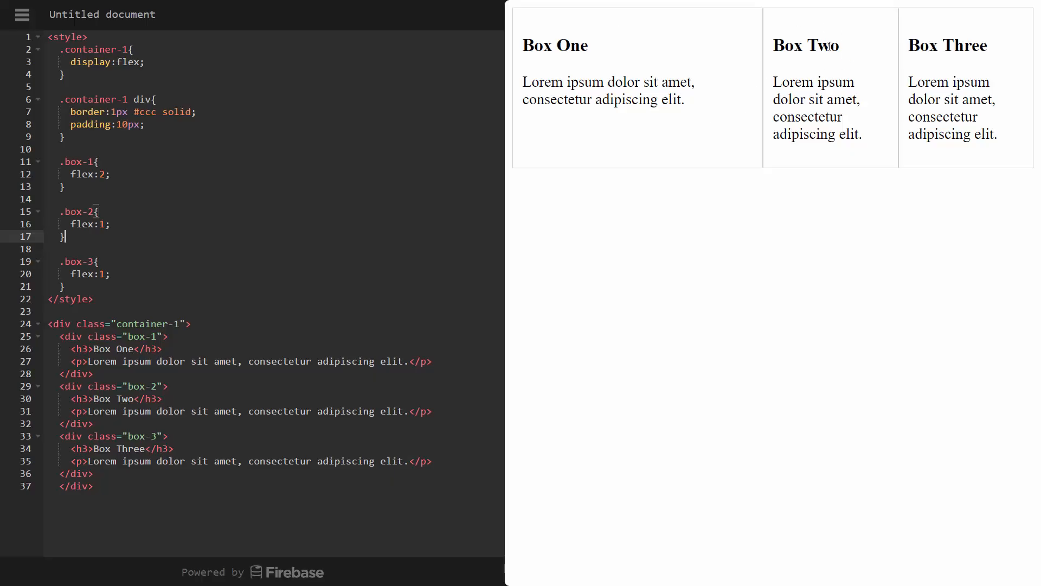
- Set order:2 on .box-1, order:1 on .box-2 and order:3 on .box-3
left_click(113, 173)
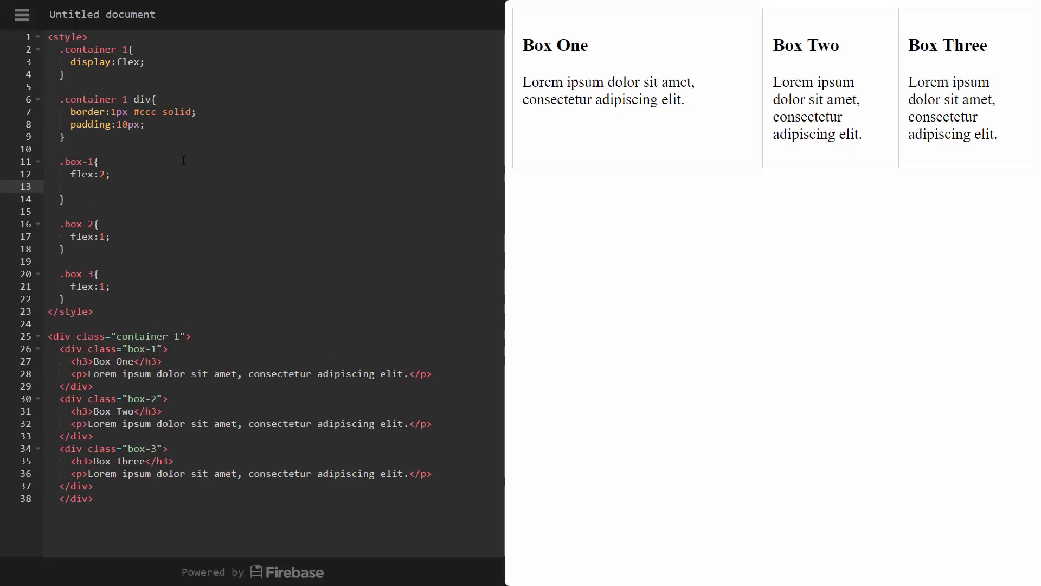
type("order:2;")
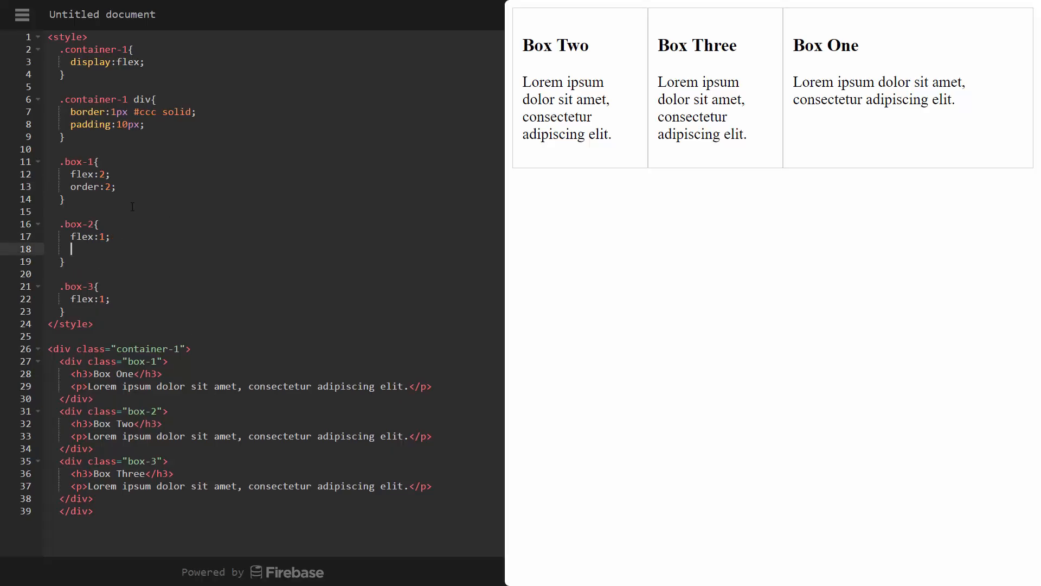
type("order:1;")
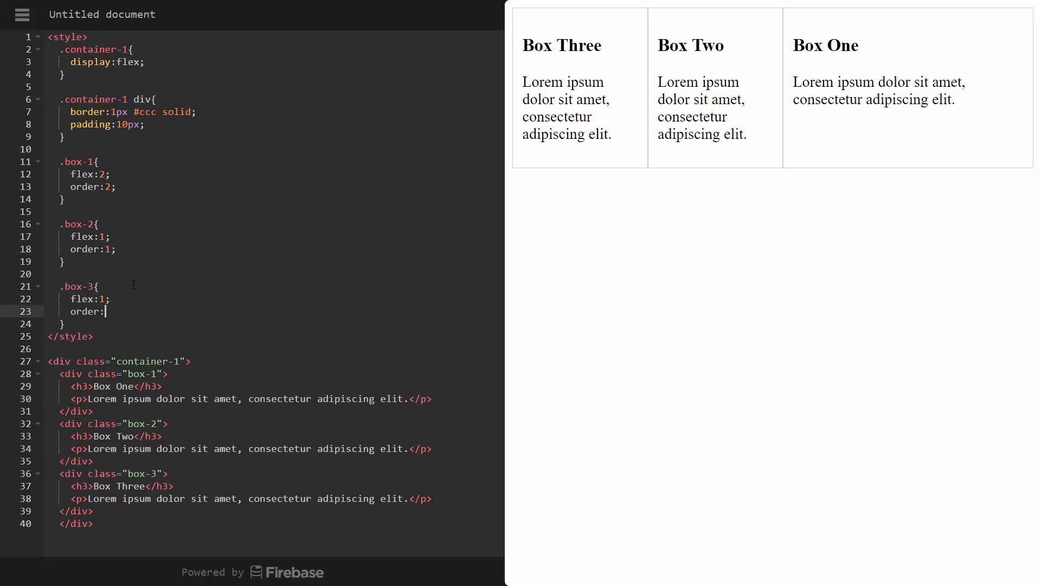
type("3;")
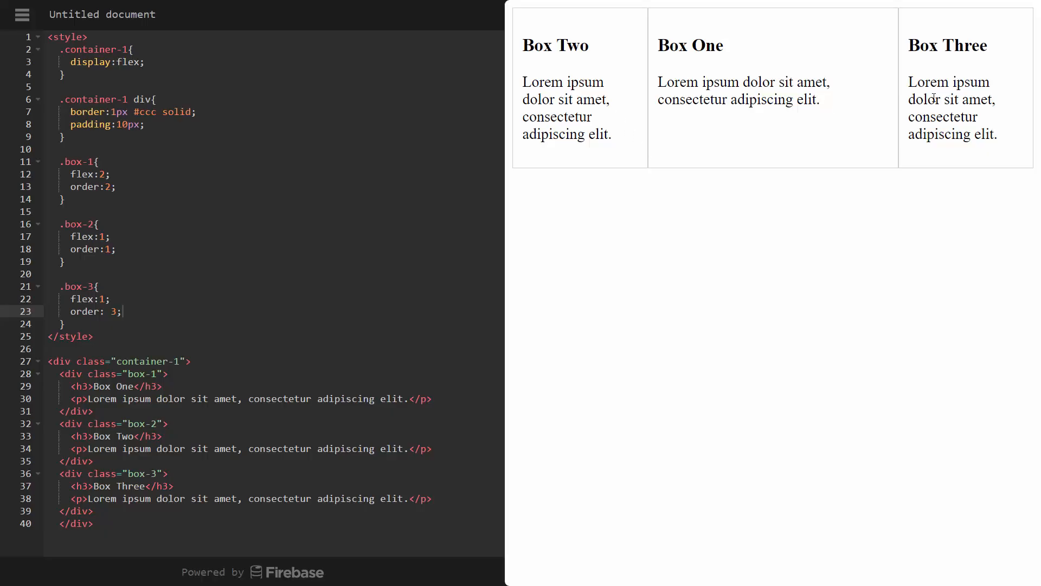
mouse_move(706, 67)
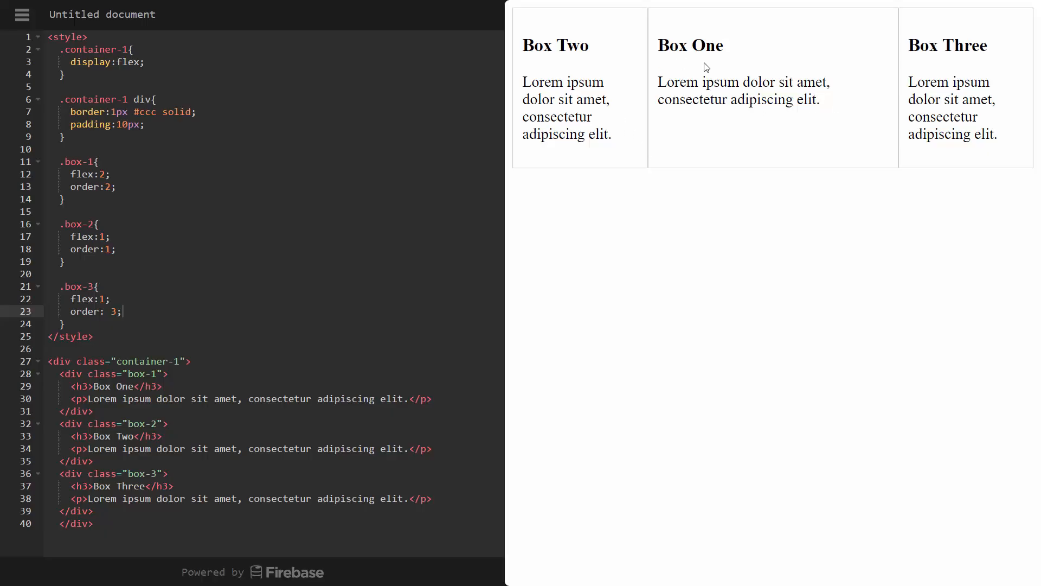
mouse_move(703, 165)
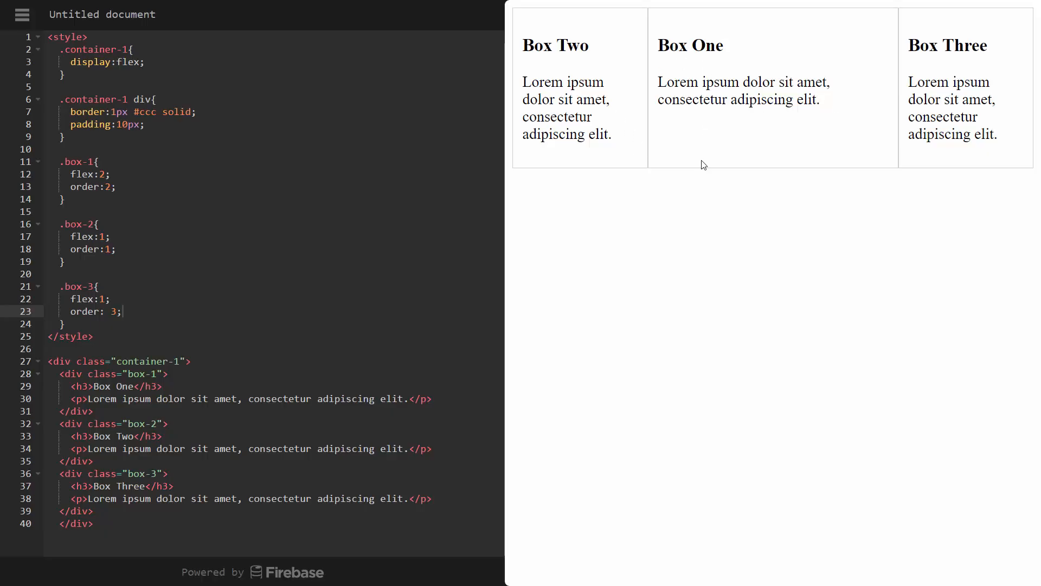
mouse_move(832, 360)
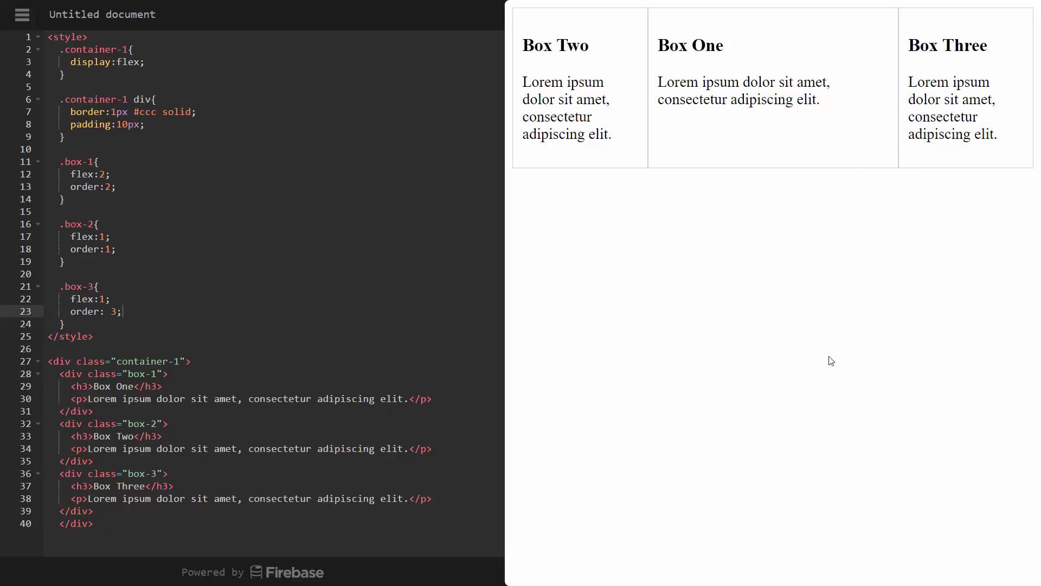
mouse_move(829, 359)
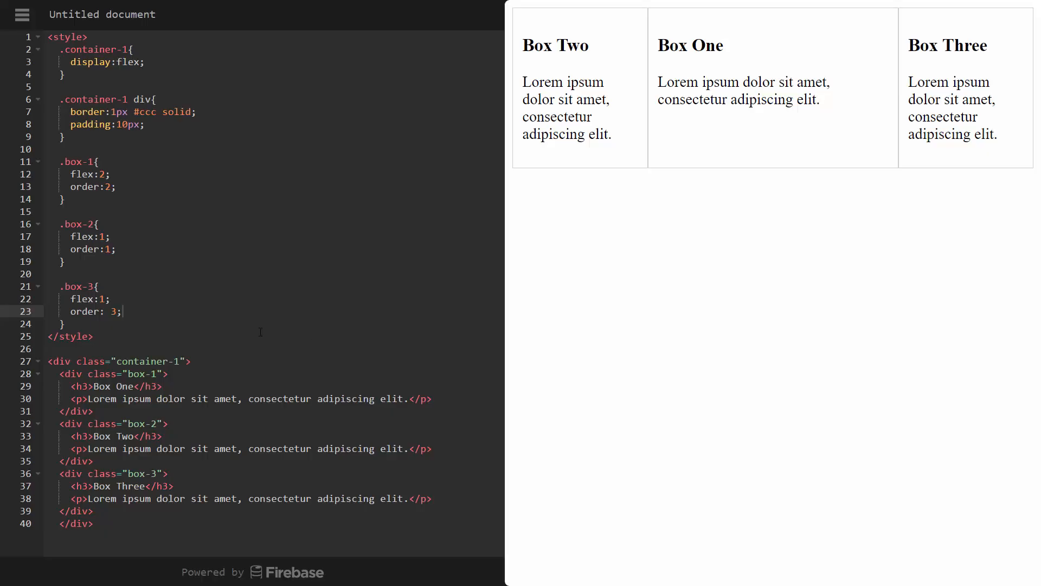
mouse_move(721, 147)
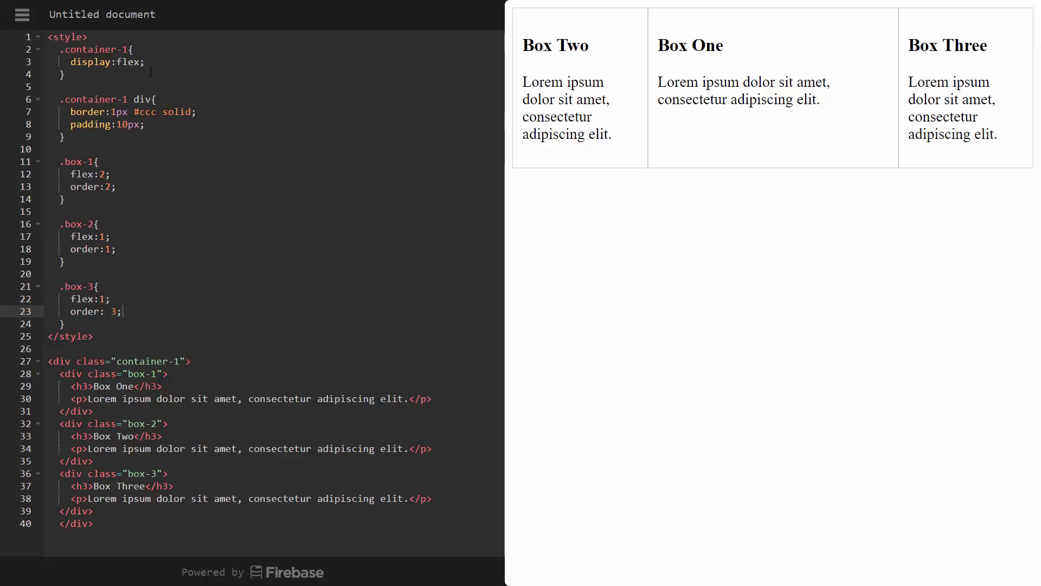
- Add align-items:flex-start to .container-1 so boxes align to the top
left_click(147, 61)
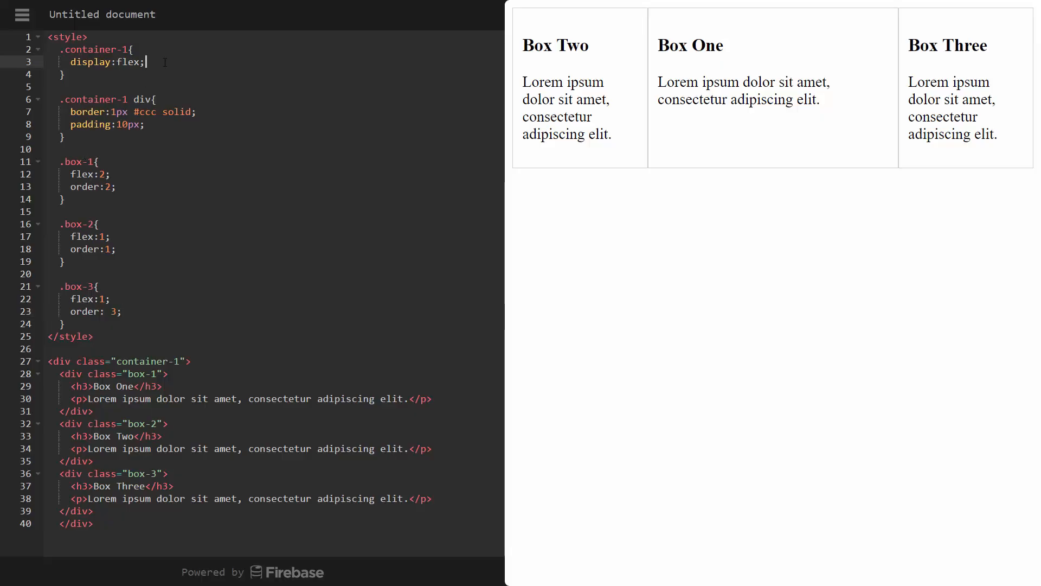
type("a")
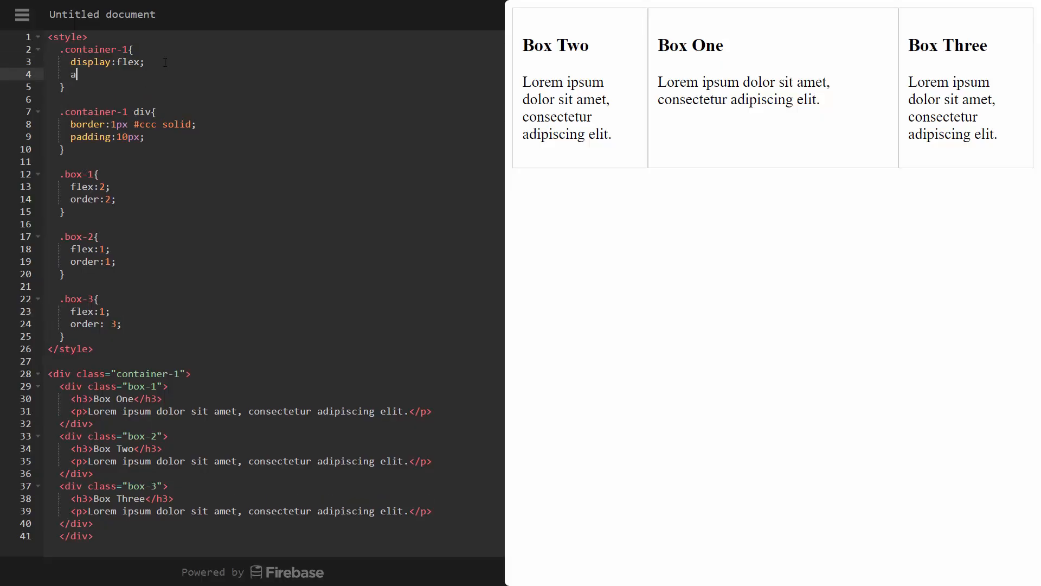
type("lign")
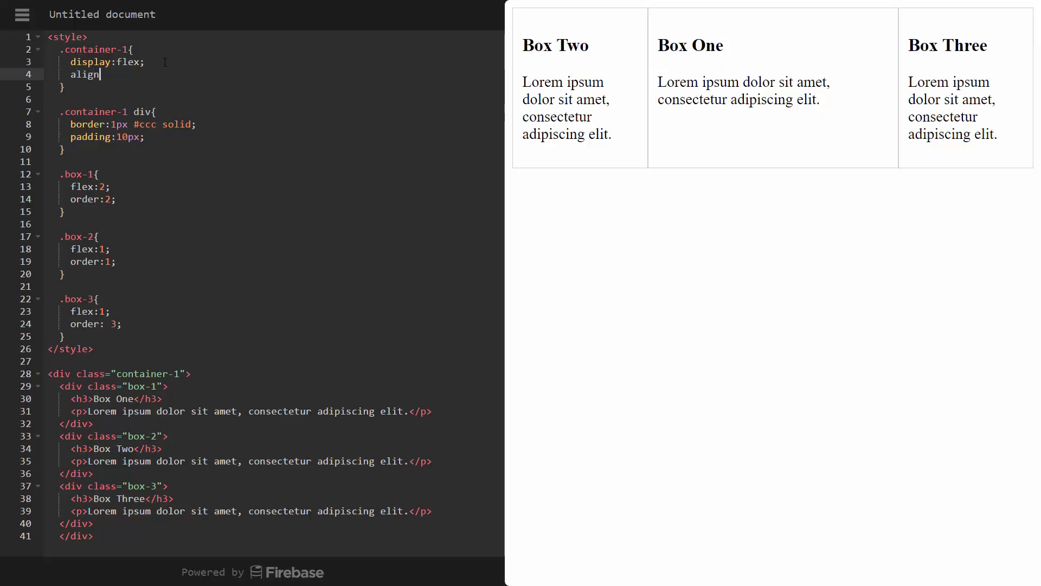
type("-item")
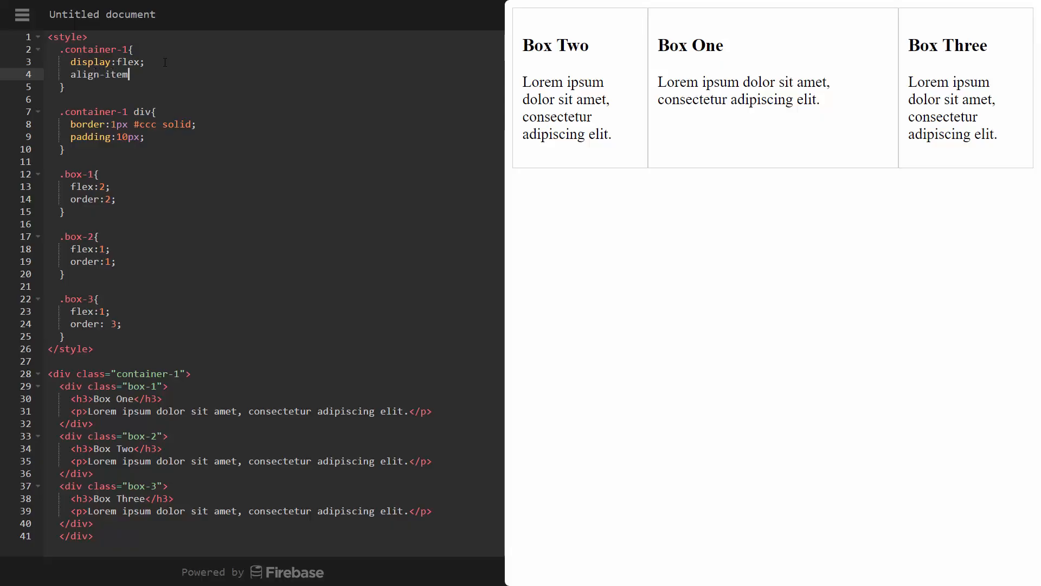
type("s:")
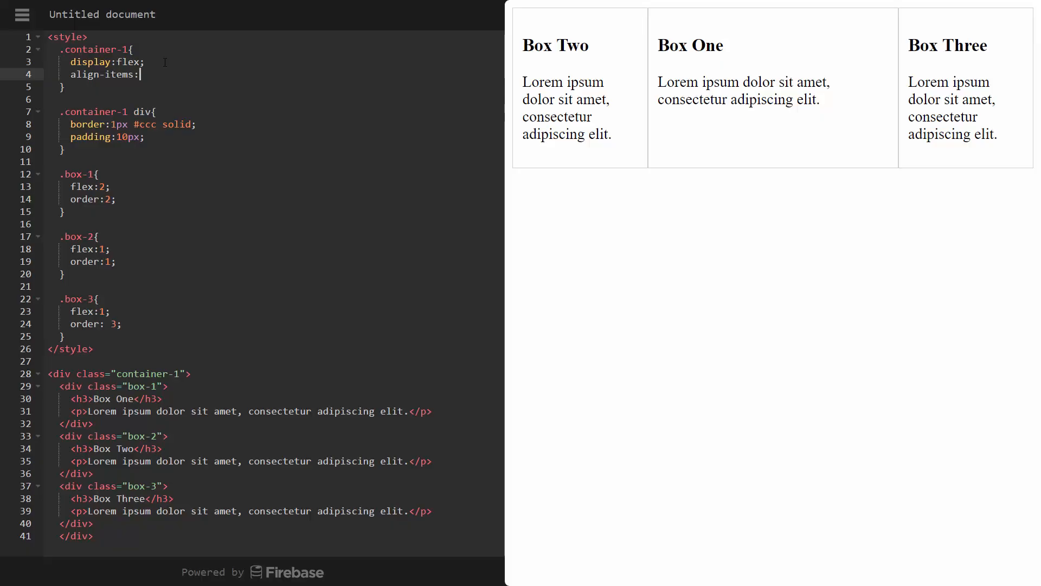
type("flex-")
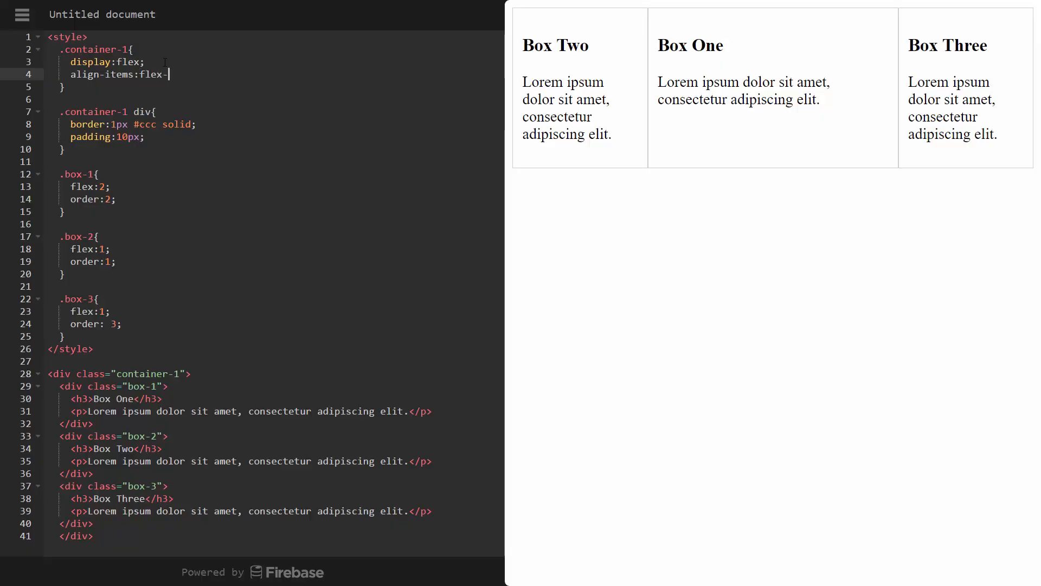
type("start;")
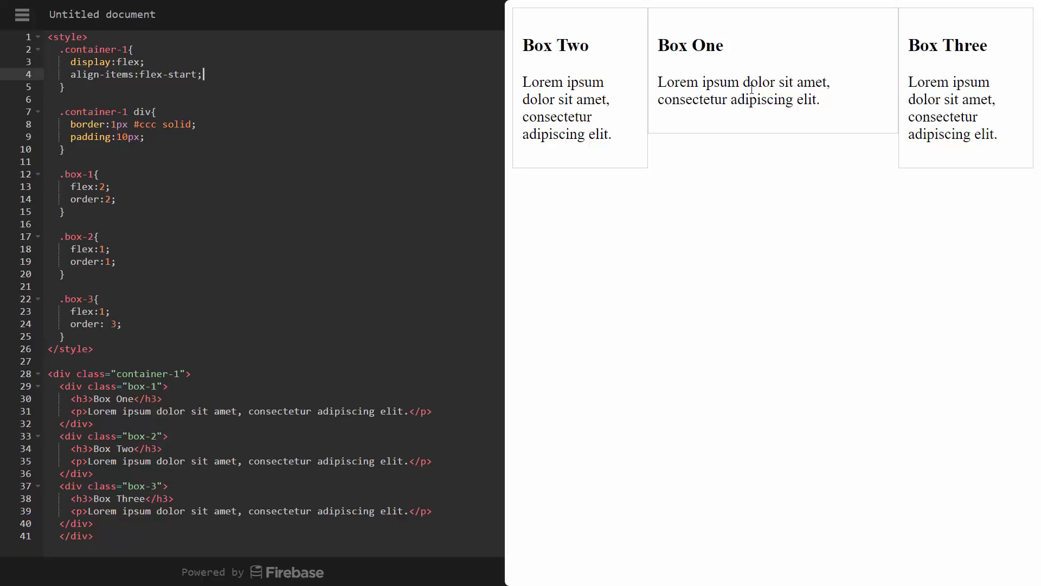
mouse_move(783, 181)
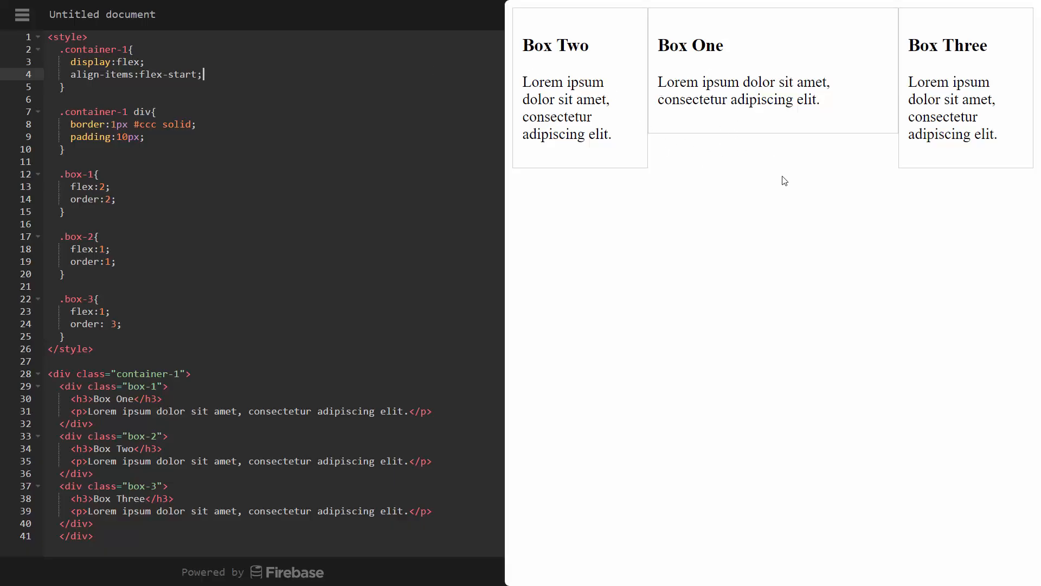
mouse_move(792, 48)
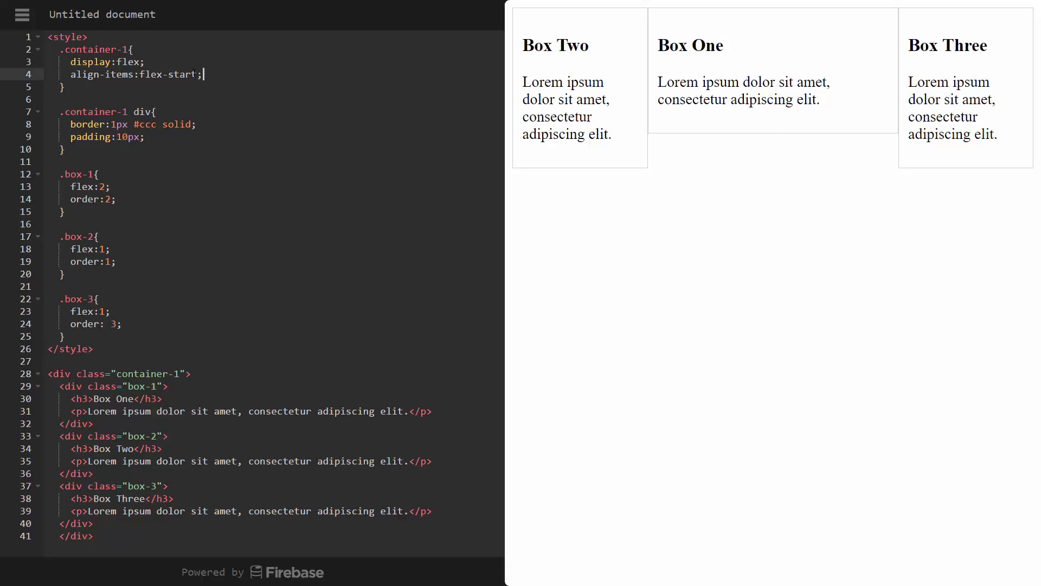
- Try align-items:flex-end, then keep the flex-start and flex-end lines as a /* */ comment
double_click(186, 75)
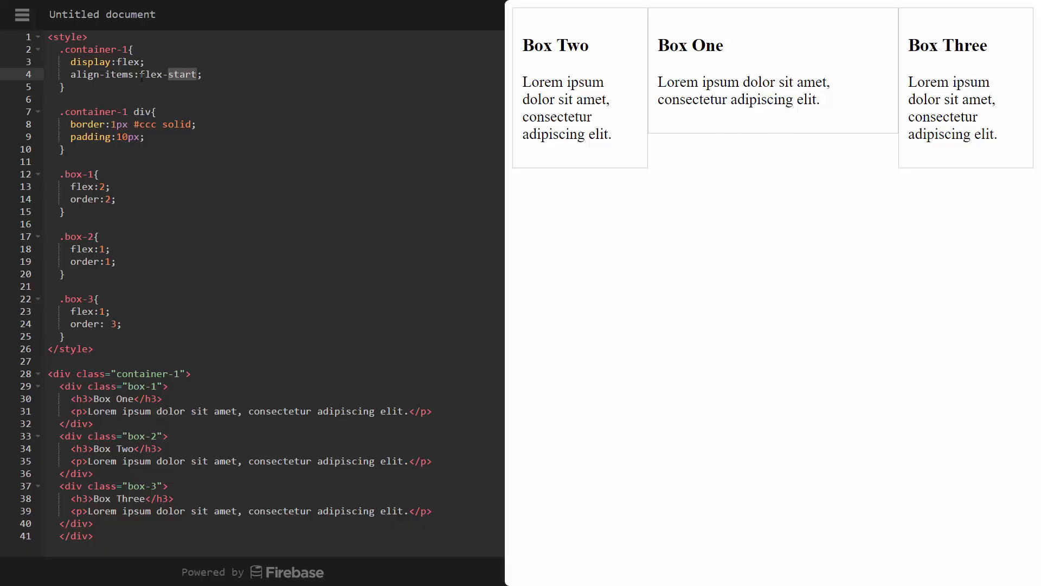
type("flex-end")
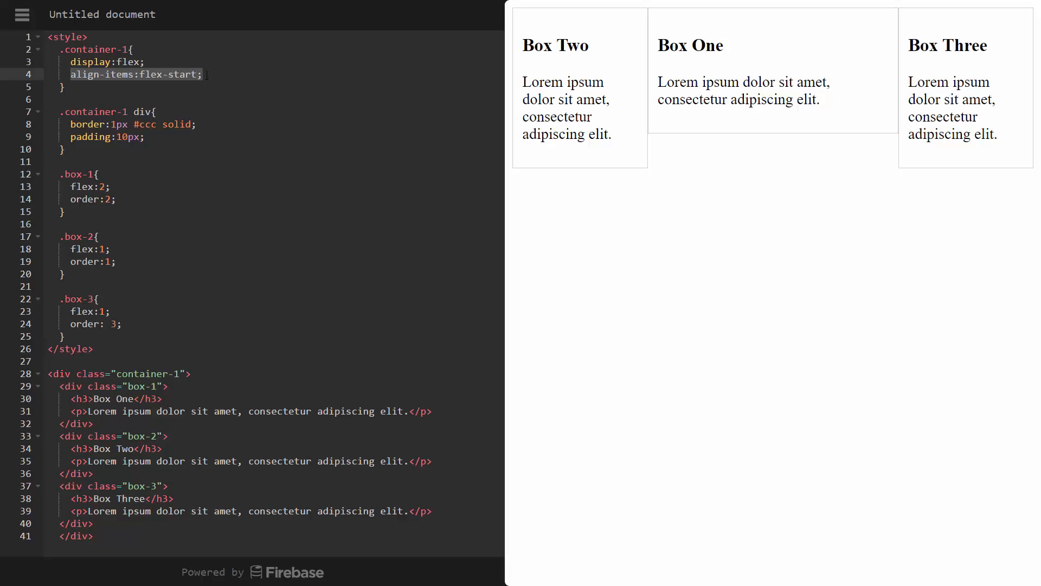
type("align-items:flex-start;")
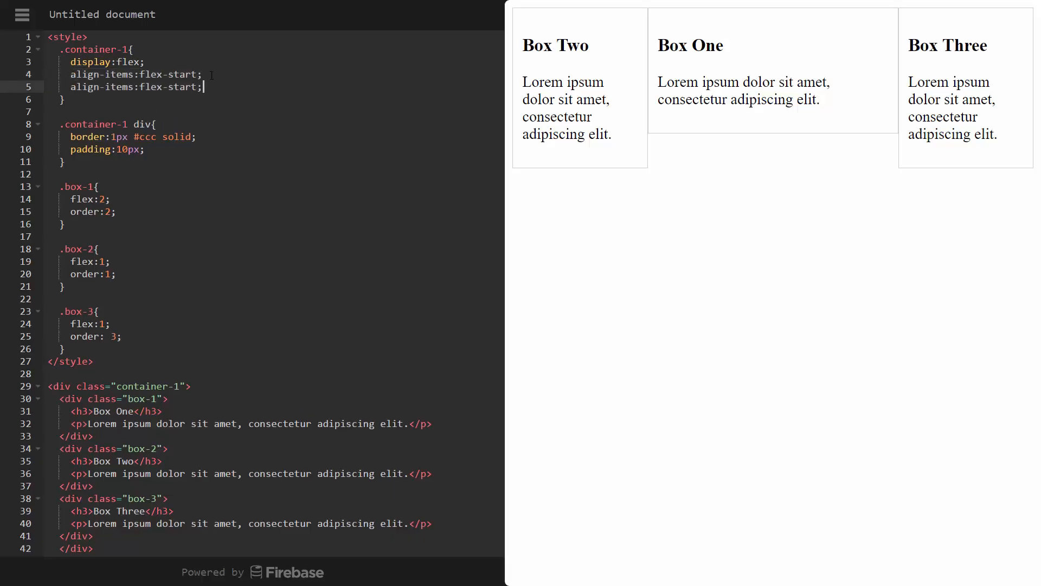
key("BackSpace")
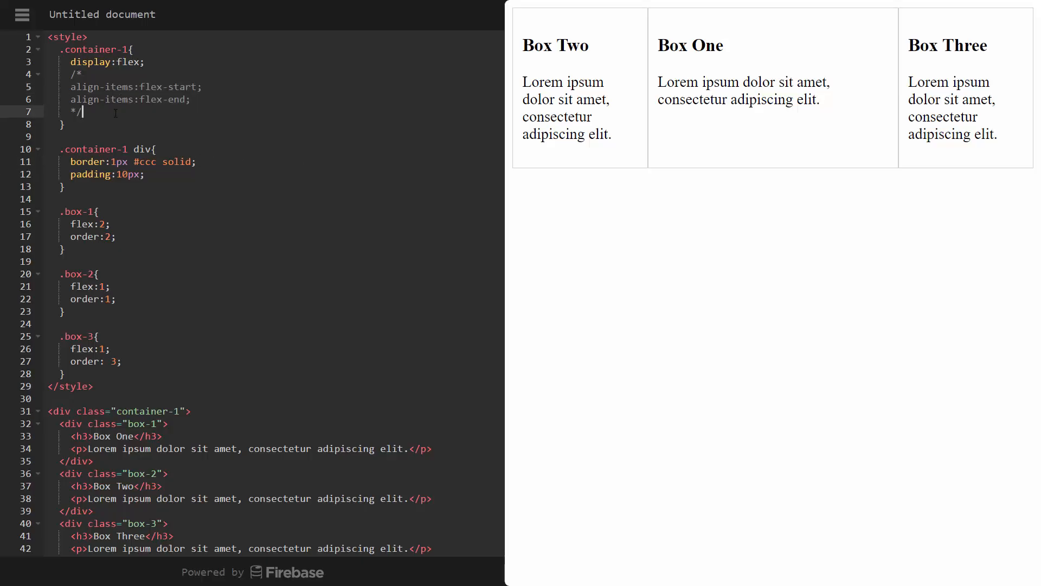
- Add align-items:center below the comment to vertically centre Box One
type("align-items:fle")
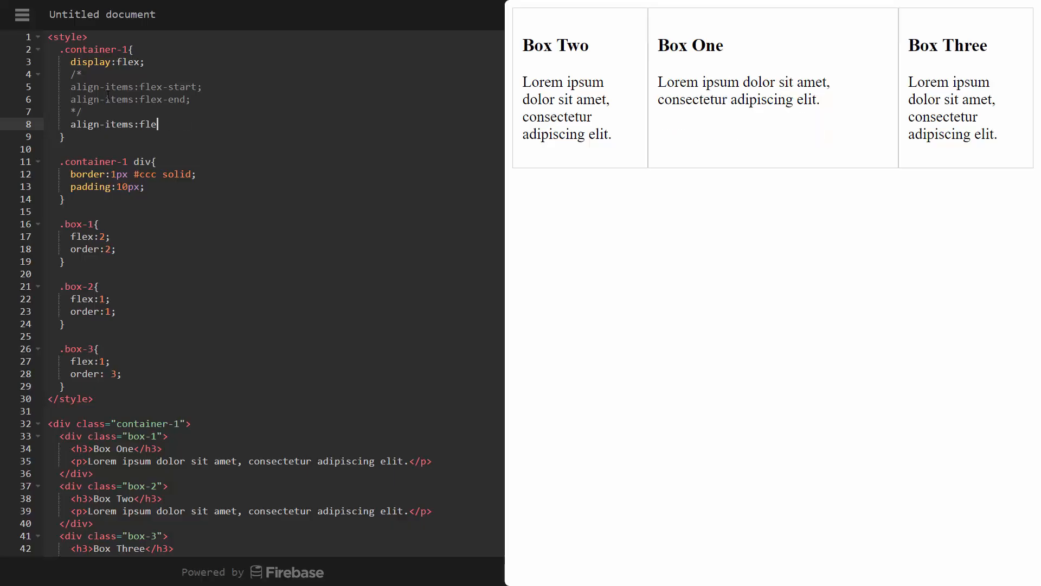
type("center")
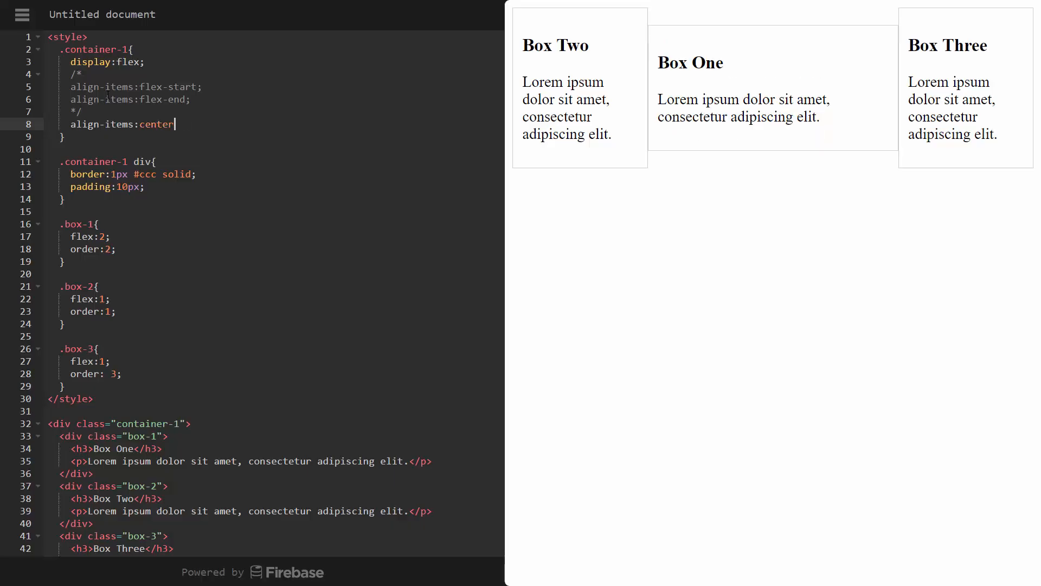
type(";")
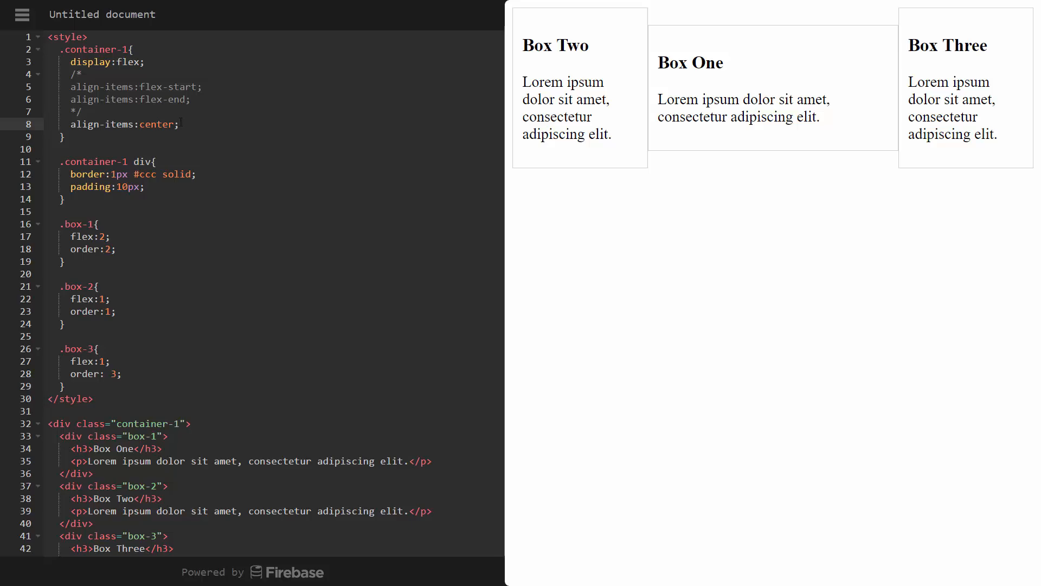
- Try stretch, revert to center, then move align-items:center into the comment block
double_click(156, 124)
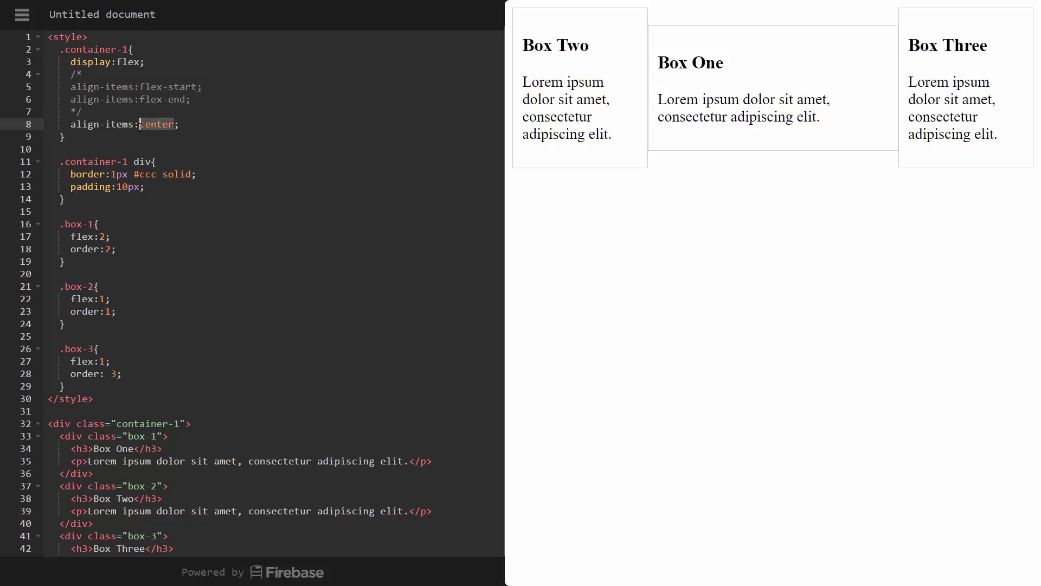
type("stretch")
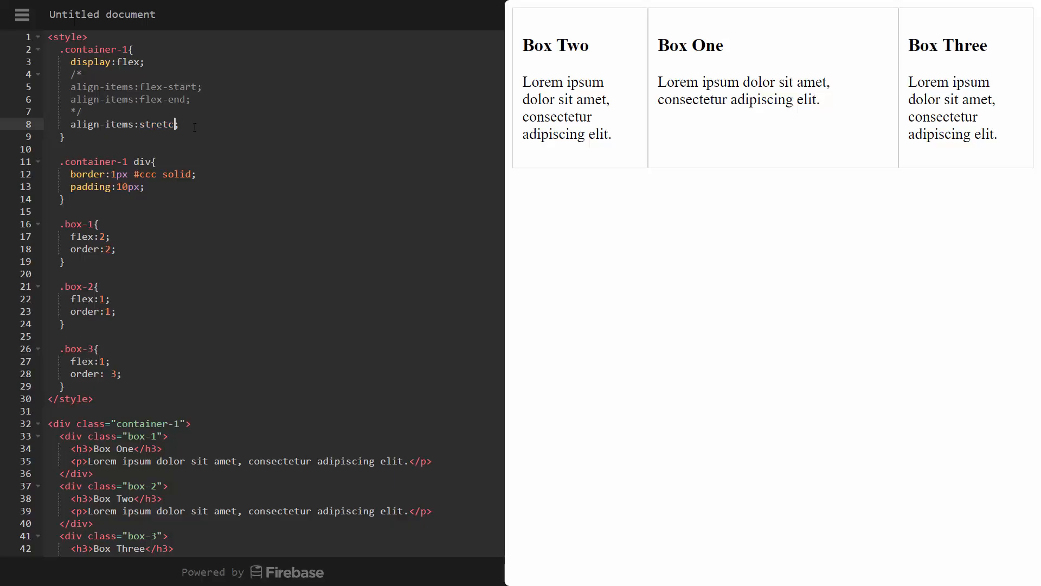
key("Backspace")
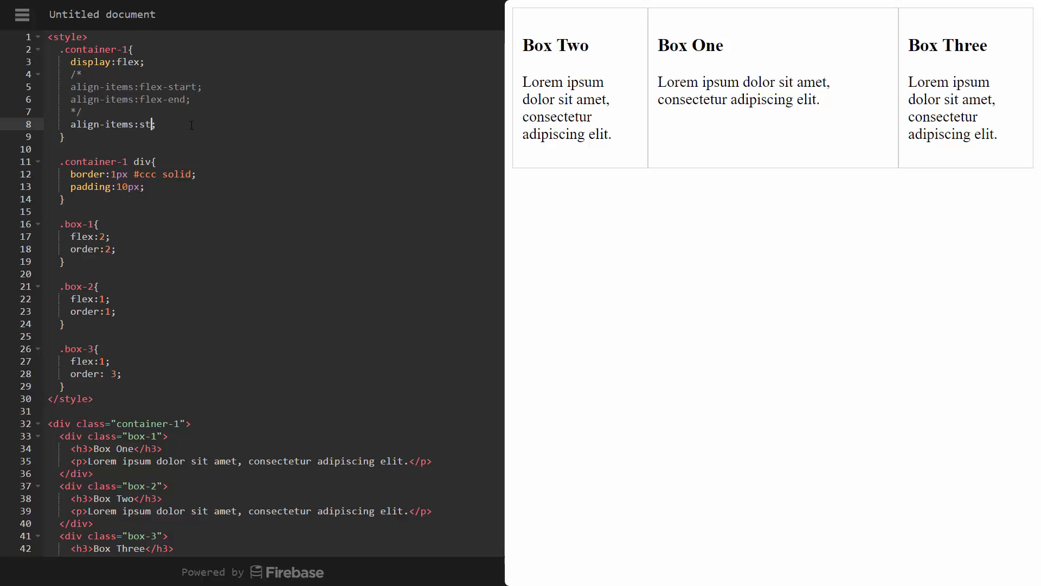
type("center;")
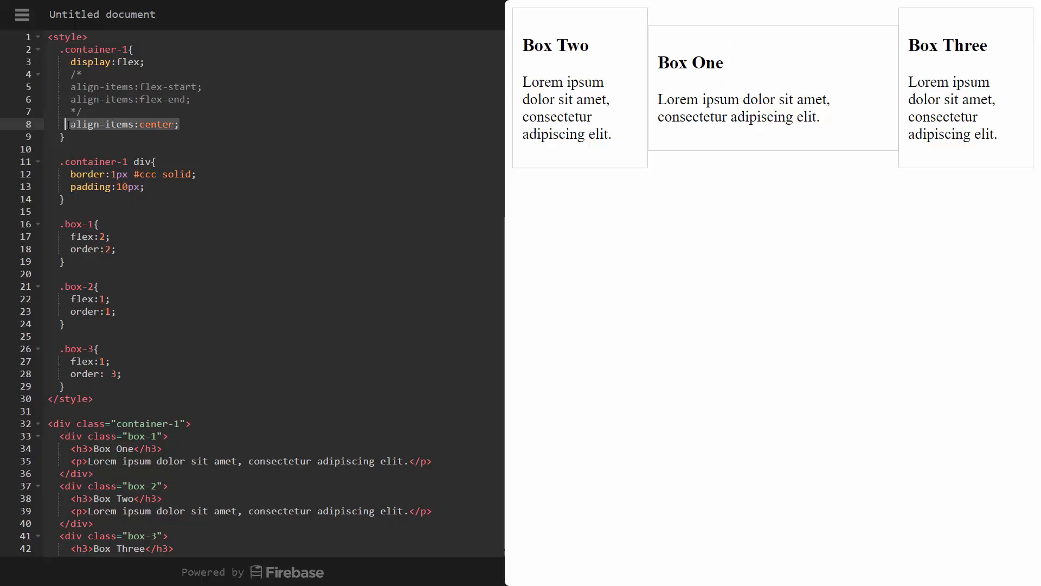
key("Delete")
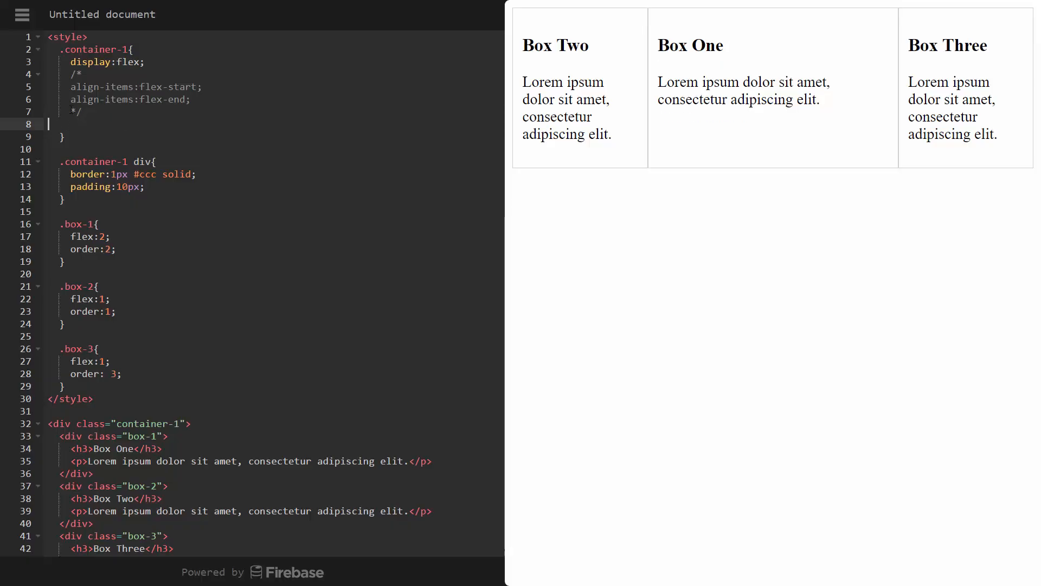
type("align-items:center;")
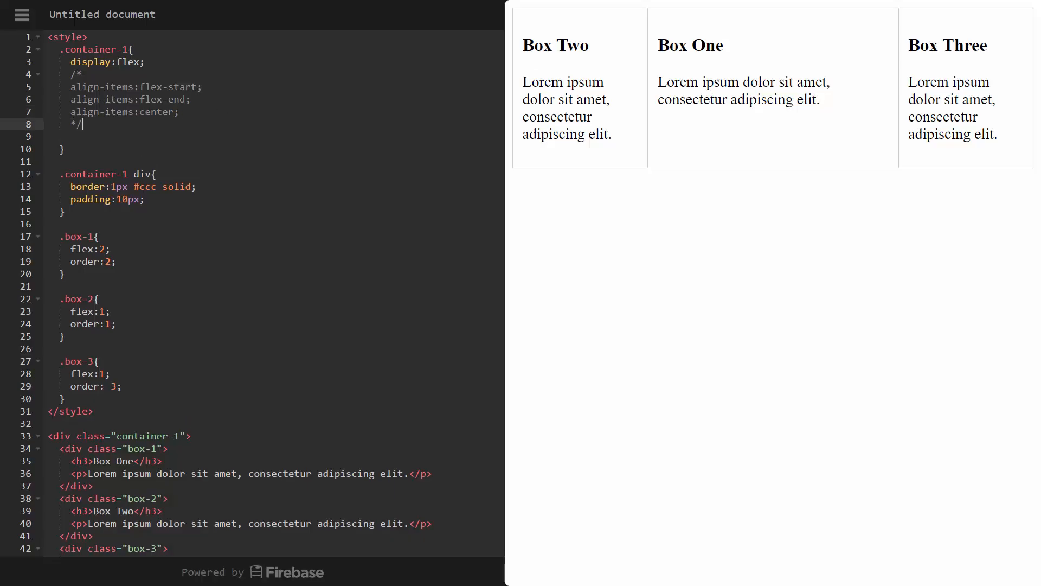
mouse_move(808, 159)
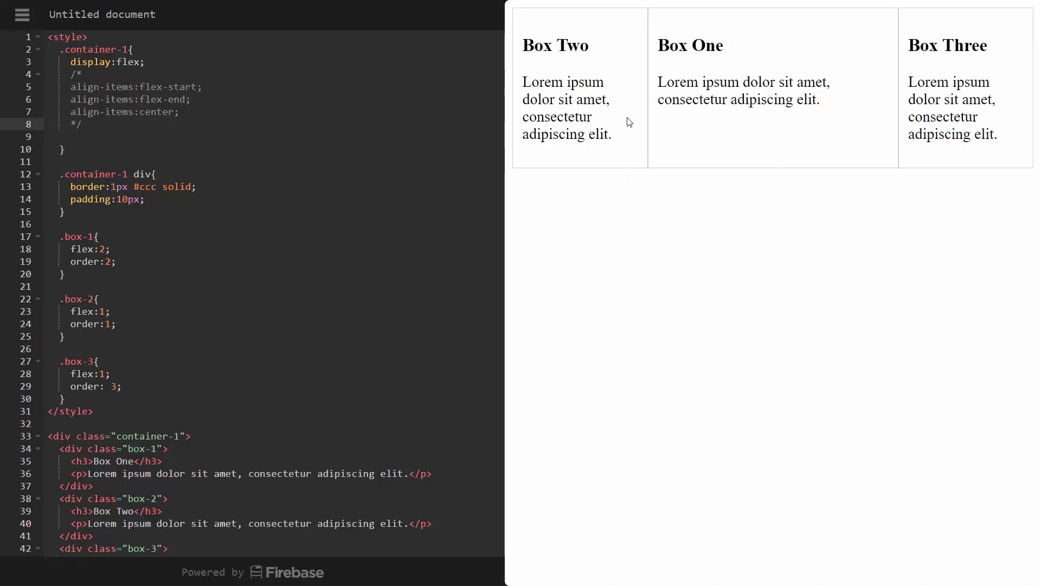
mouse_move(635, 89)
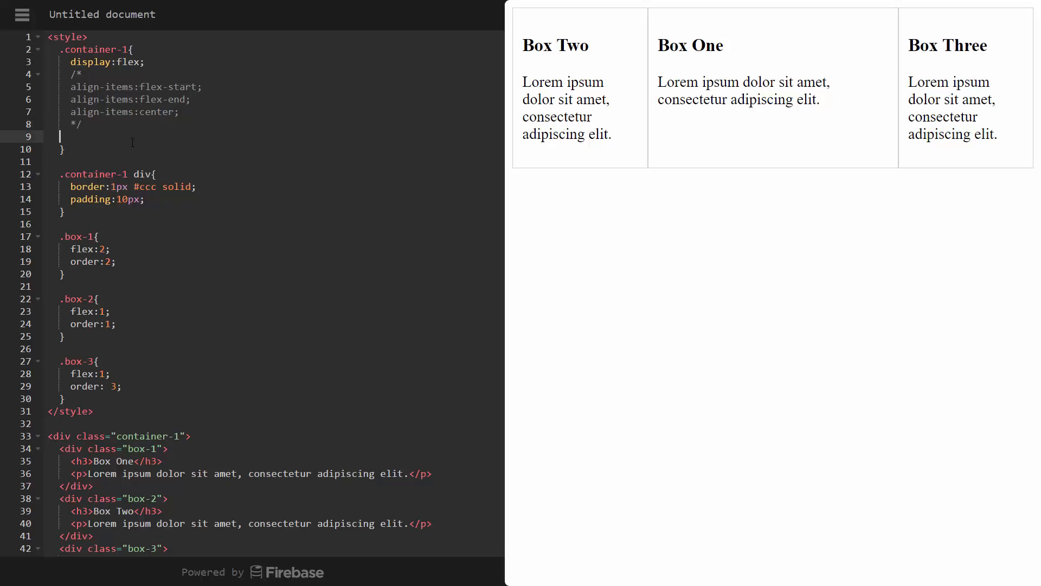
- Add flex-direction:column to .container-1, then tuck it inside the comment block
type("f")
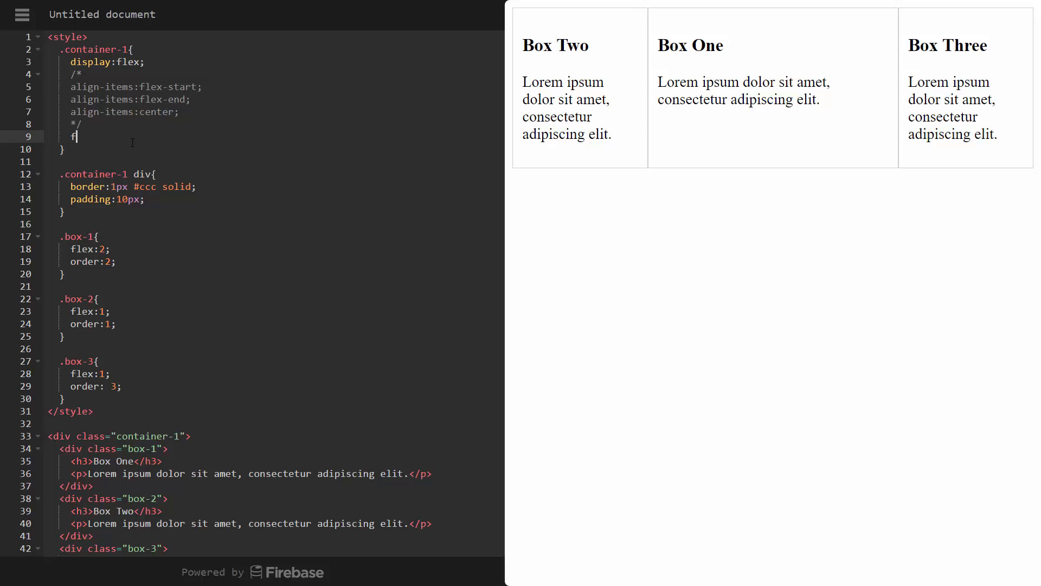
type("lex-dire")
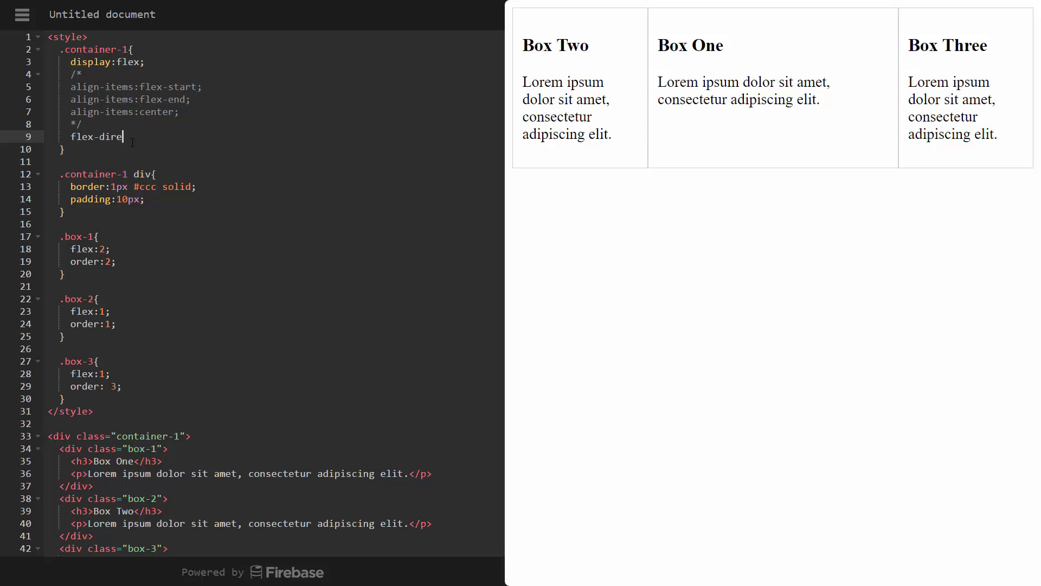
type("ction:")
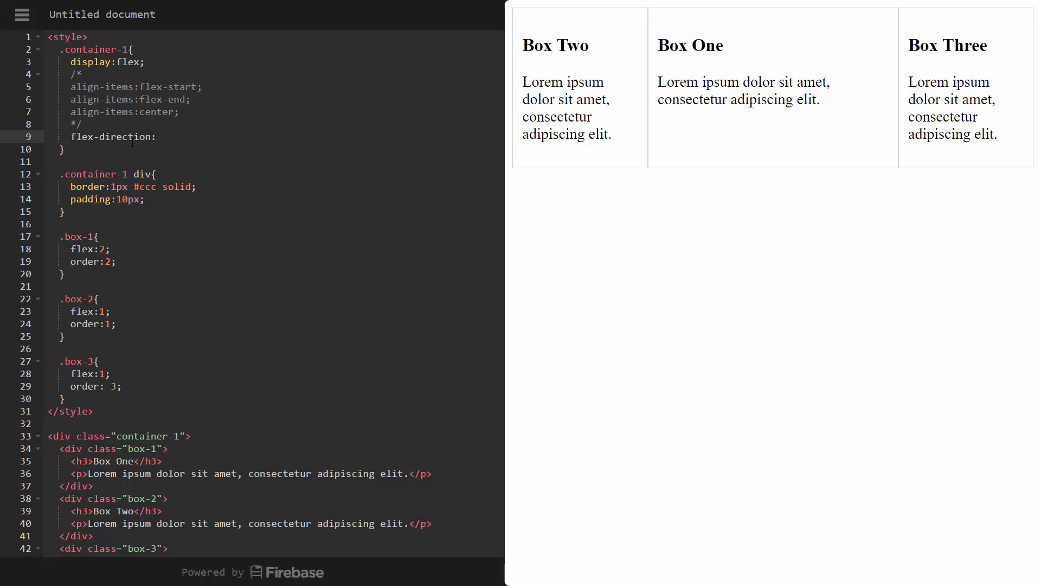
type("col")
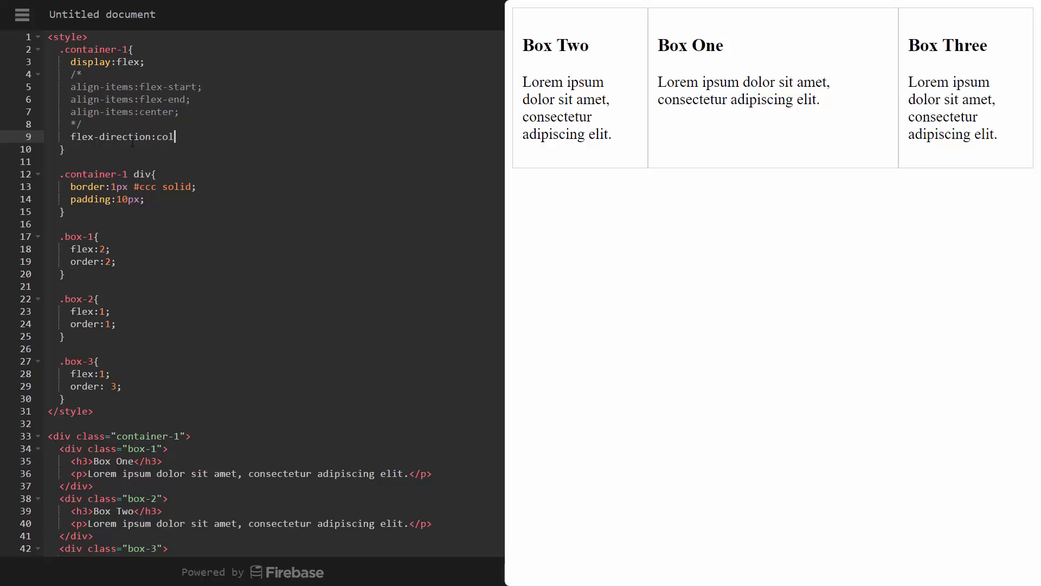
type("umn;")
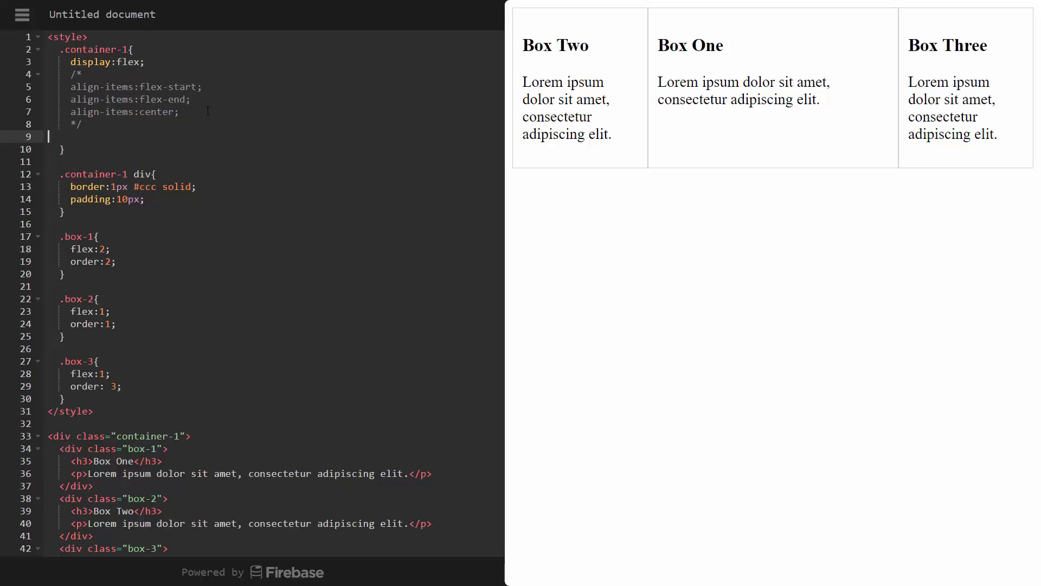
type("flex-direction:column;")
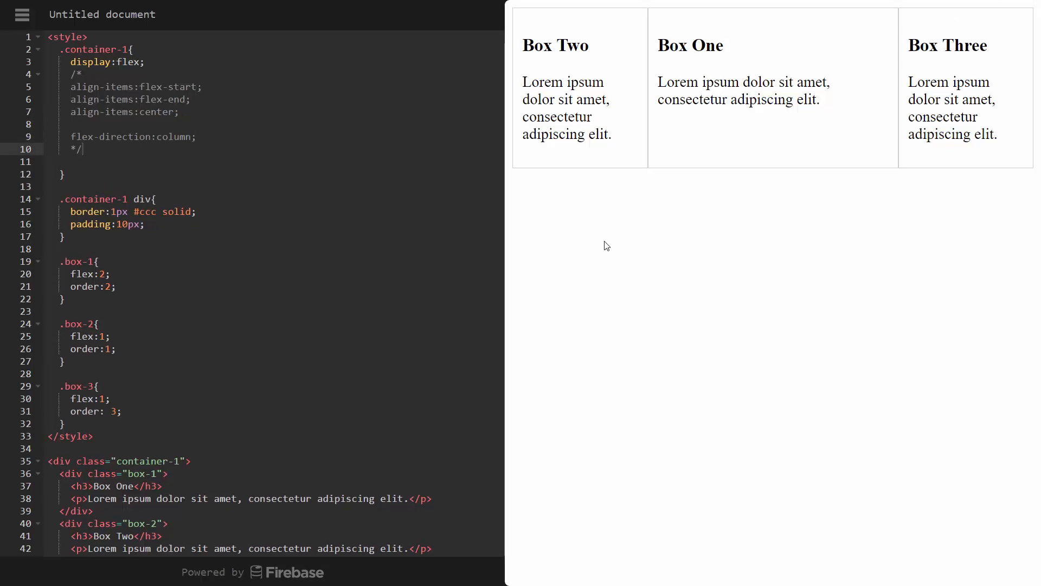
mouse_move(777, 150)
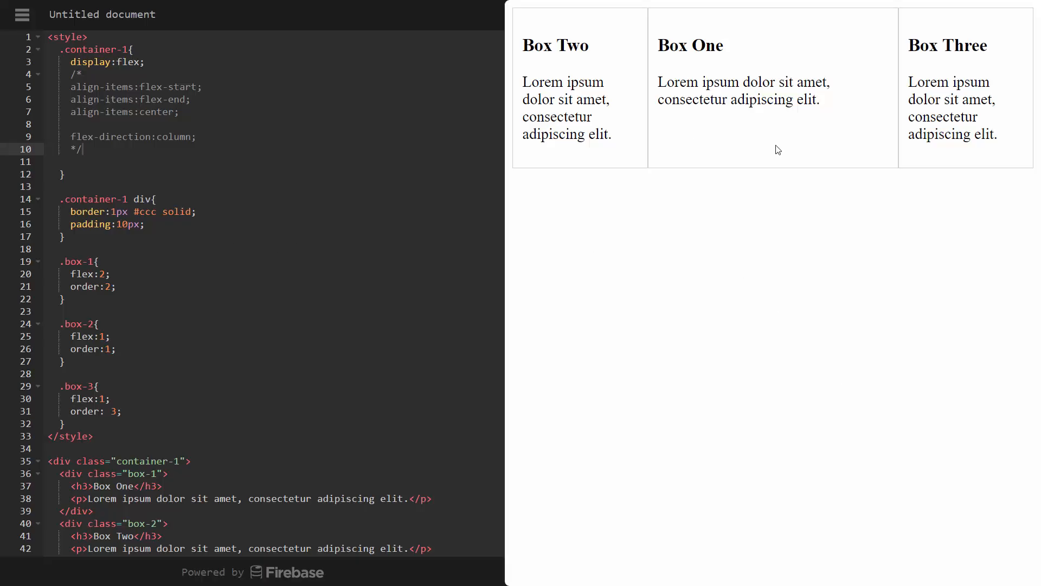
mouse_move(646, 29)
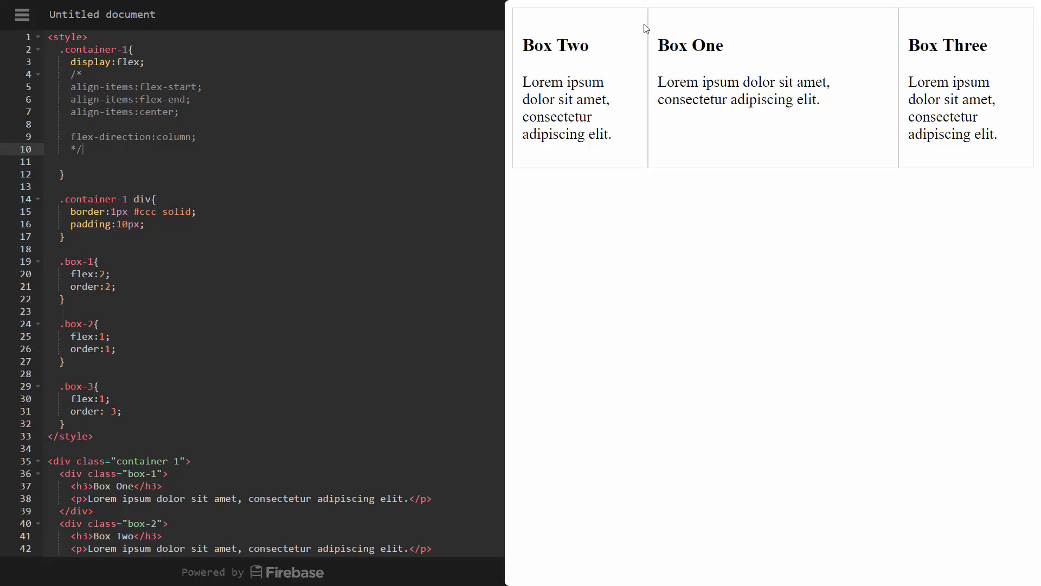
mouse_move(684, 200)
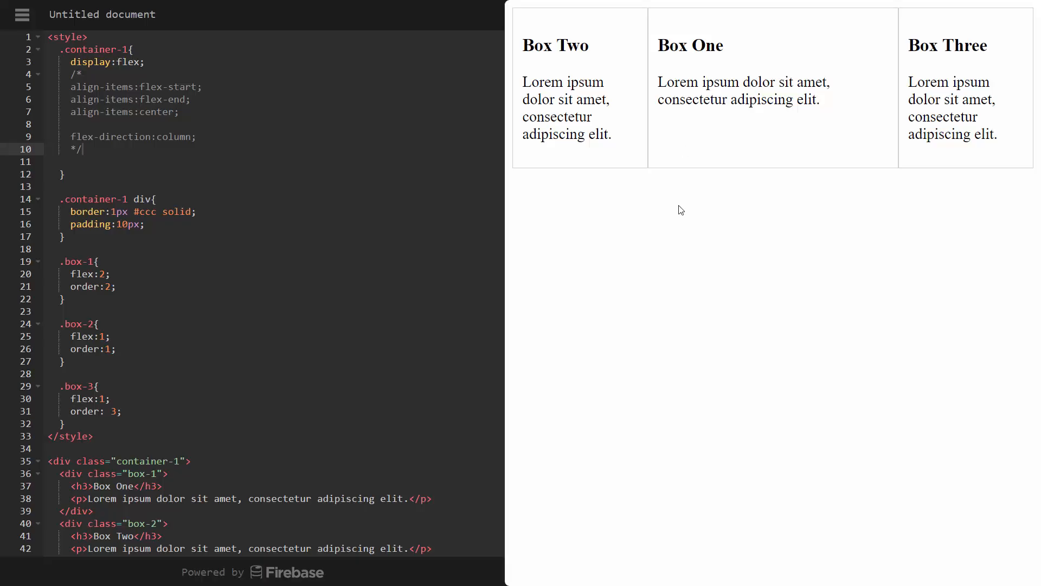
mouse_move(580, 179)
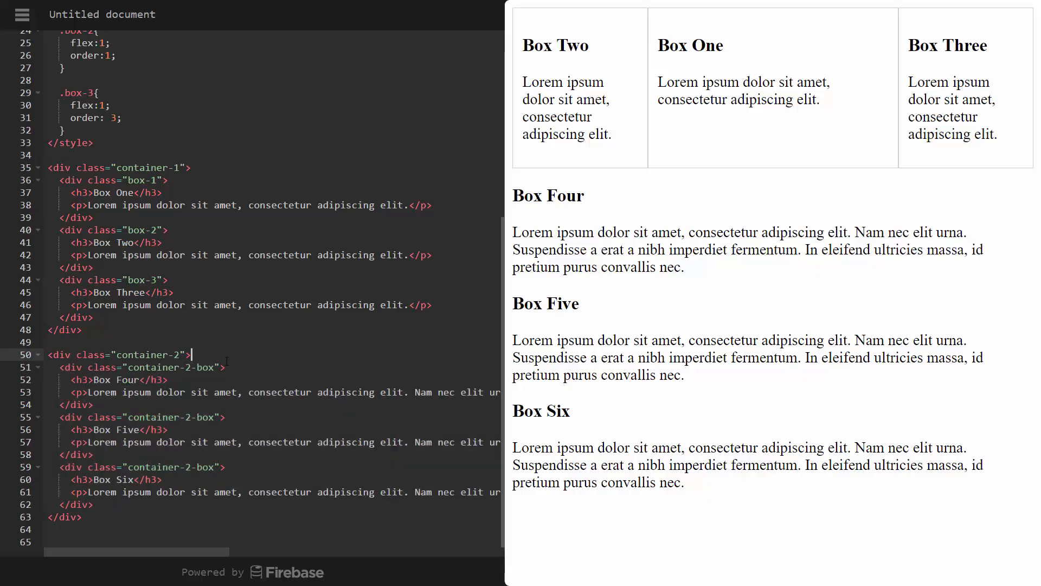
- Add div.container-2 with Box Four, Five and Six boxes, reusing the container-2 class name
double_click(172, 366)
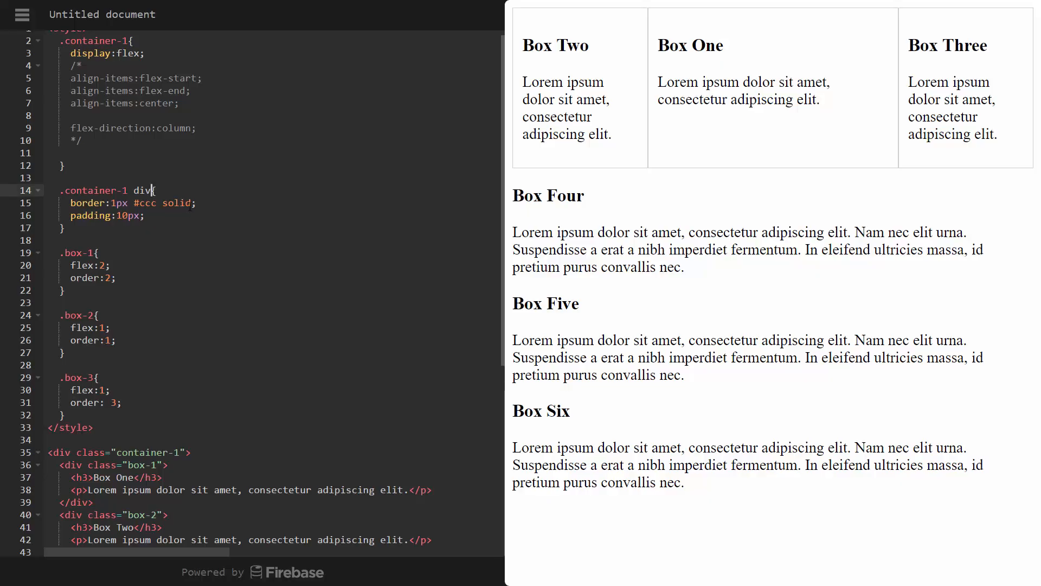
- Extend the selector to '.container-1 div, .container-2 div' for shared borders and padding
type(",")
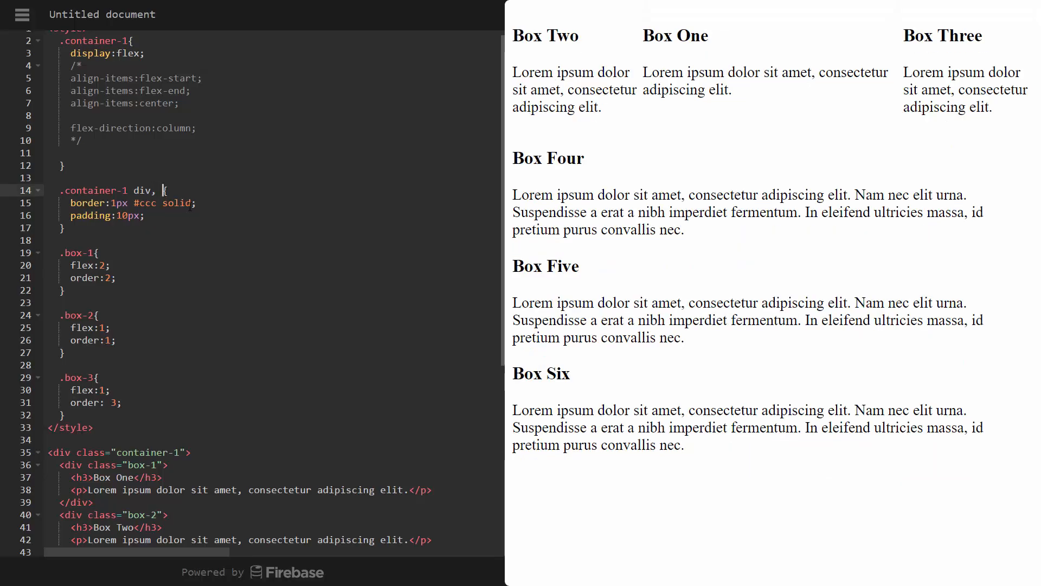
type(".container")
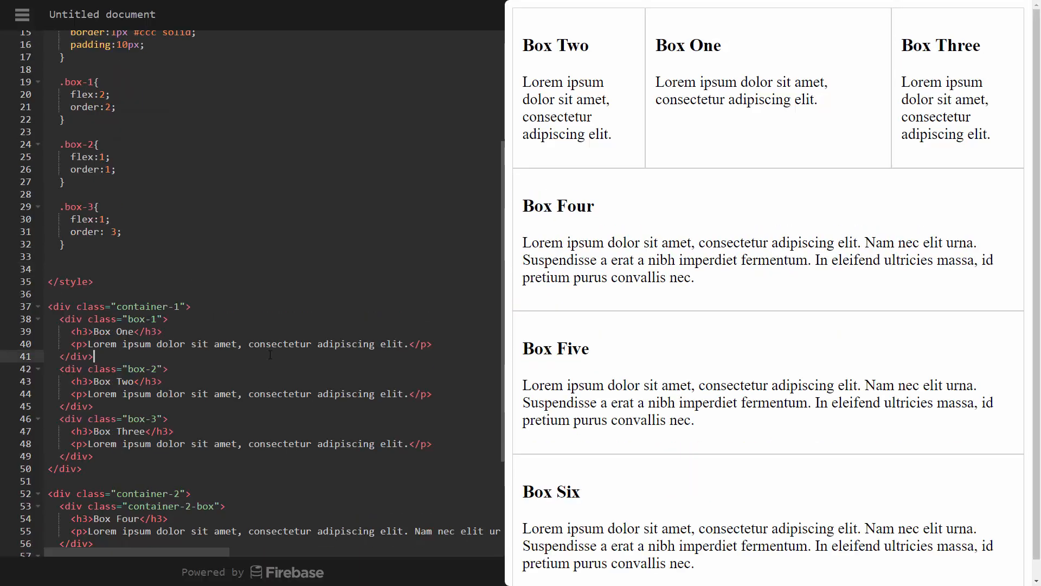
scroll("down", 3)
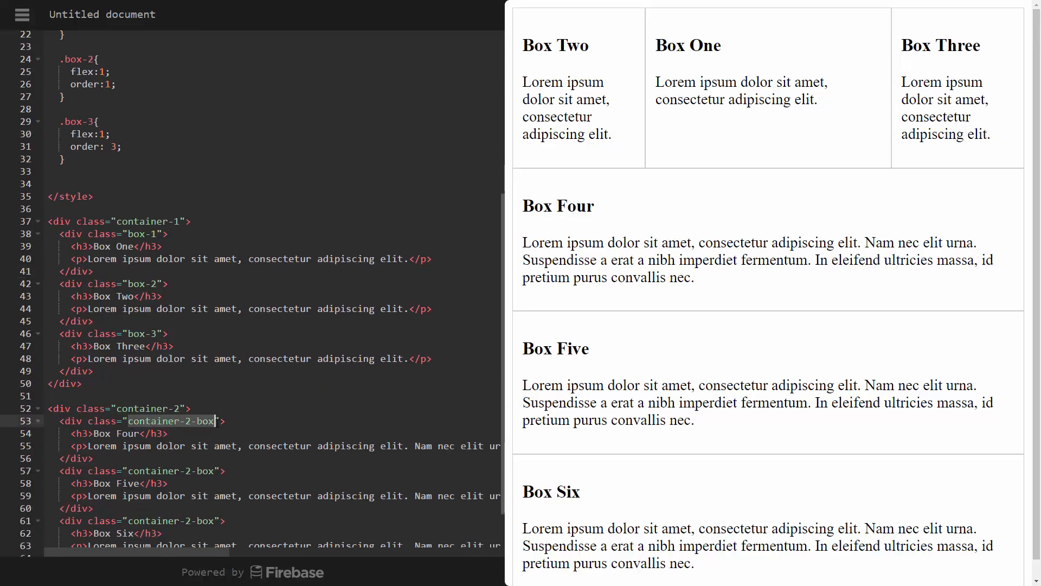
scroll("down", 3)
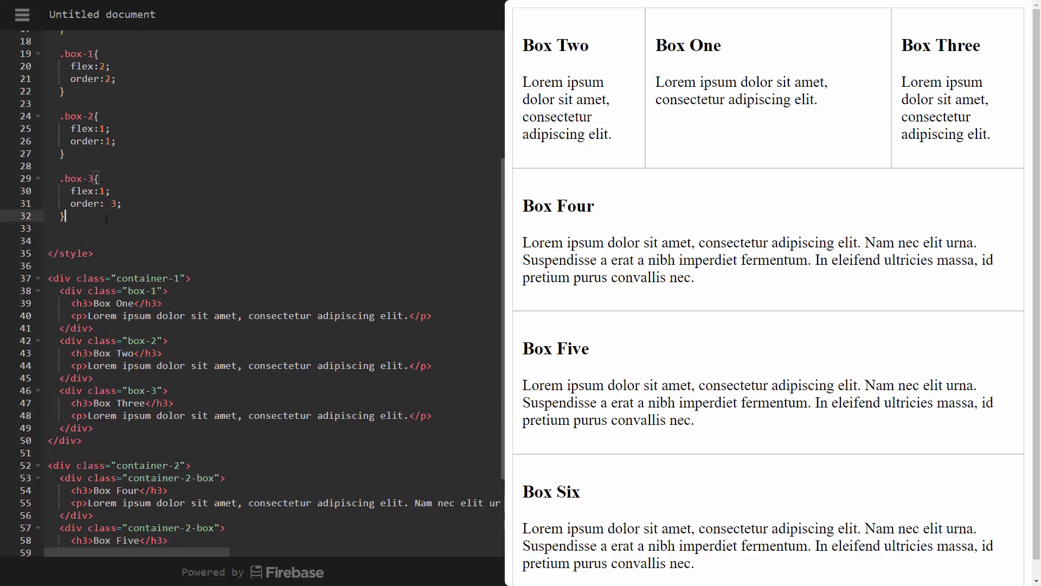
- Add a .container-2-box rule with width: 30%
type(".container-2-box")
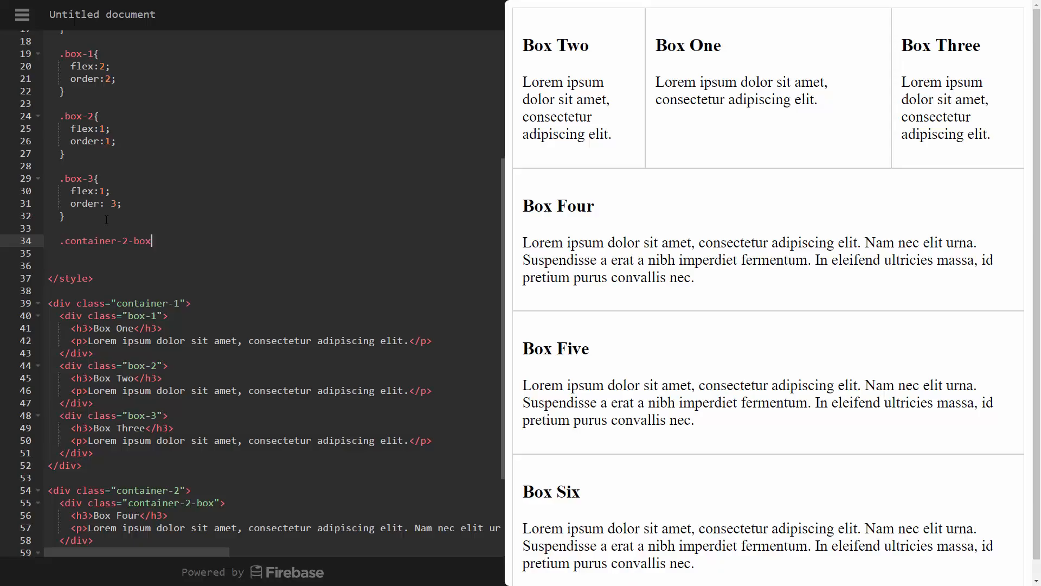
type("{")
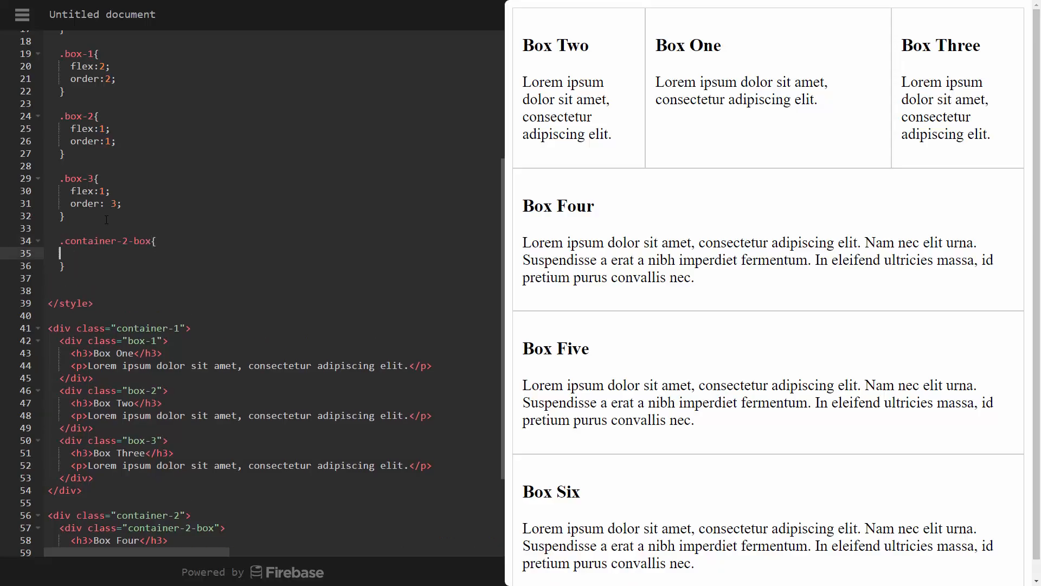
type("width: 30%")
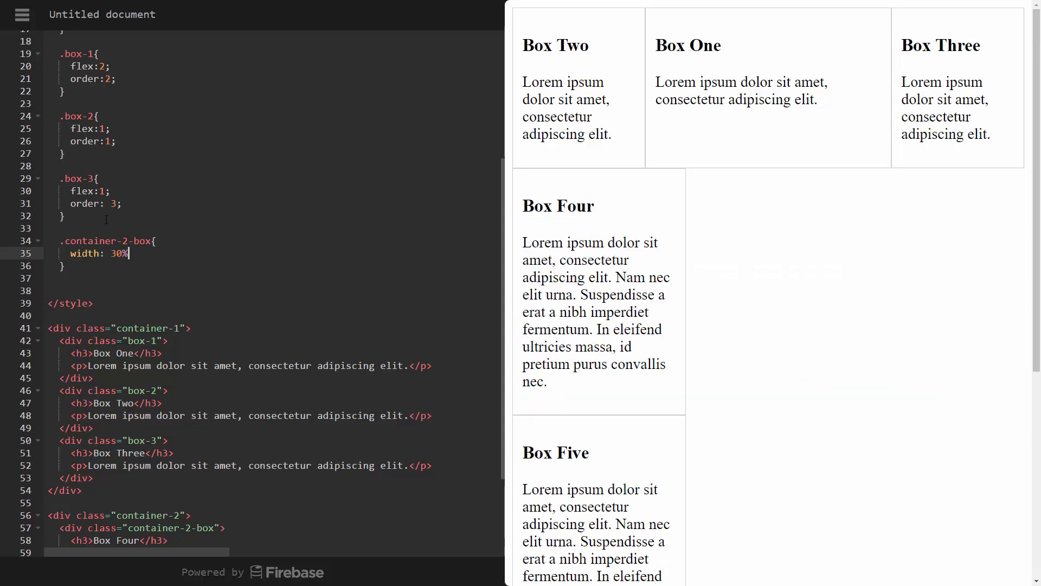
type(";")
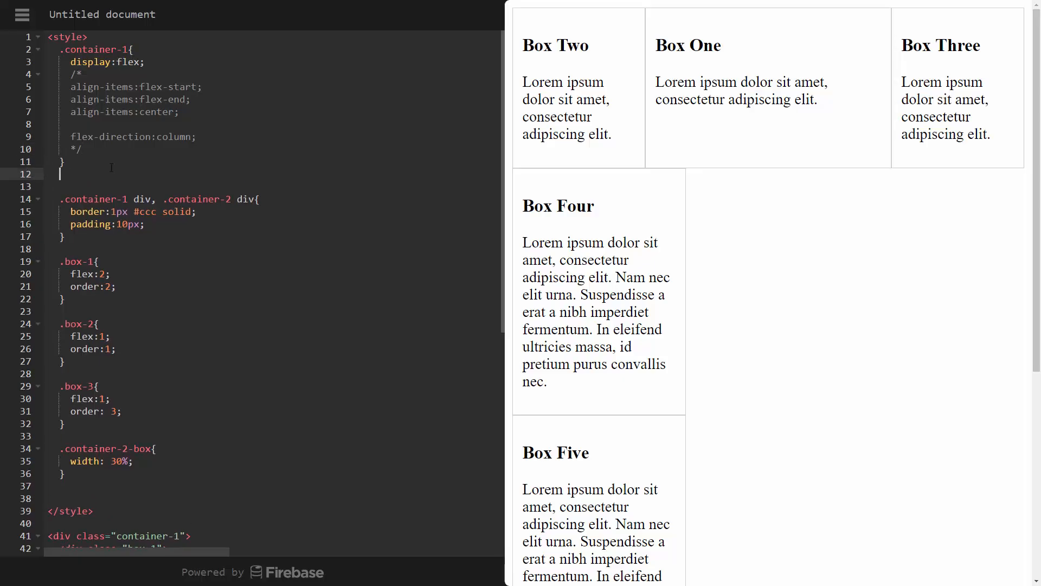
- Write a .container-2 rule with display:flex so Box Four–Six form a row
type(".containe")
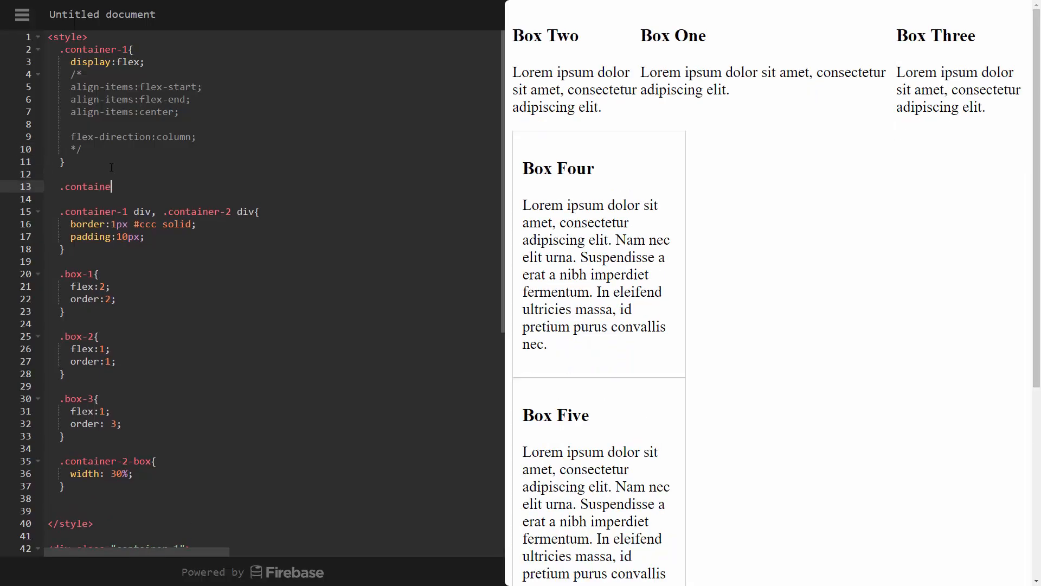
type("r-2{}")
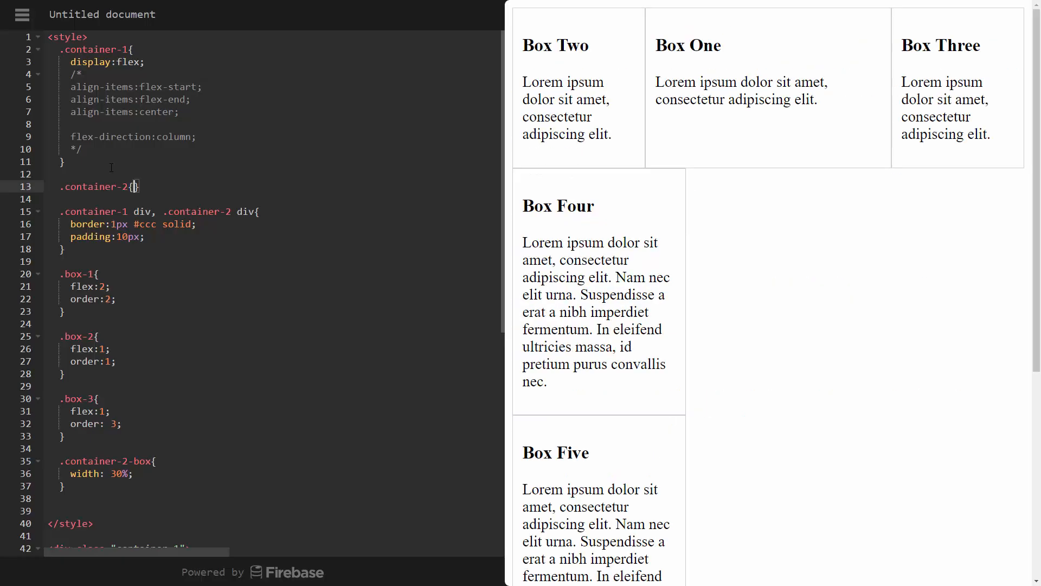
key("Enter")
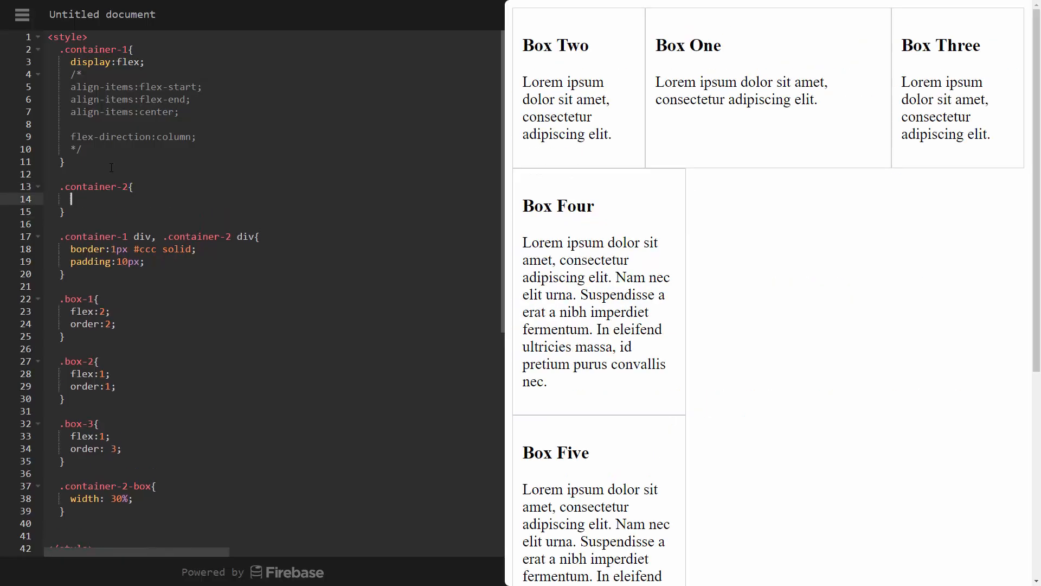
type("displa")
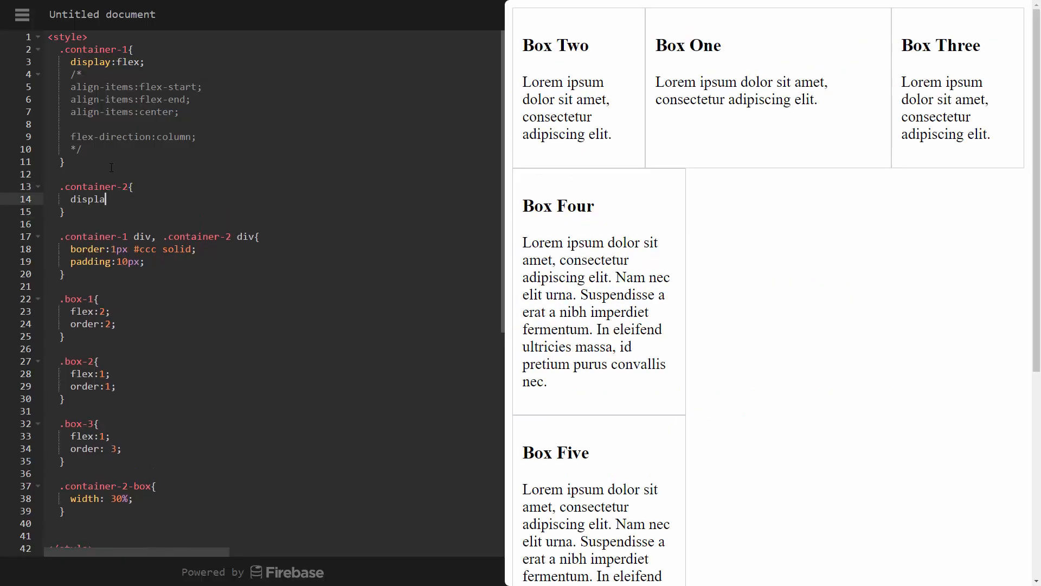
type("y:flex;")
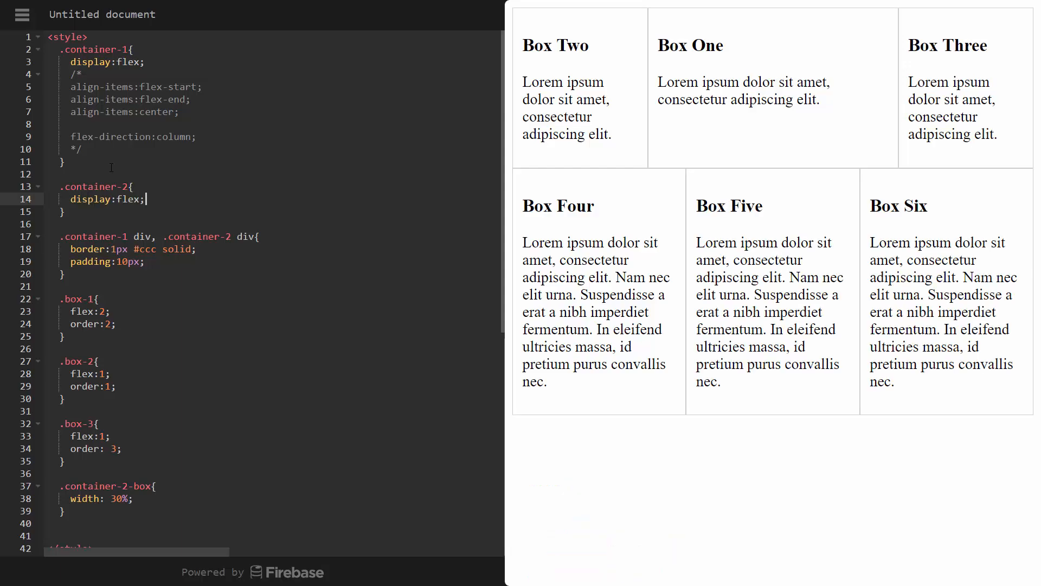
scroll("down", 3)
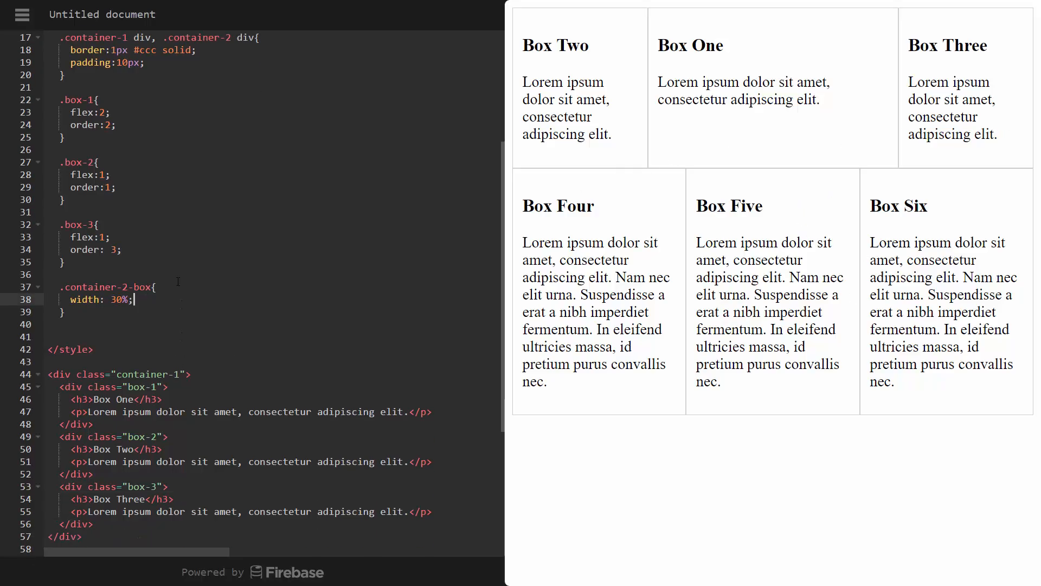
- Change the .container-2-box width from 30% to 20%
double_click(122, 299)
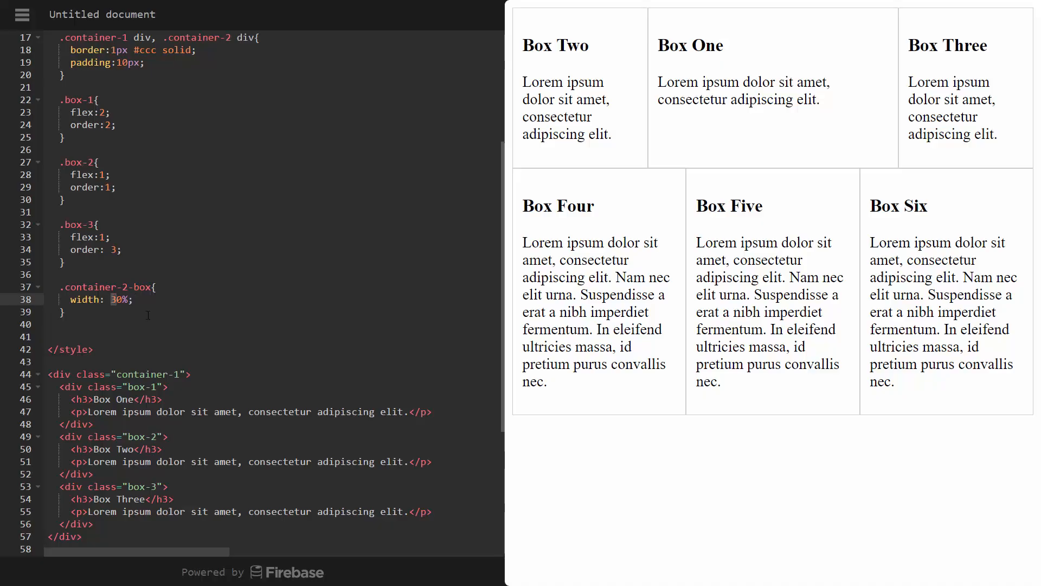
type("20%")
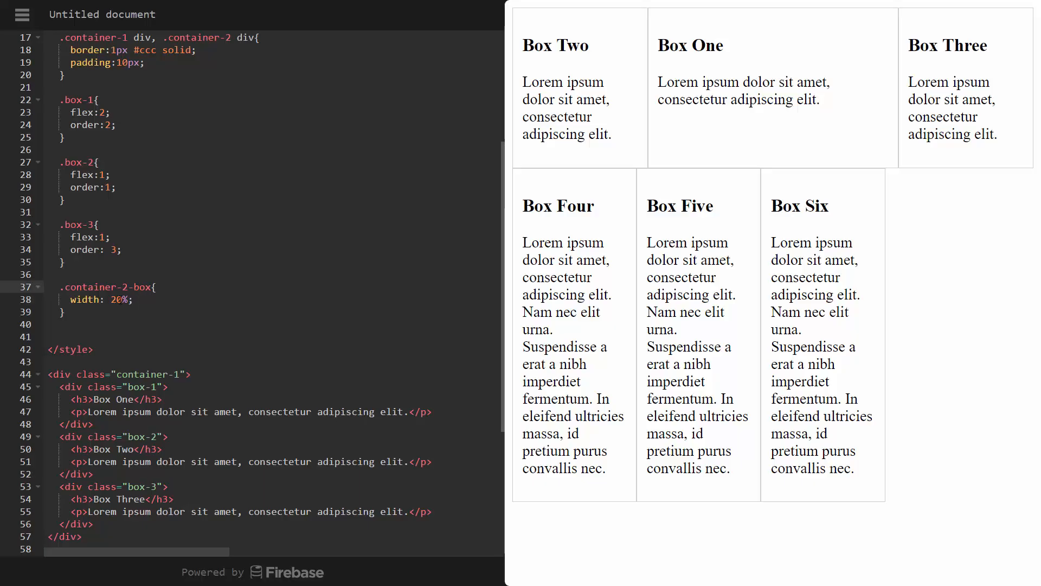
mouse_move(907, 223)
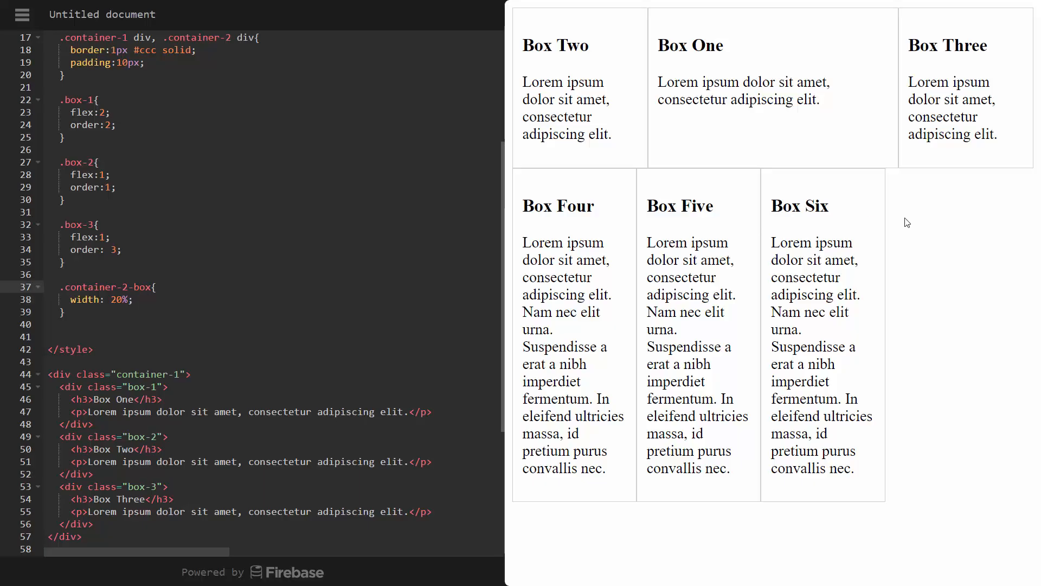
mouse_move(963, 227)
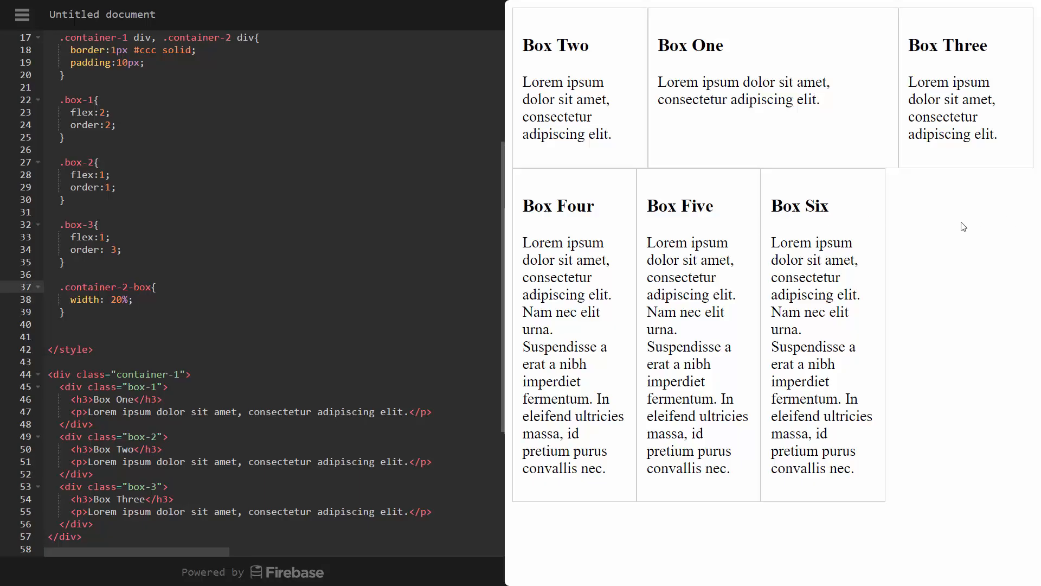
mouse_move(903, 268)
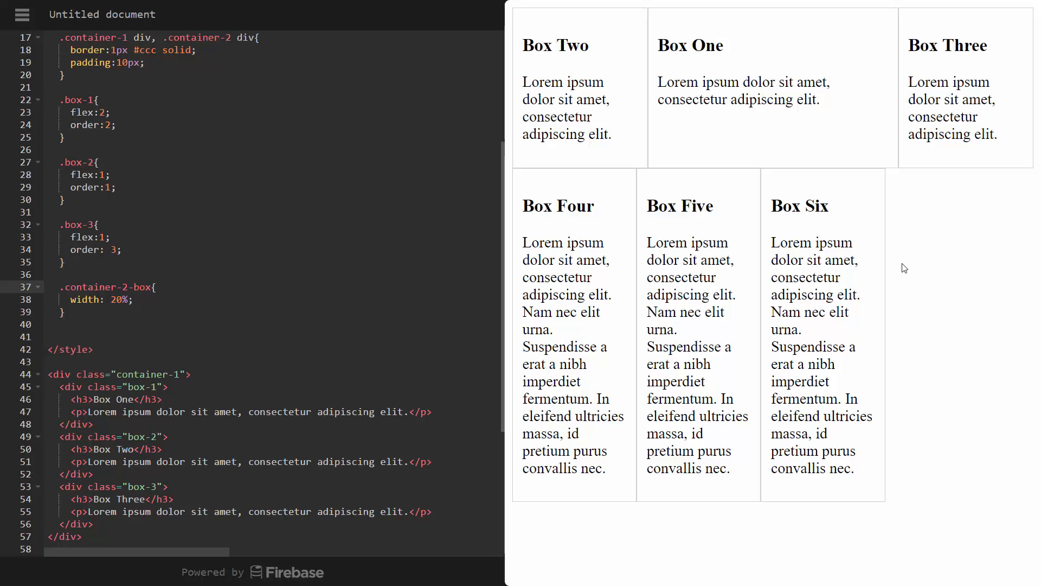
mouse_move(747, 258)
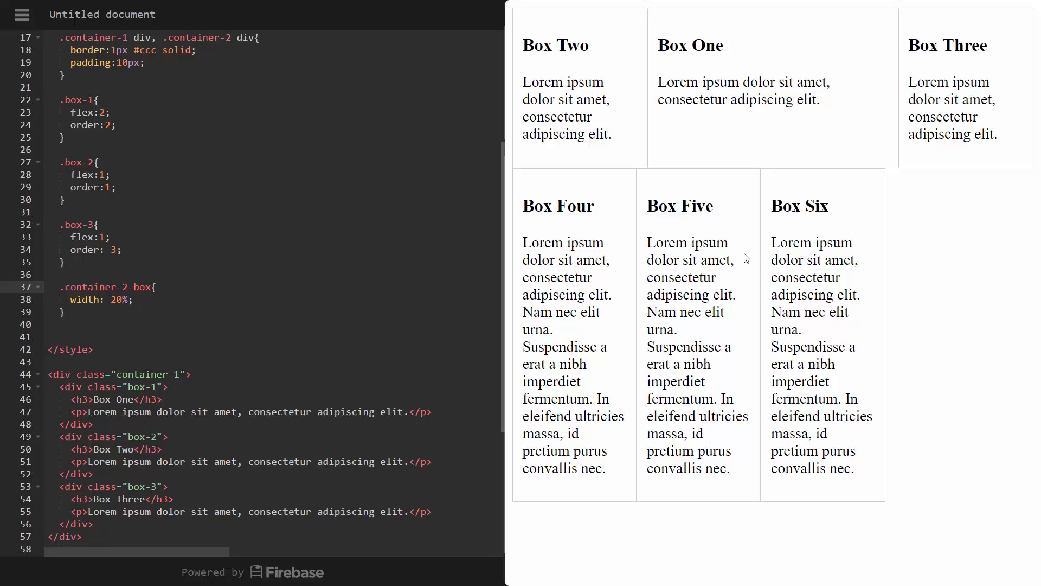
mouse_move(764, 232)
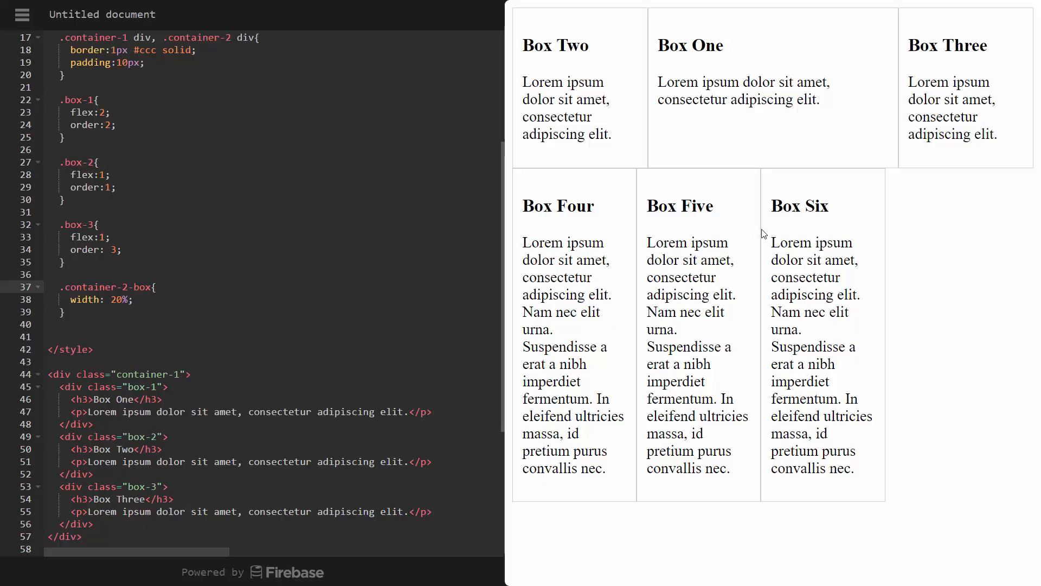
mouse_move(941, 216)
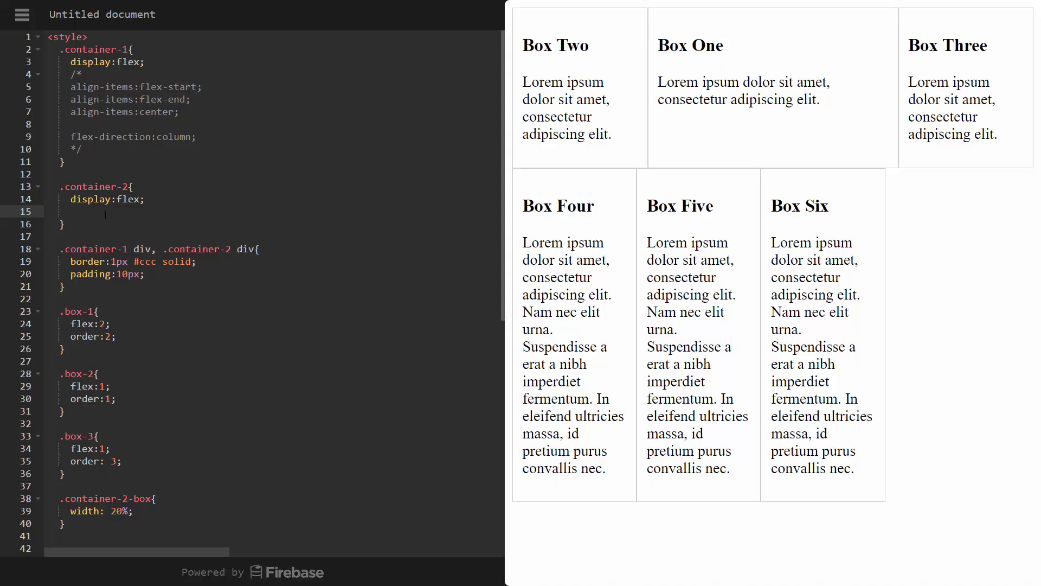
- Add justify-content:flex-start to .container-2 and start a comment listing flex-start as an alternative
type("justify")
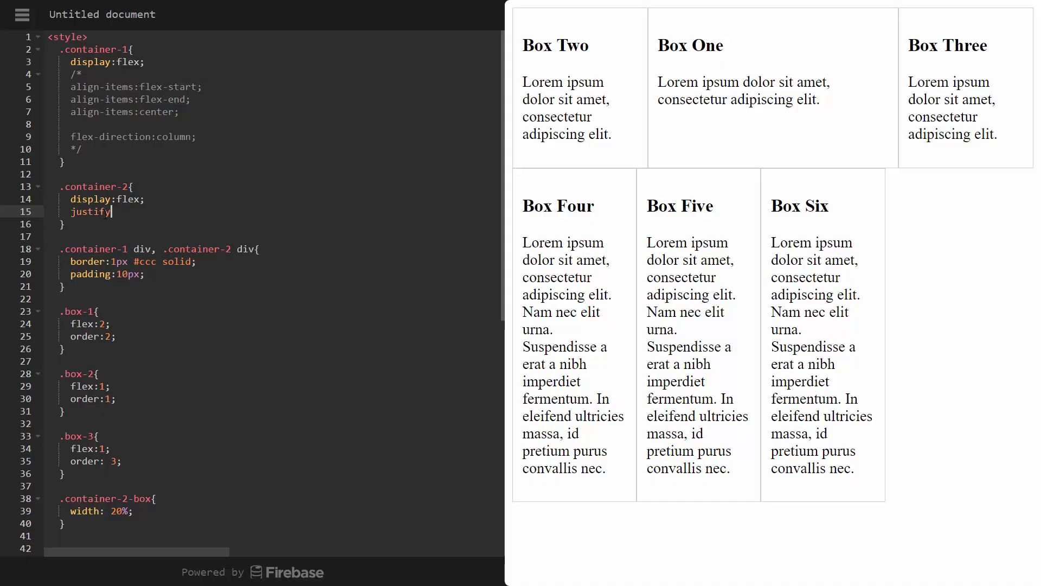
type("-content")
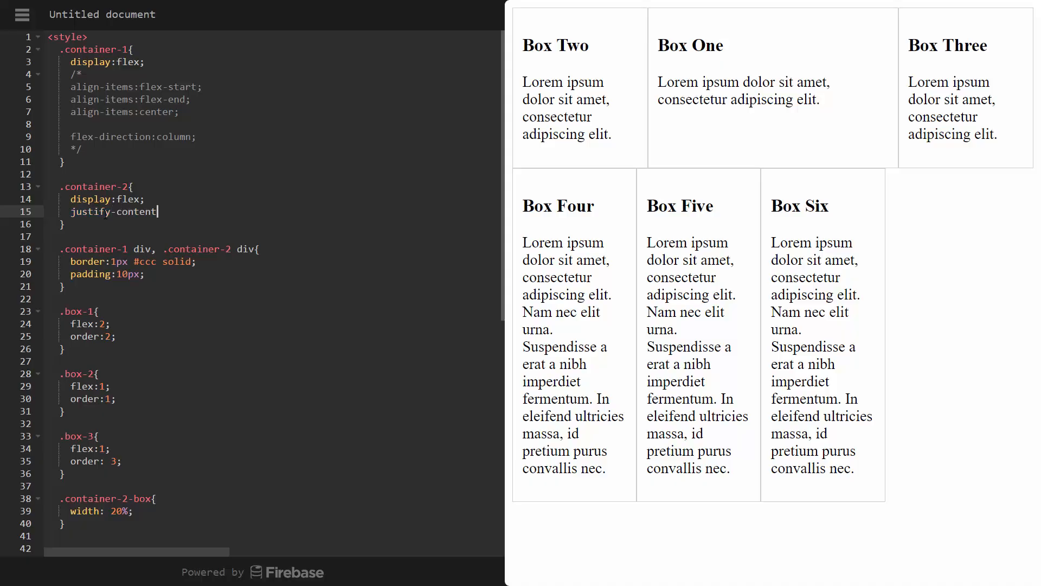
type(":")
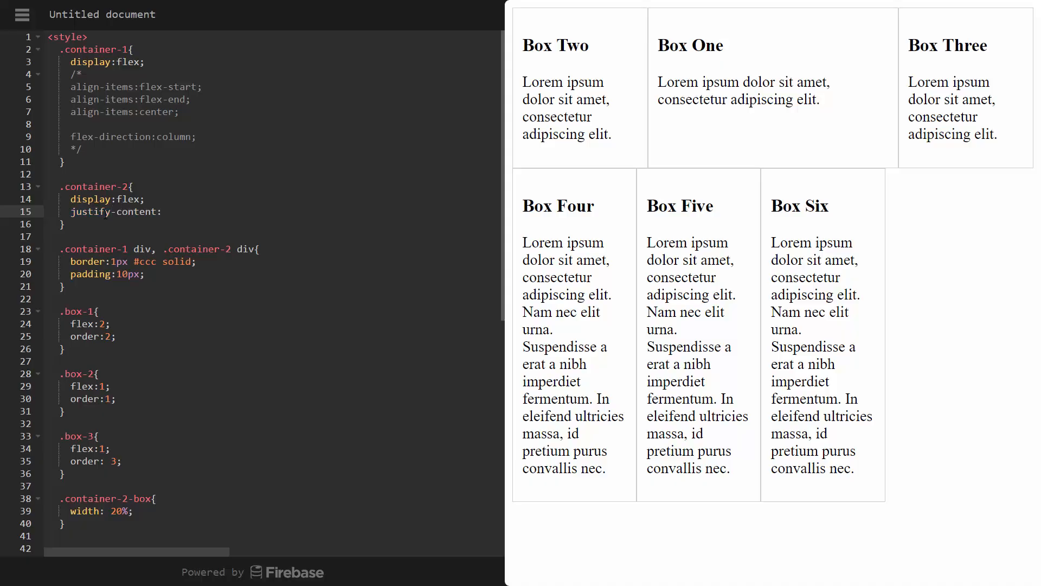
type("flex-")
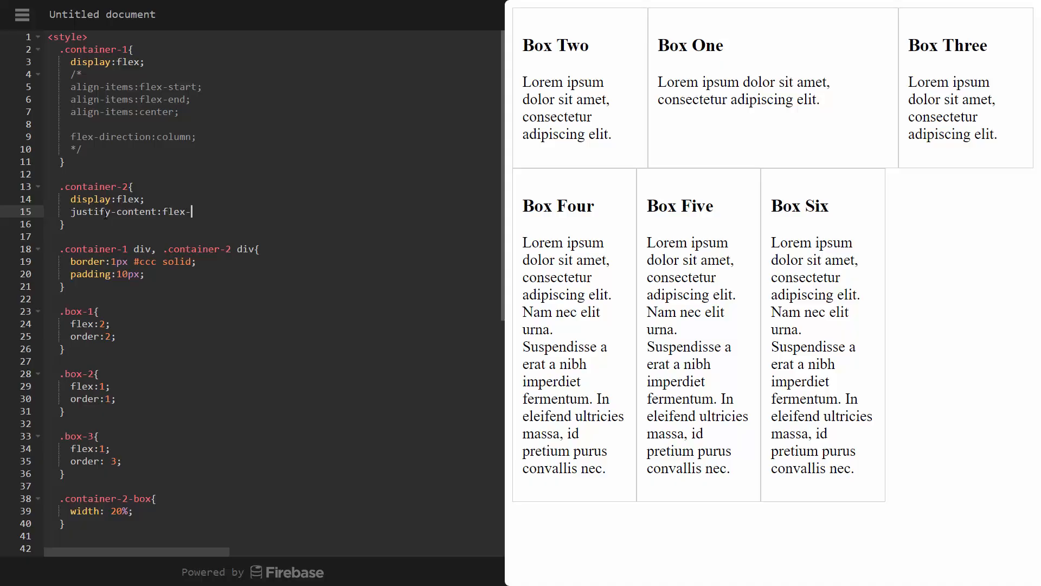
type("start;")
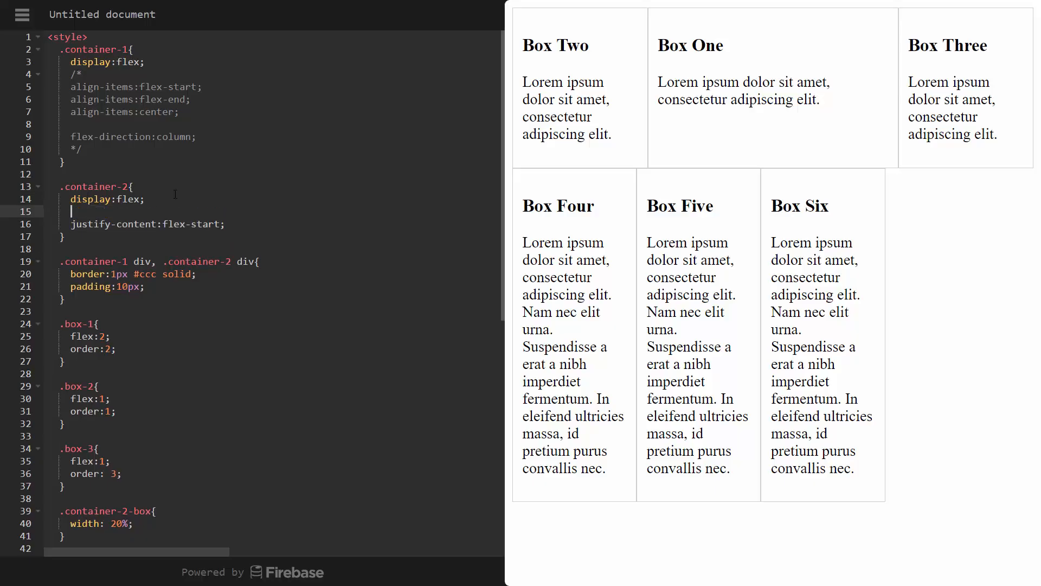
type("/*")
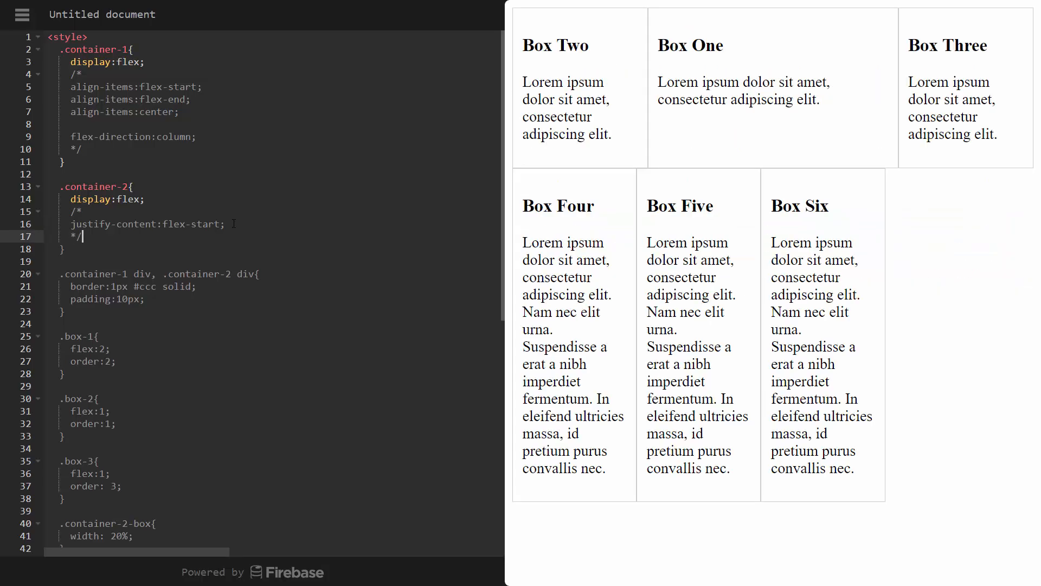
type("justify-content:flex-start;")
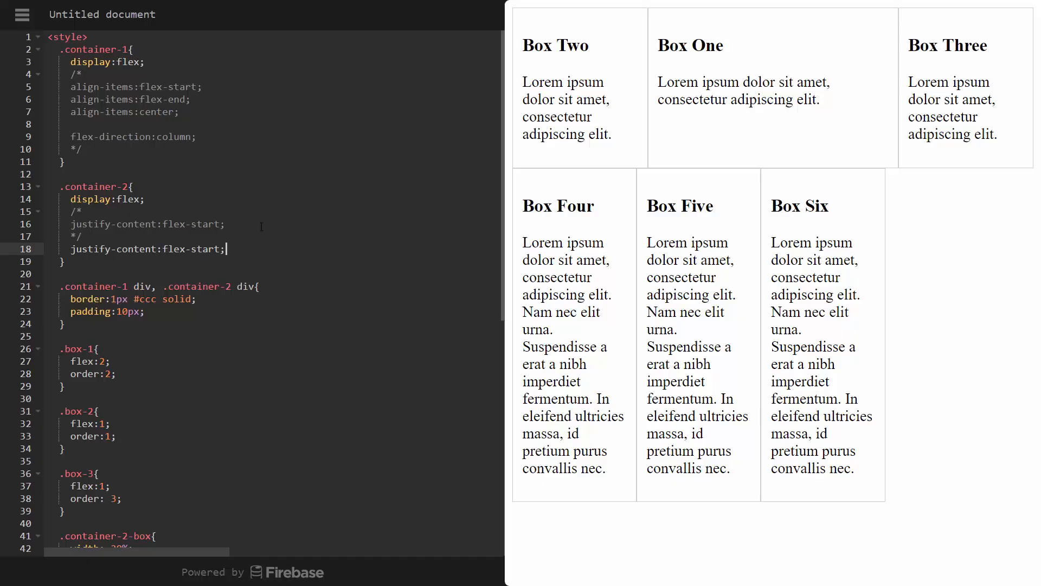
- Note flex-end and center among the commented options and set justify-content to space-between
double_click(206, 248)
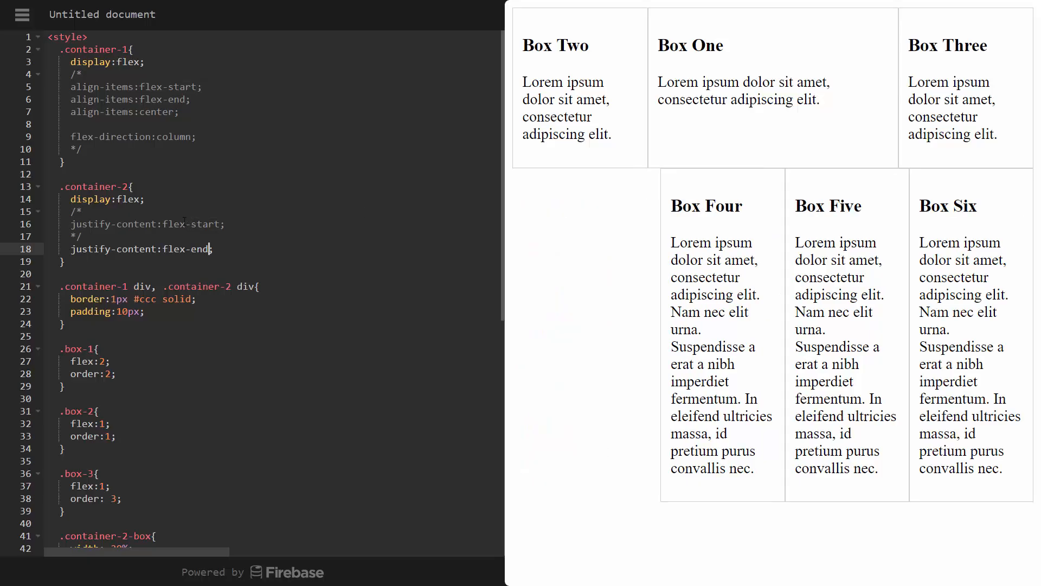
double_click(140, 248)
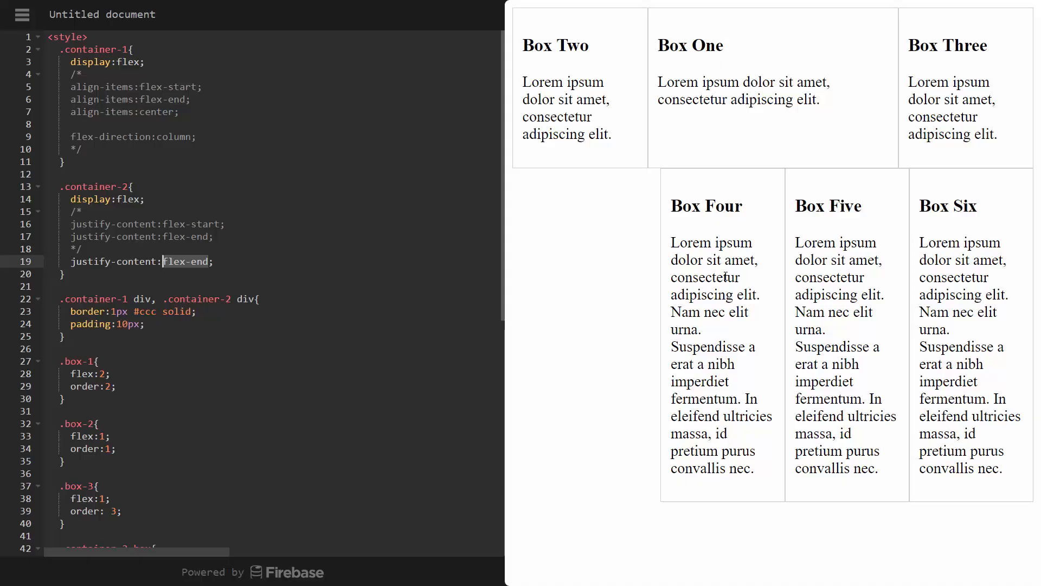
type("center")
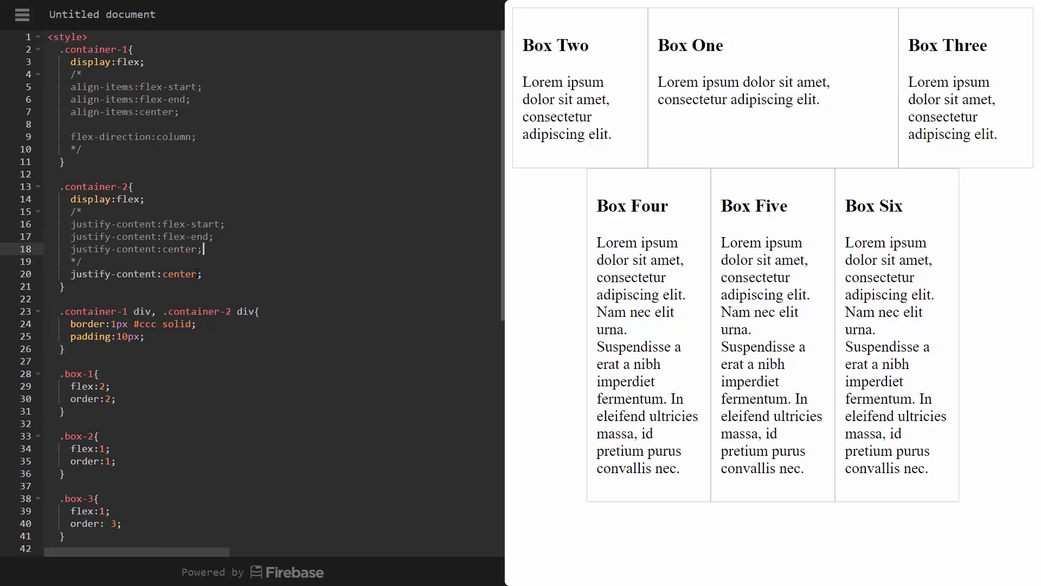
type("sp")
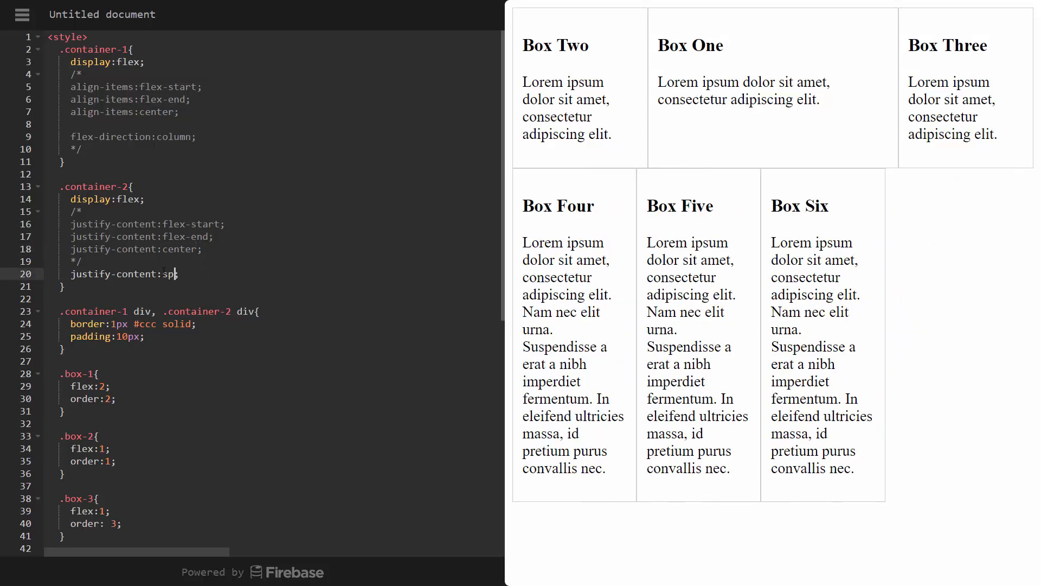
type("ace-bet")
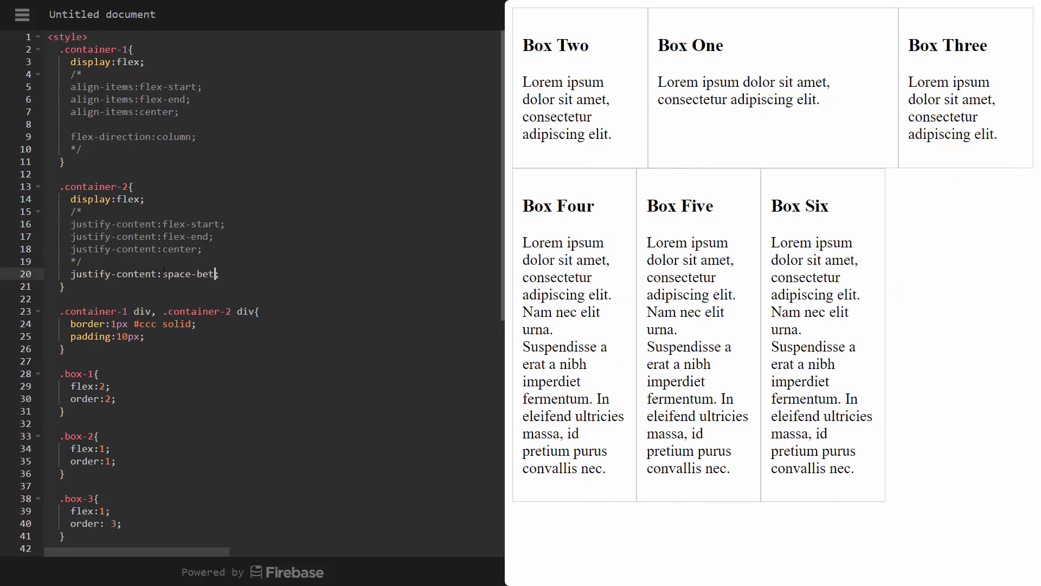
type("ween")
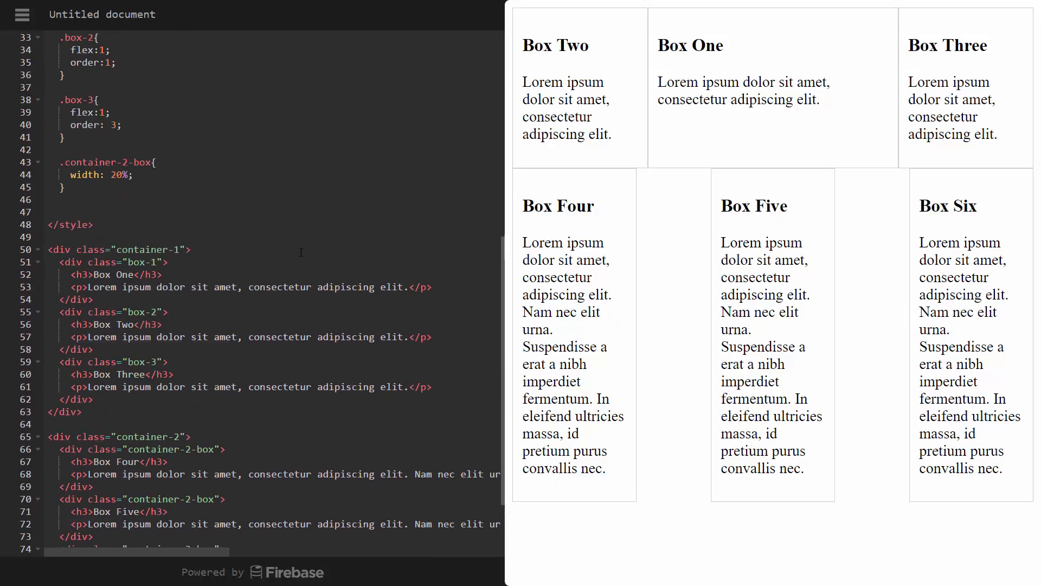
- Set the .container-2-box width to 27% and save the page
scroll("up", 3)
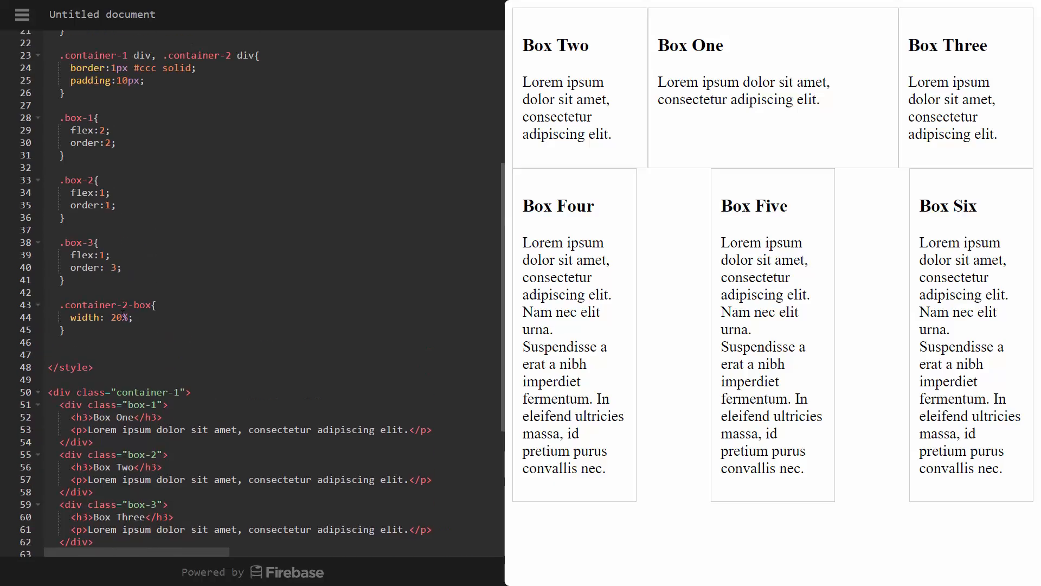
left_click(120, 317)
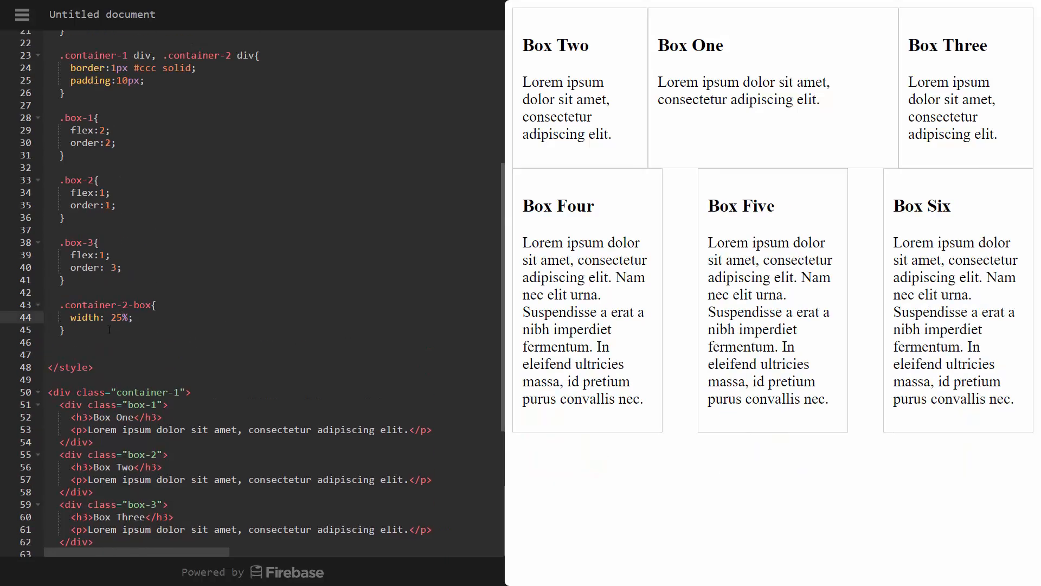
type("27%")
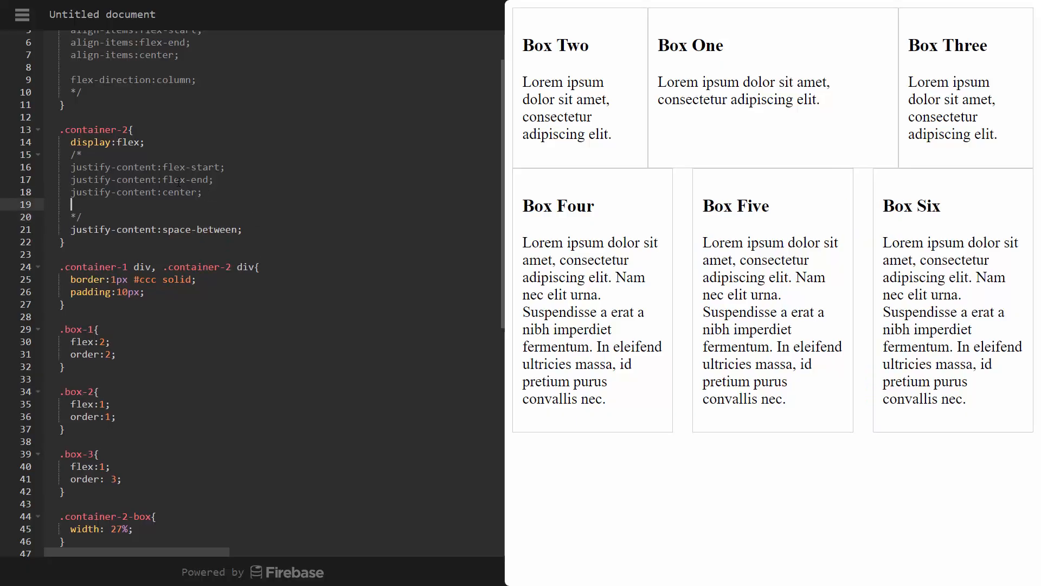
key("ctrl+s")
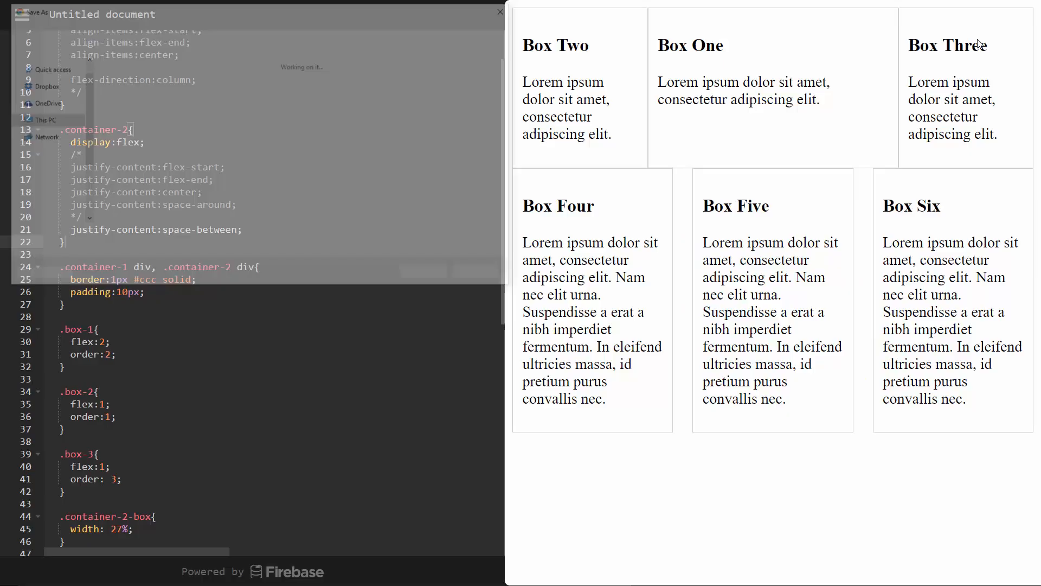
left_click(501, 11)
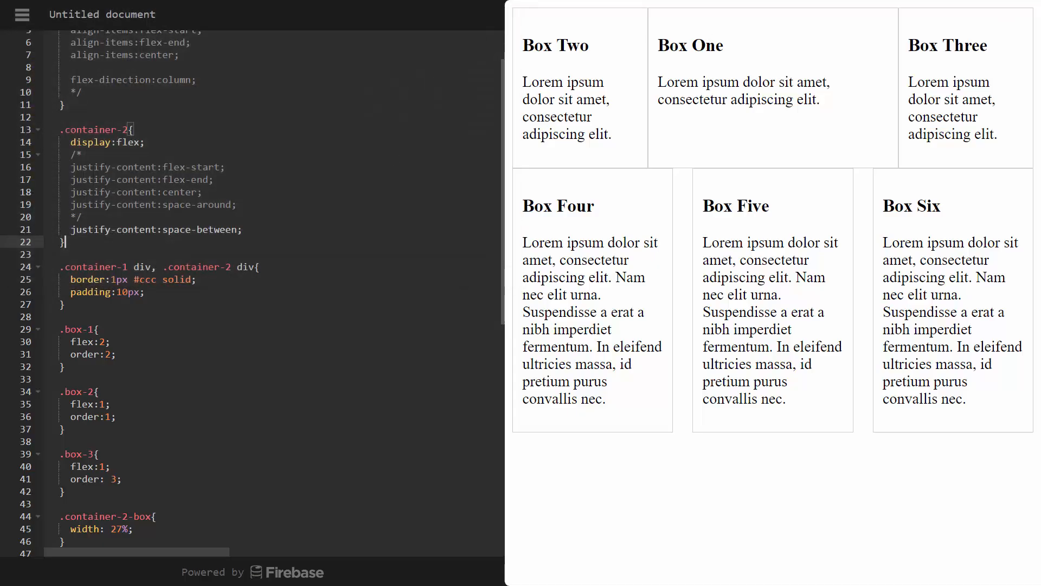
mouse_move(950, 69)
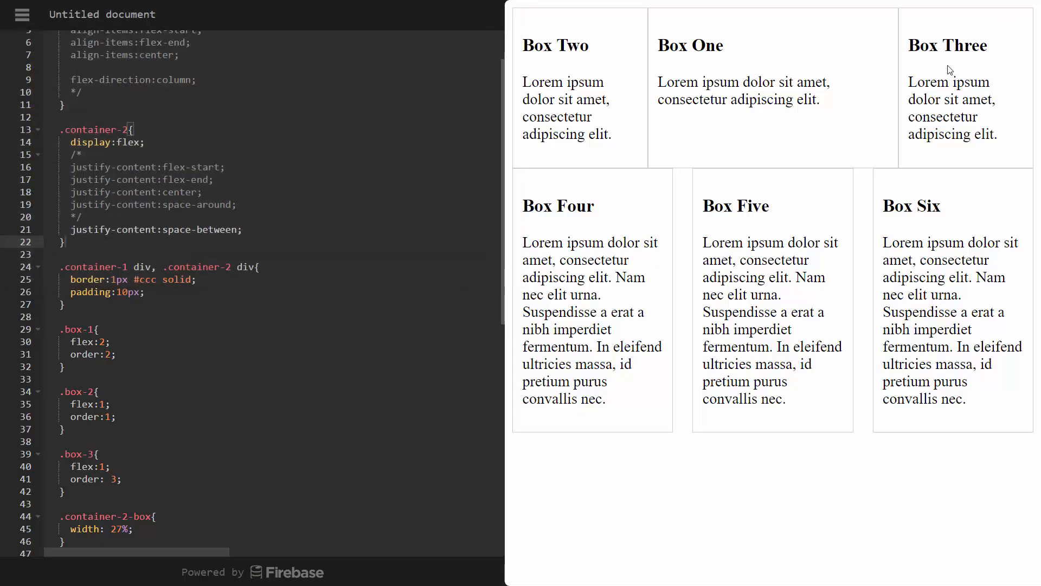
- Rename width to flex-basis in .container-2-box, keeping the 27% value
scroll("down", 3)
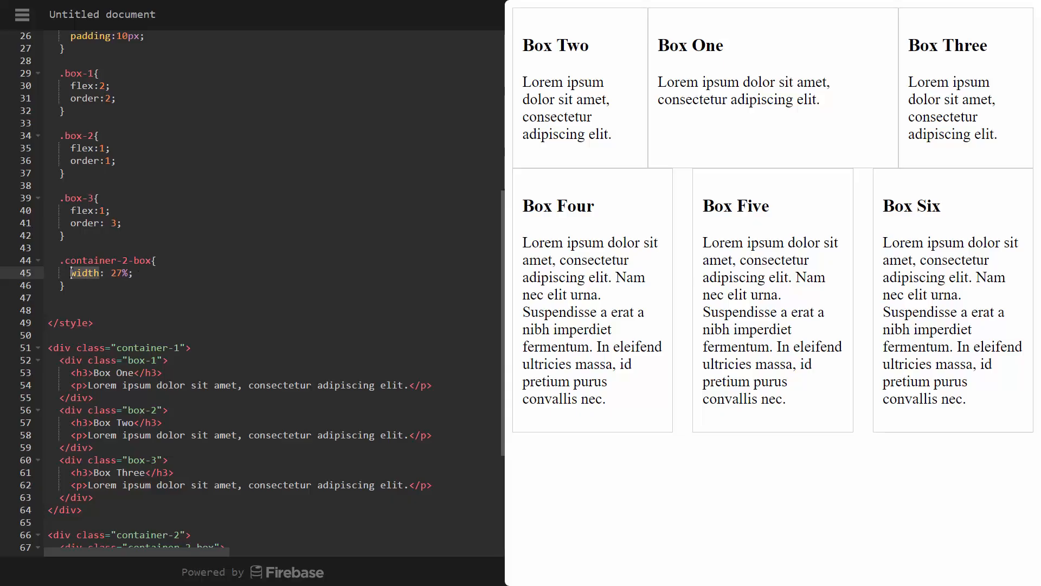
type("flex-basis")
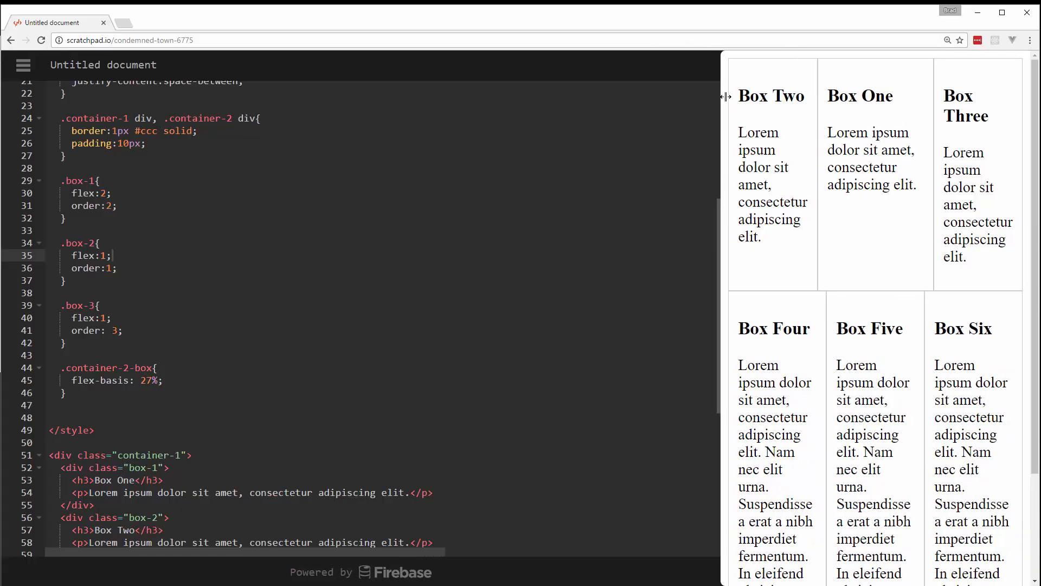
- Drag the editor/preview divider to widen the live preview
left_click_drag(726, 96, 795, 102)
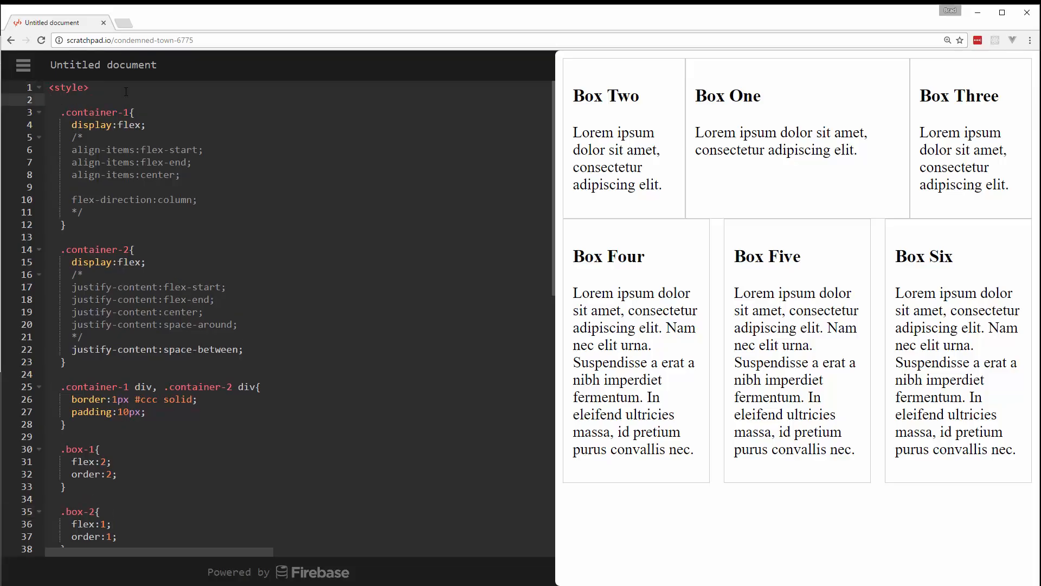
type("@media")
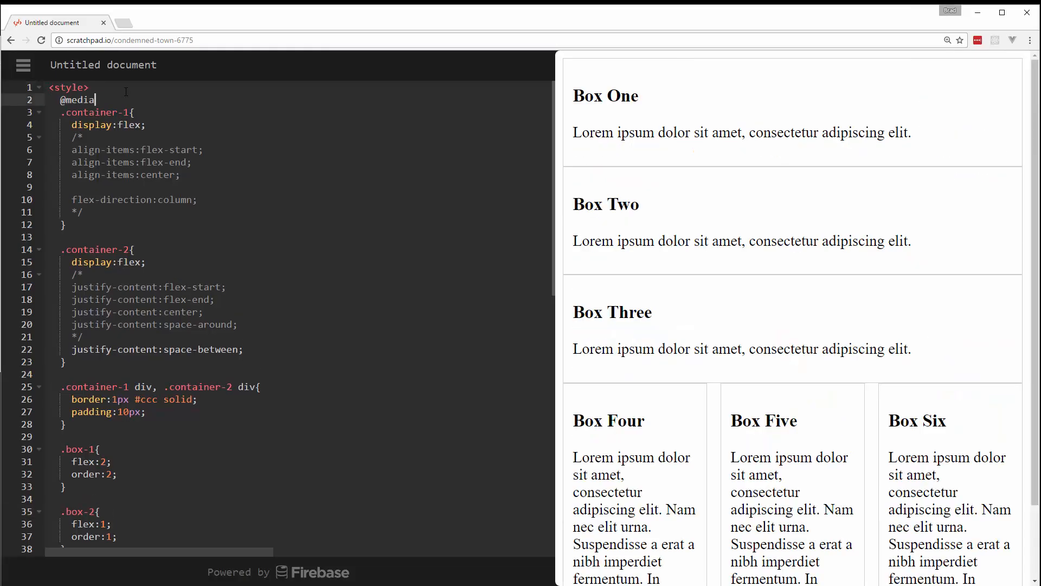
type("(){")
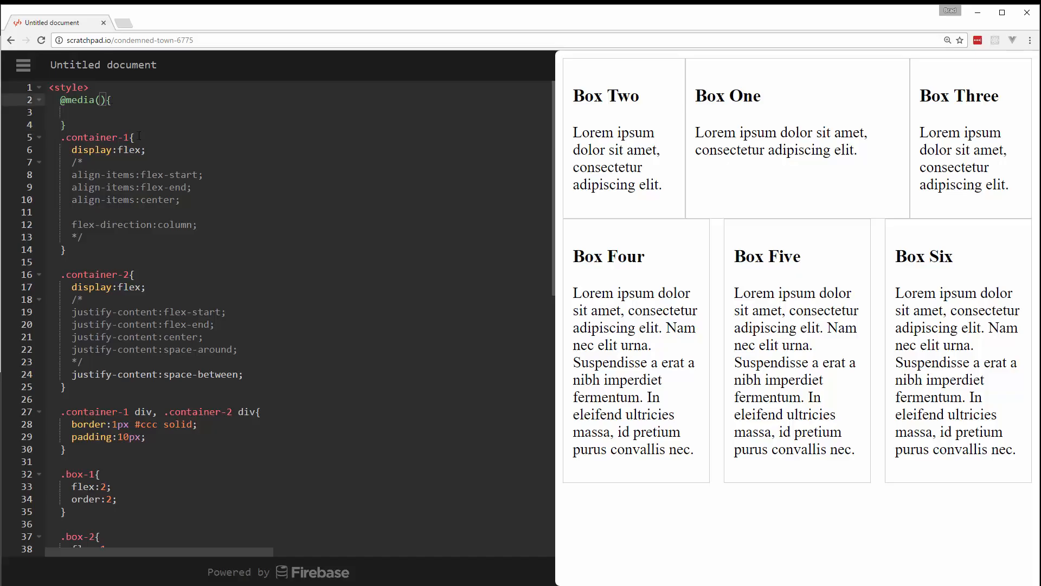
type("min-wid")
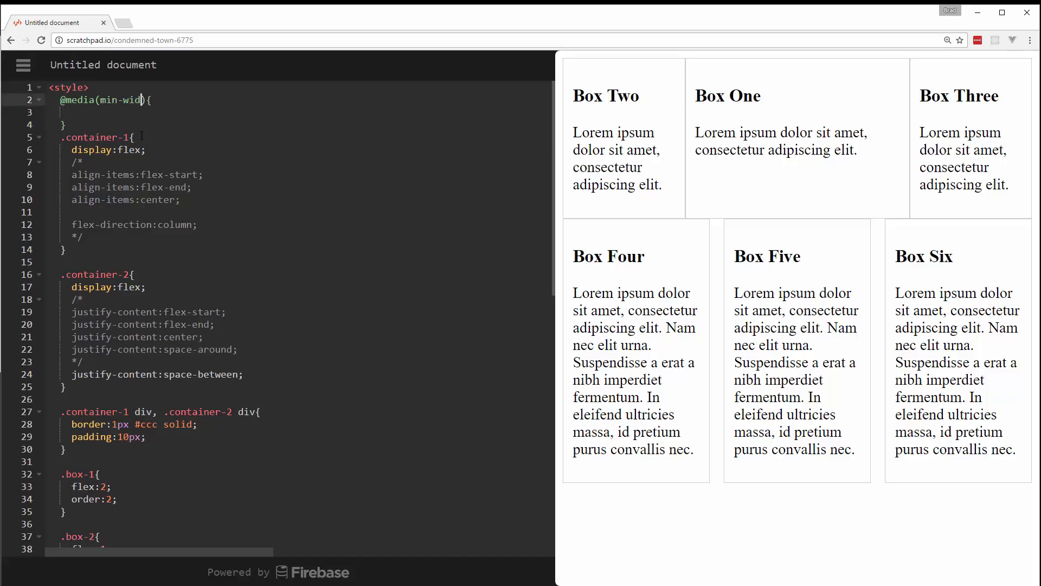
type("th:")
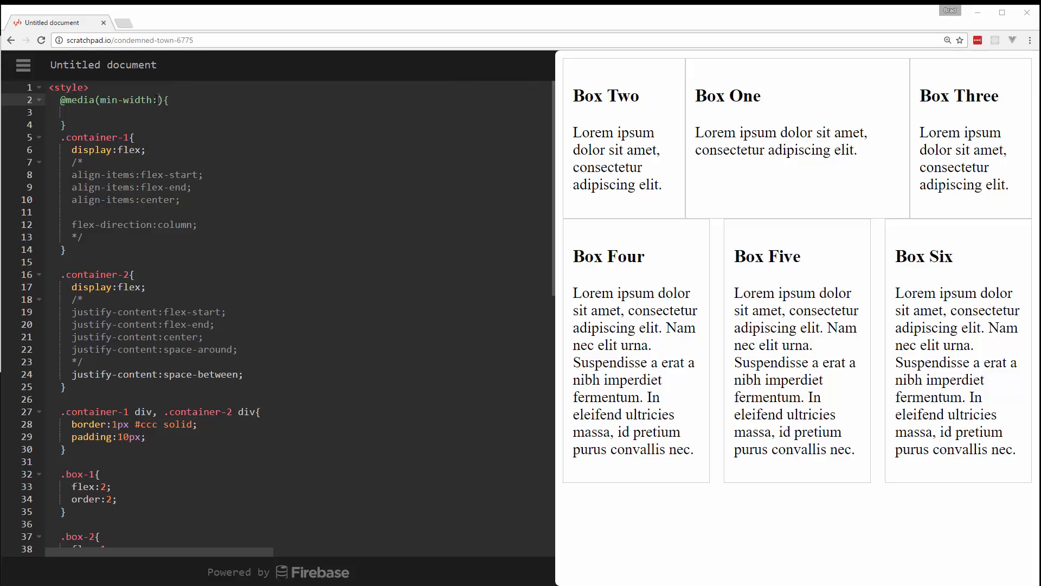
type("768px")
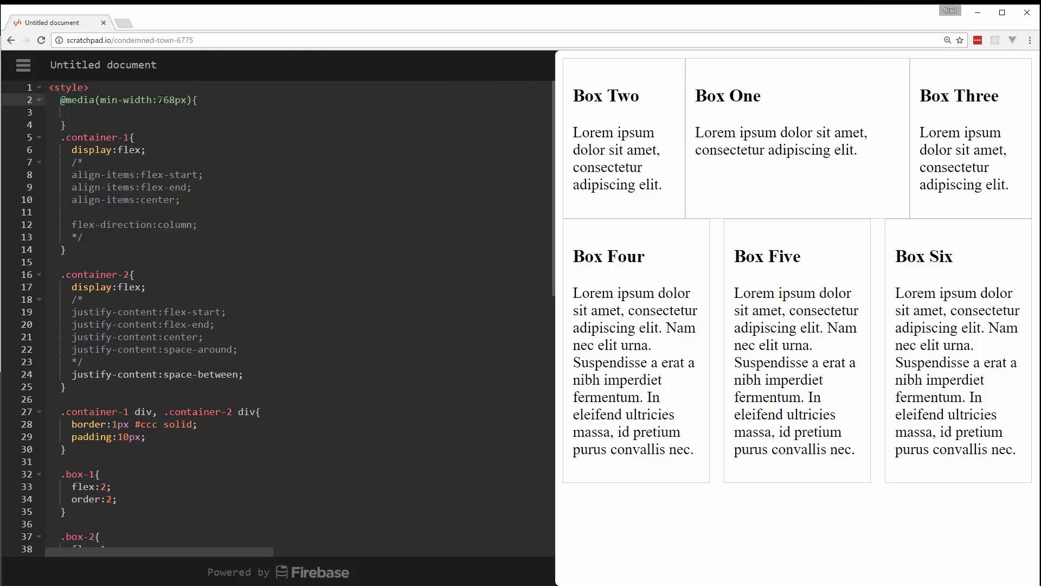
left_click(134, 137)
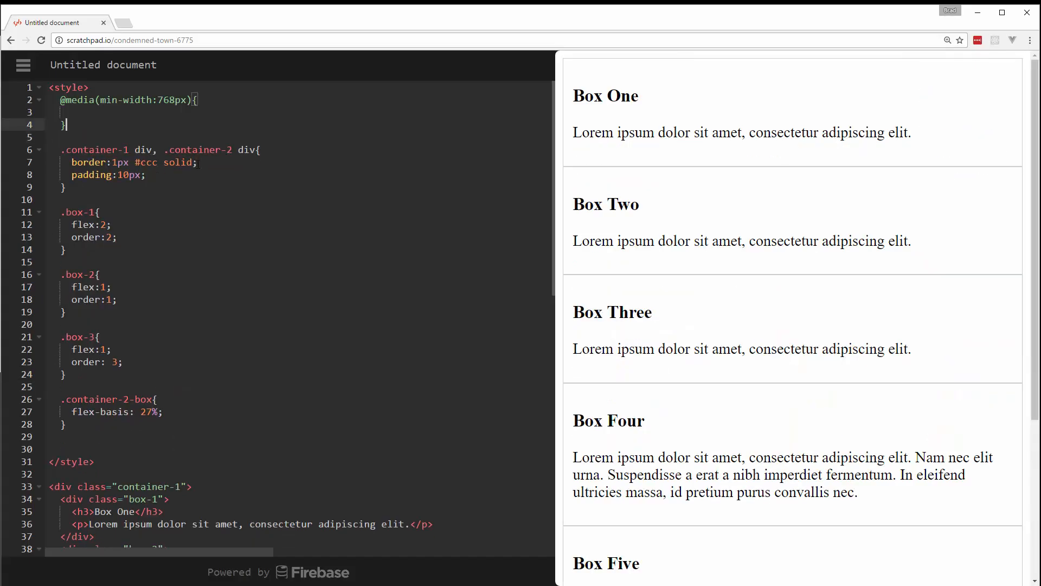
- Paste the .container-1 and .container-2 rules inside the media query and indent them
left_click(66, 112)
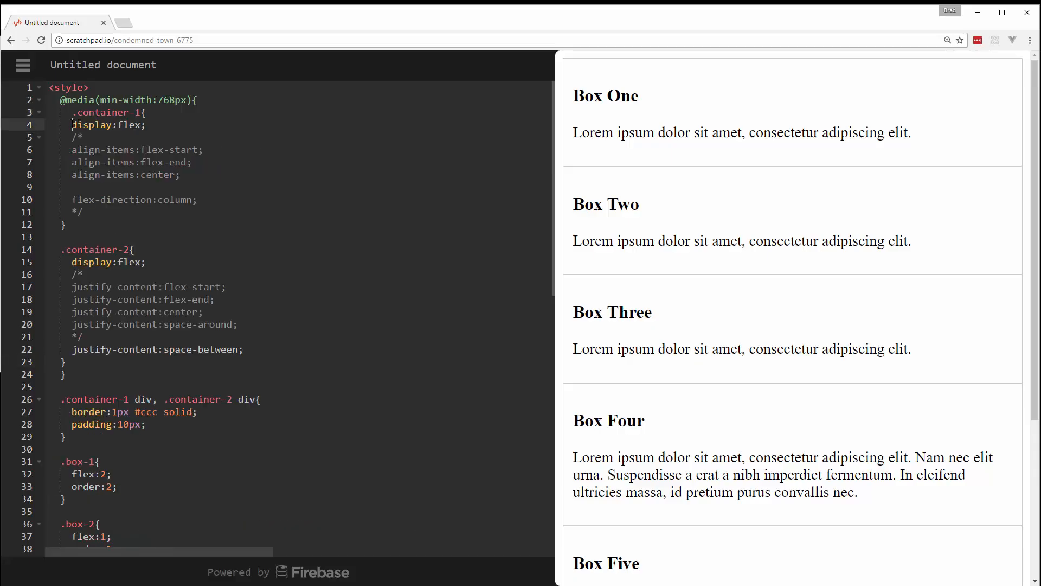
left_click_drag(72, 124, 76, 362)
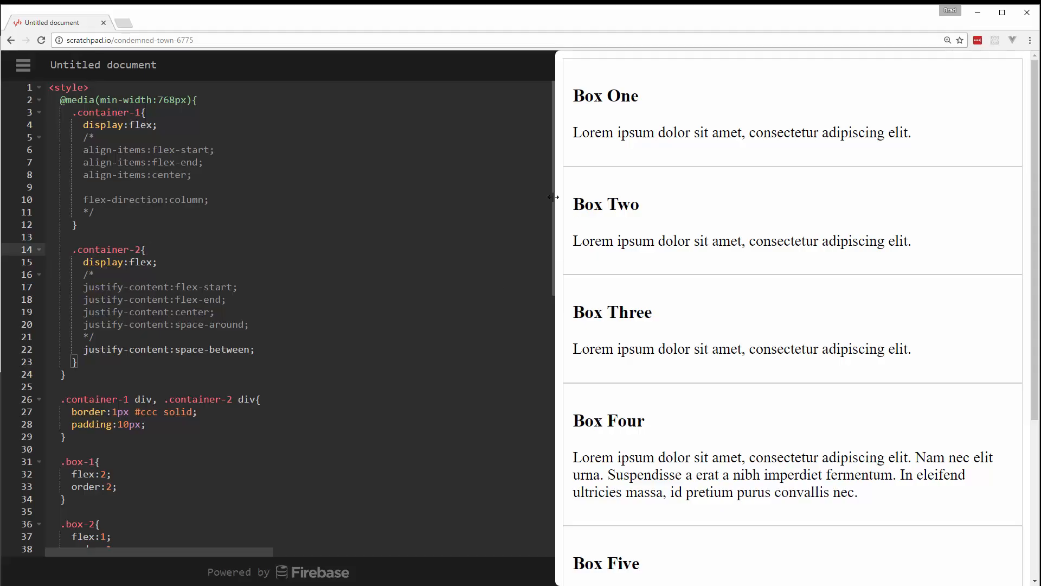
left_click_drag(554, 197, 345, 218)
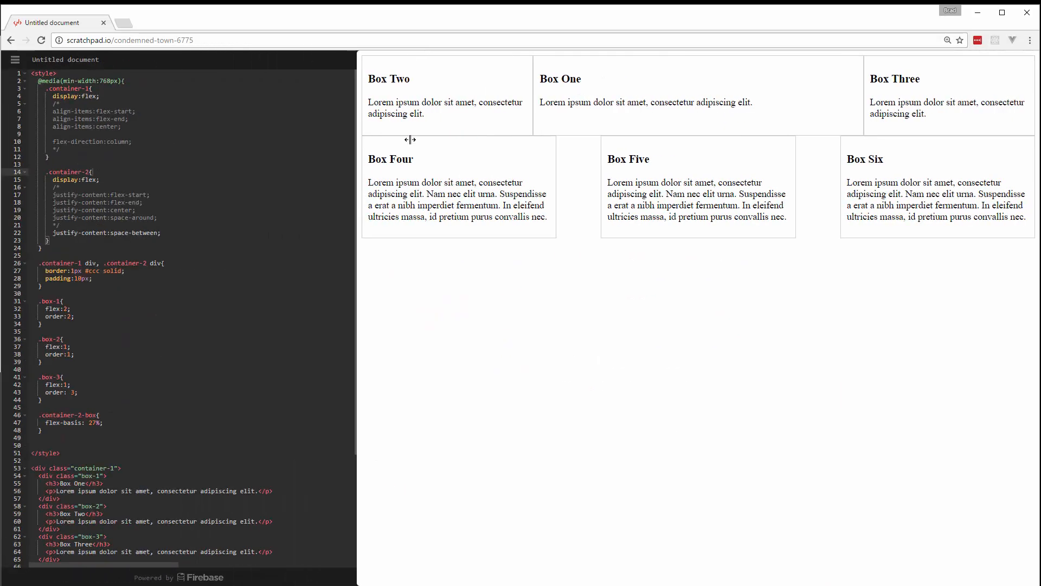
- Resize the preview back and forth to confirm boxes stack when narrow and form rows when wide
left_click_drag(410, 140, 540, 148)
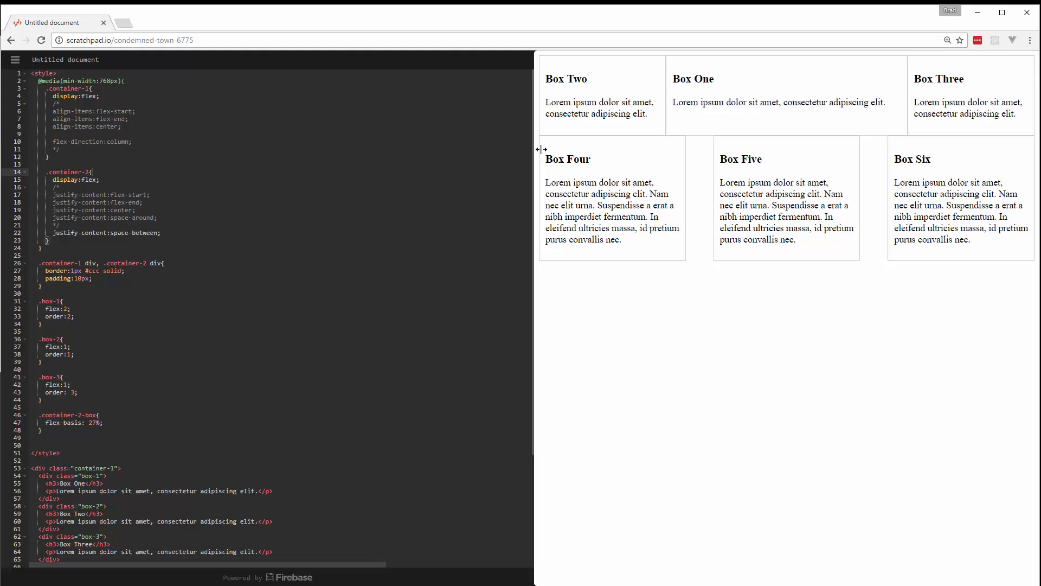
left_click_drag(539, 149, 431, 147)
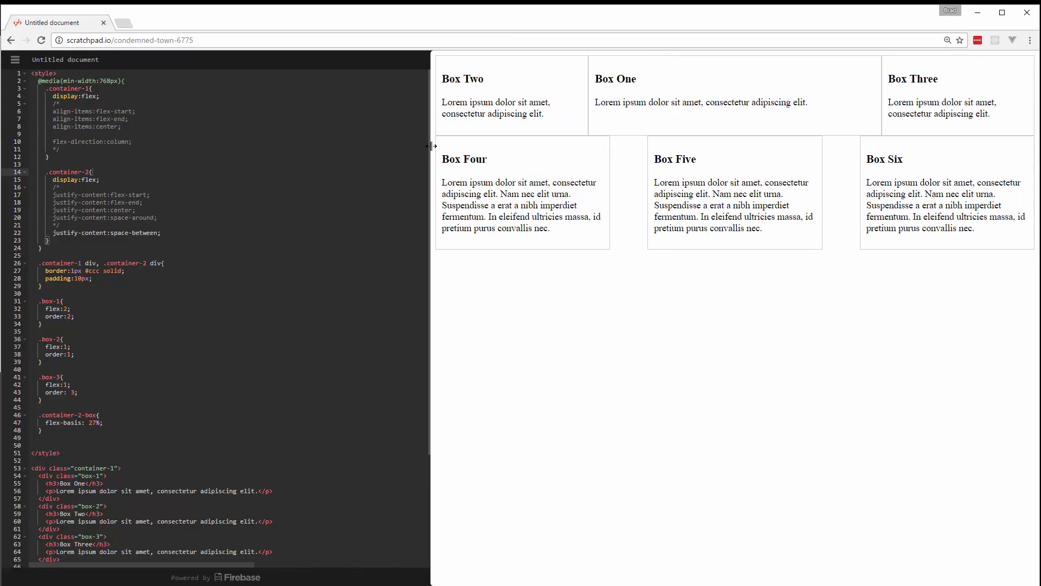
left_click_drag(431, 145, 597, 146)
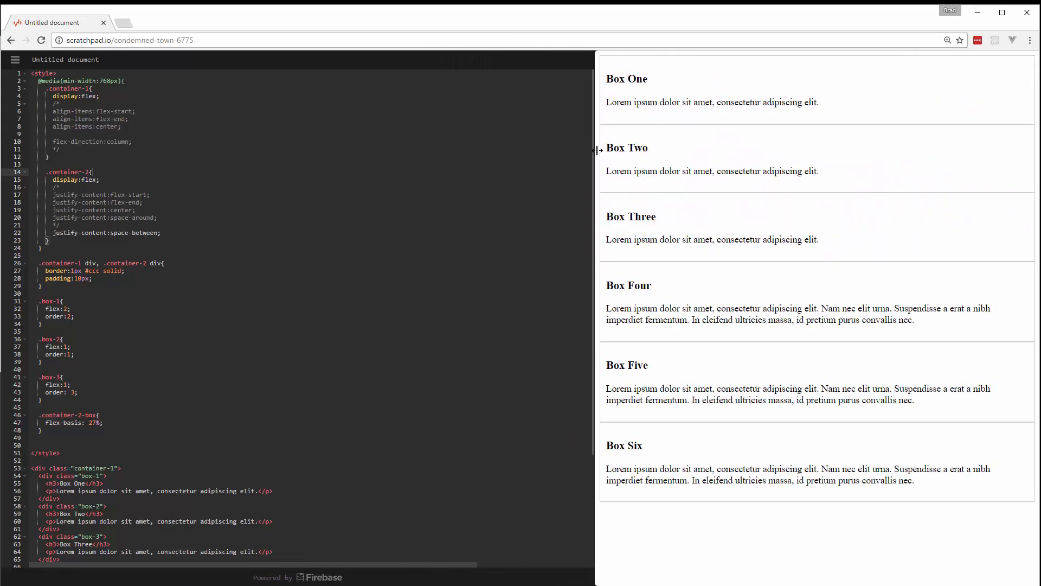
left_click_drag(596, 151, 800, 155)
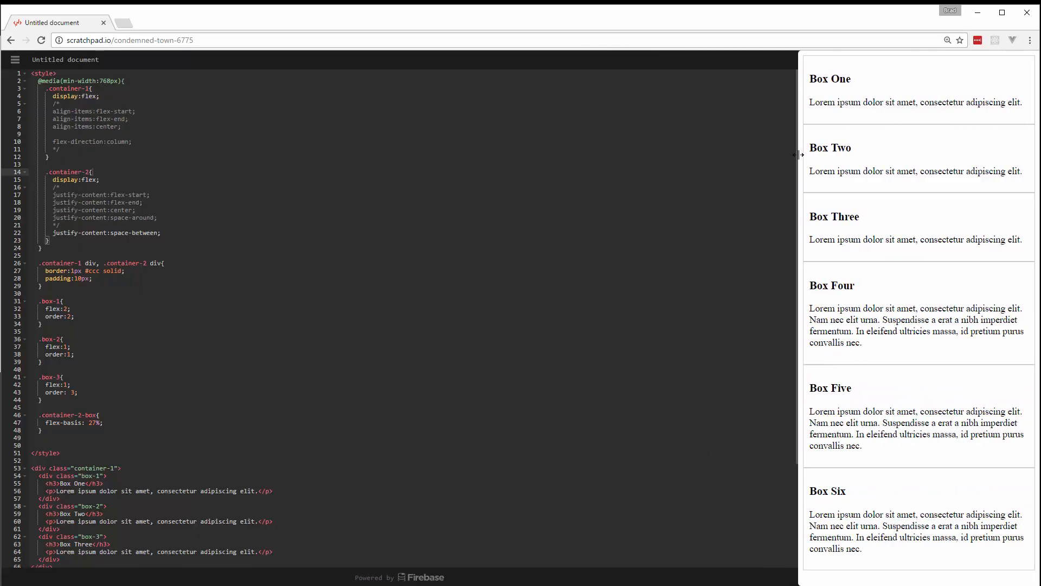
left_click_drag(801, 155, 538, 140)
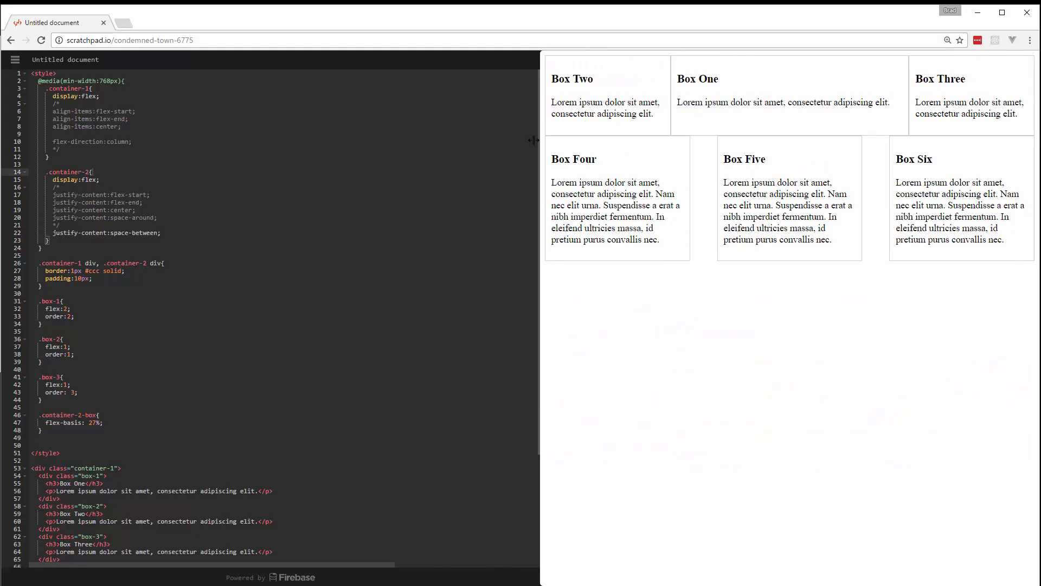
left_click_drag(536, 140, 447, 140)
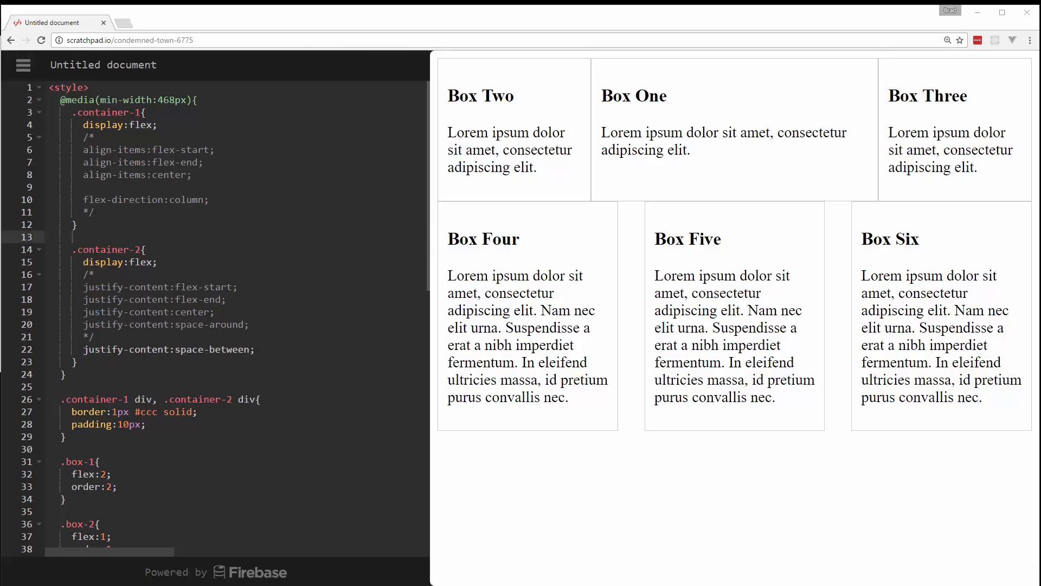
mouse_move(443, 220)
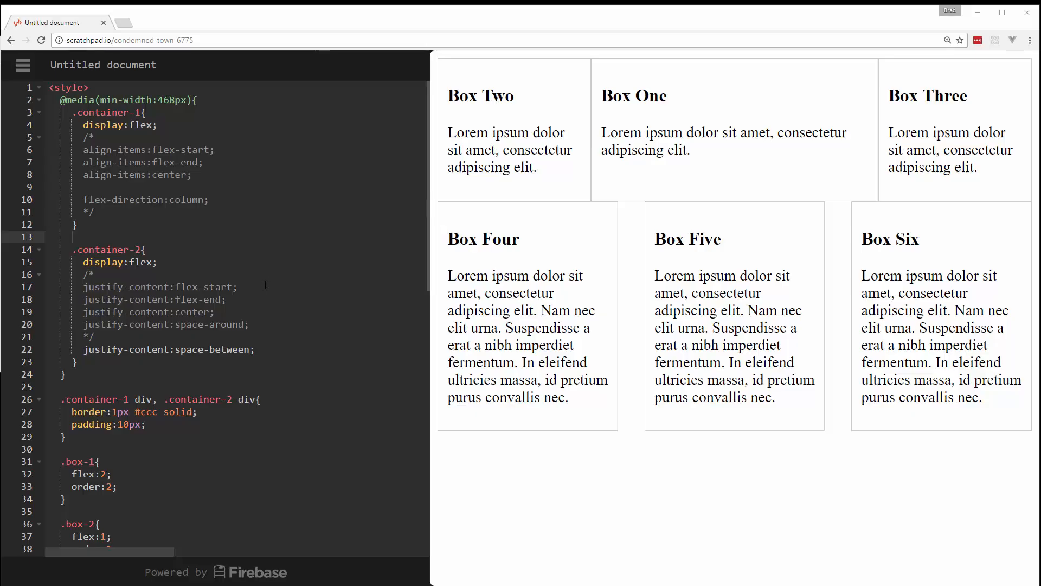
mouse_move(514, 211)
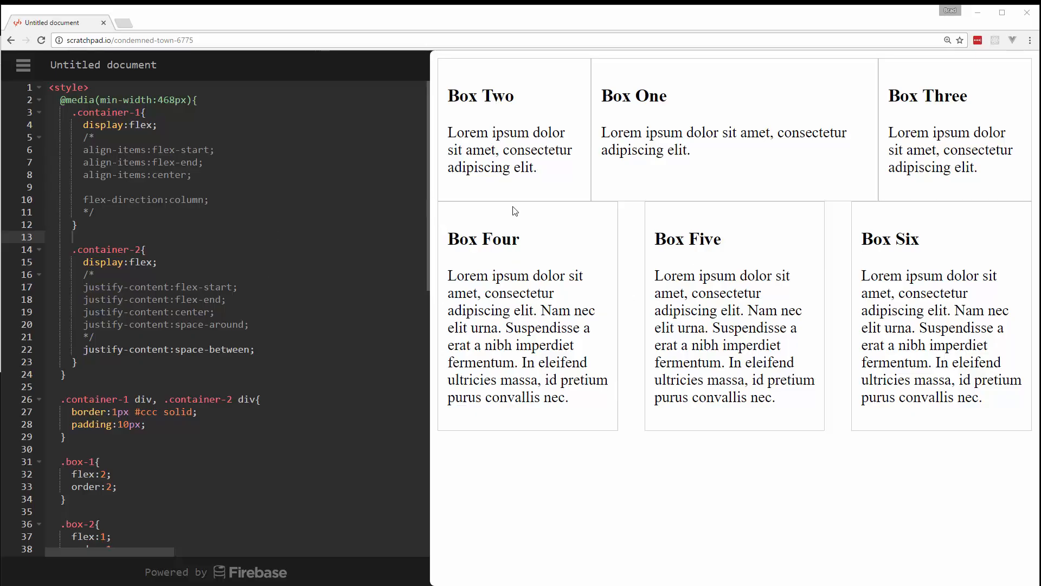
- Scroll the preview down to the newly pasted Box Seven through Box Twelve
scroll("down", 3)
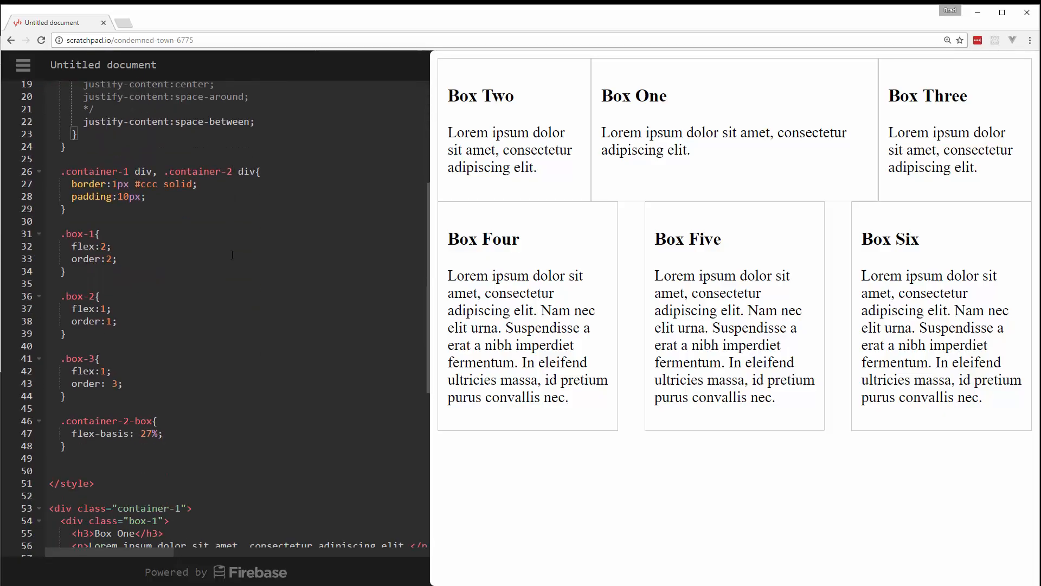
scroll("down", 3)
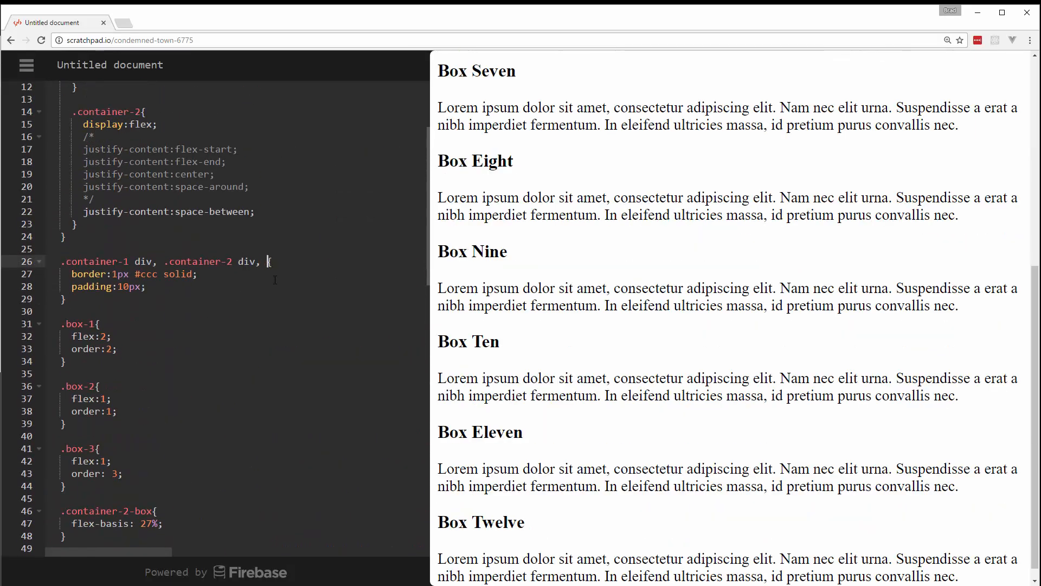
- Append '.container-3 div' to the shared border and padding selector
type(".container-3")
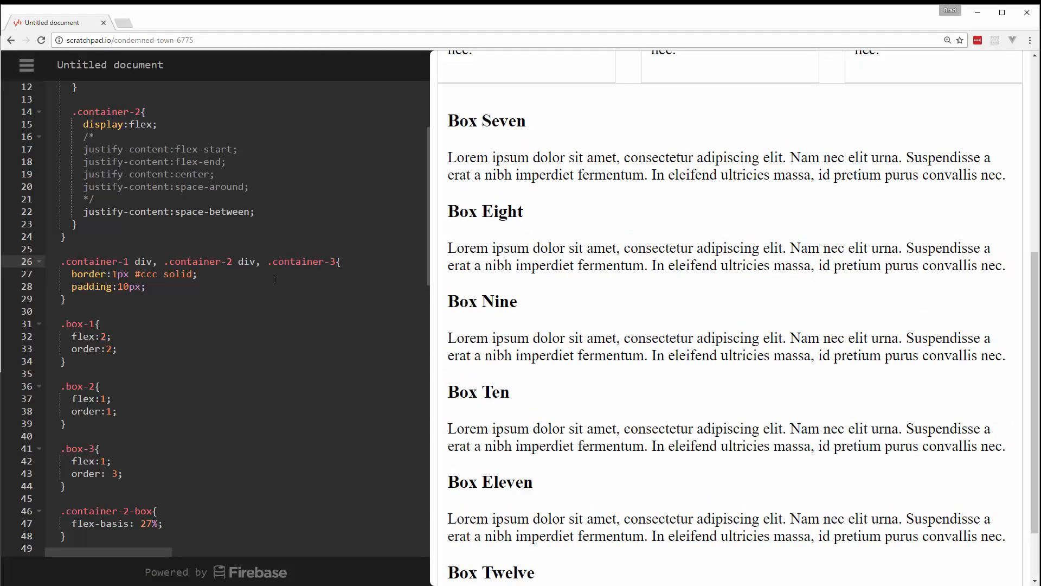
type("div")
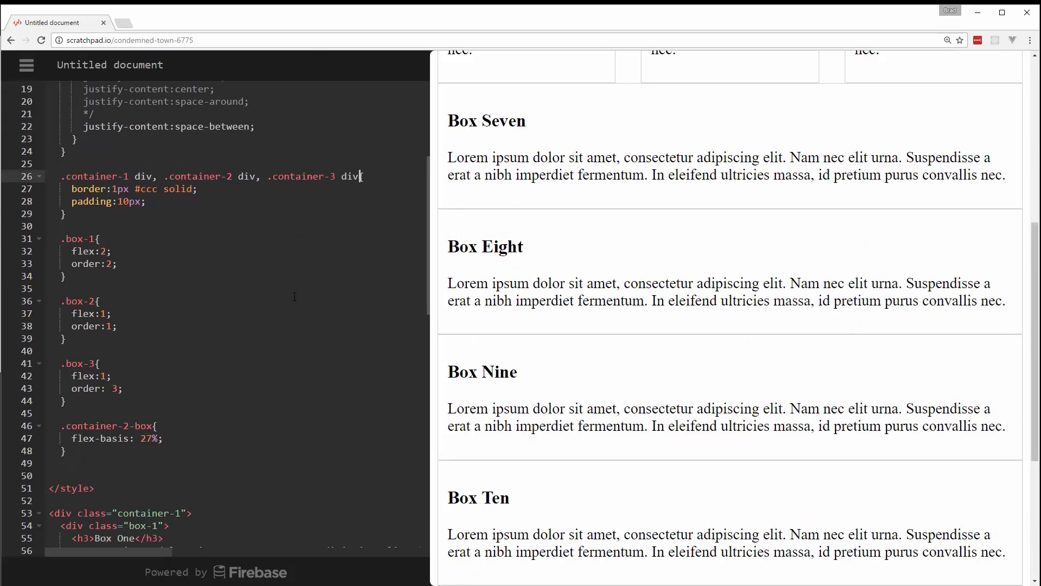
scroll("down", 3)
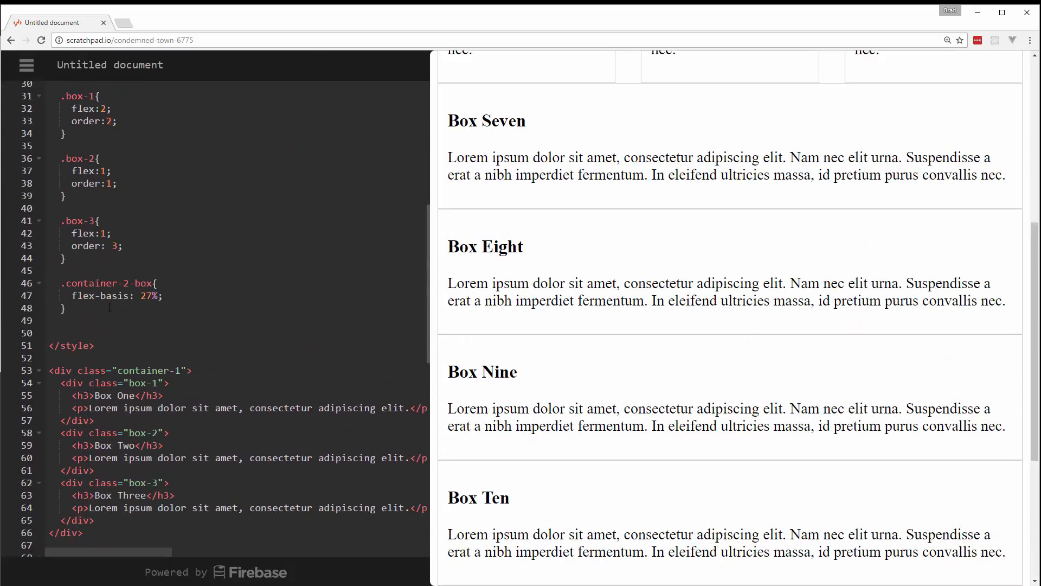
- Add a .container-3-box rule with flex-basis:15%
type(".")
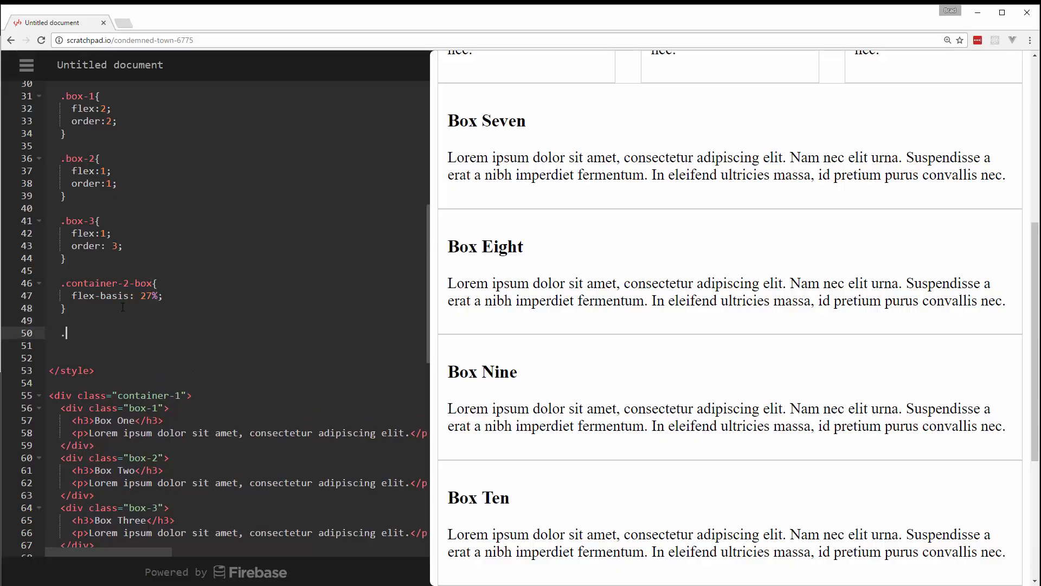
type("container-")
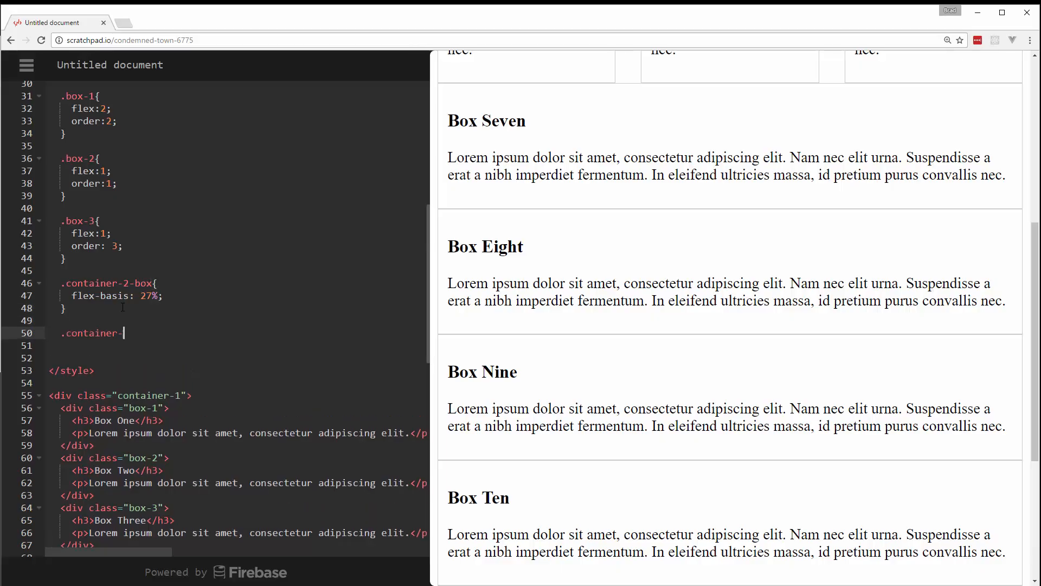
type("3-box")
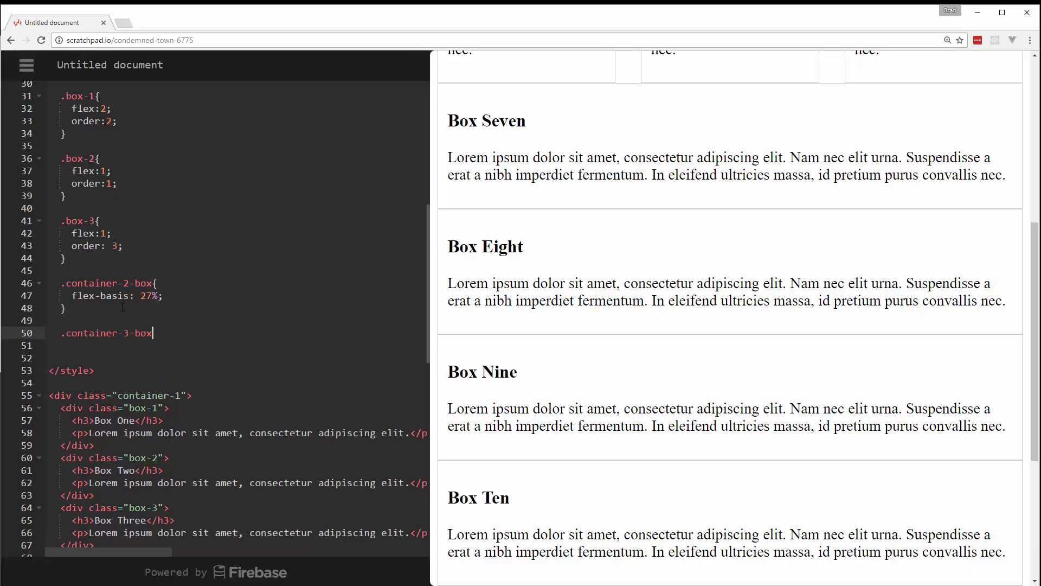
type("{")
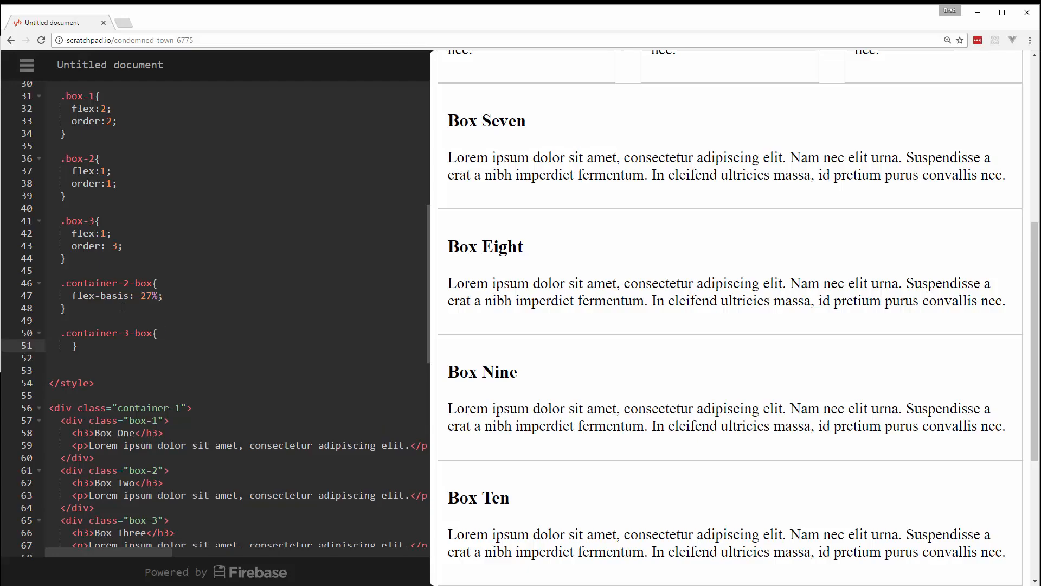
key("enter")
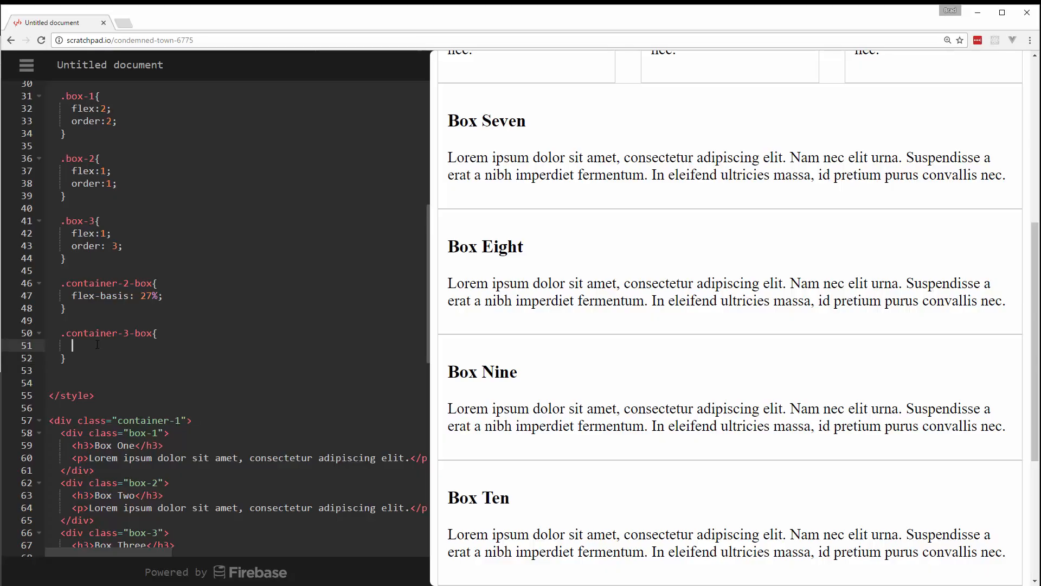
type("flex-")
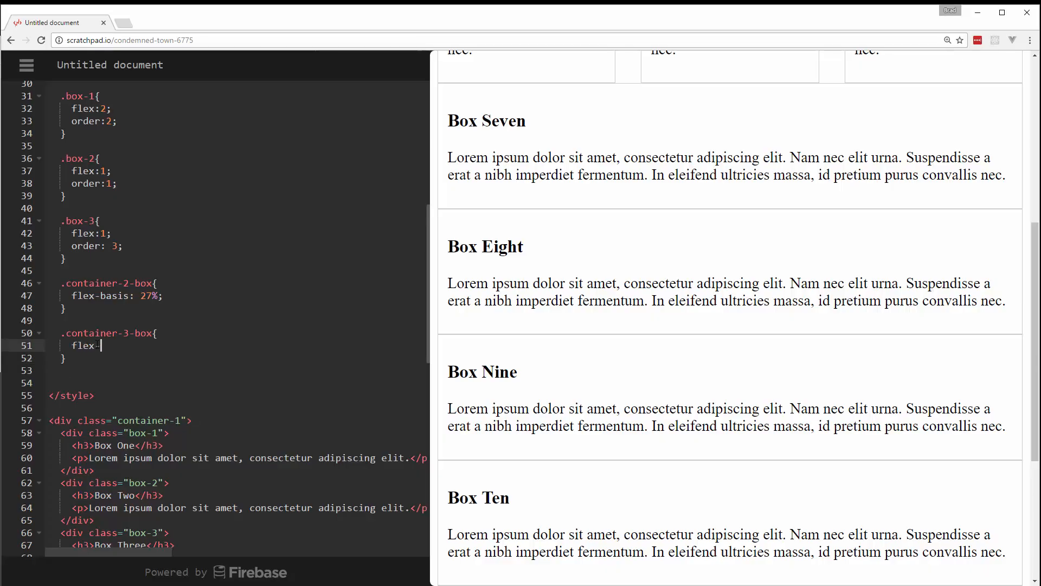
type("basis:")
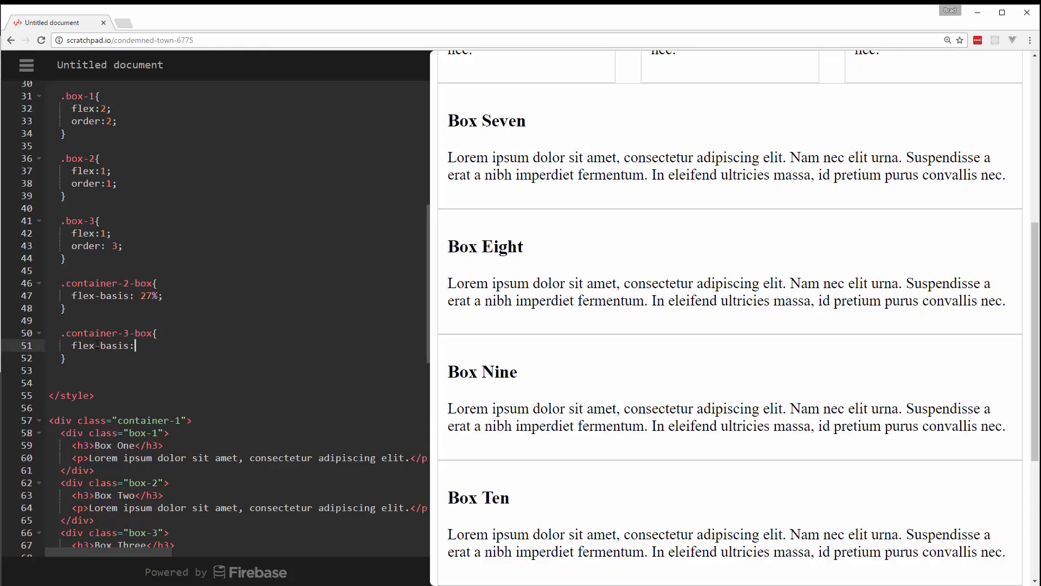
type("15%")
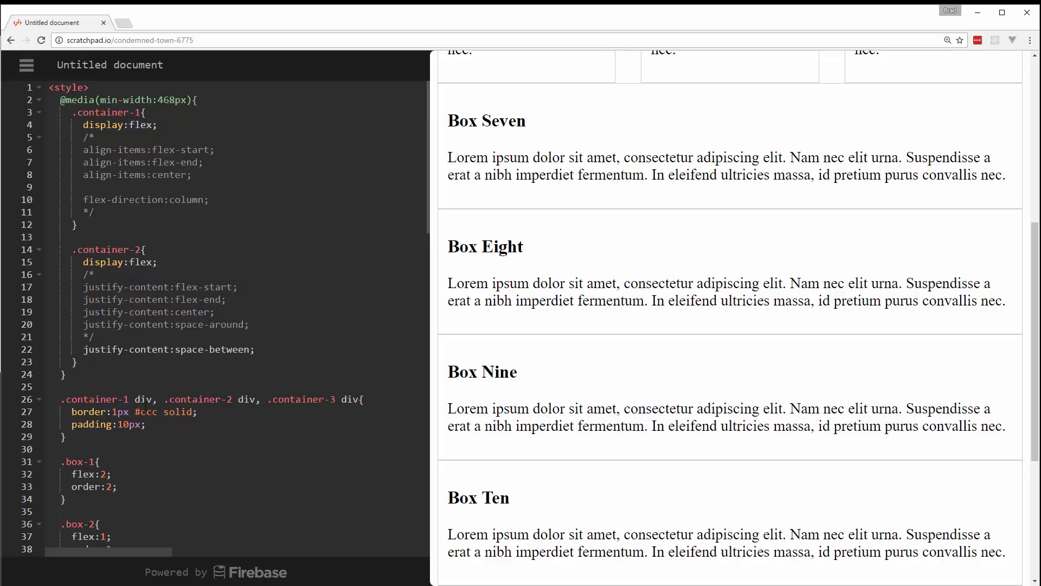
- Add a .container-3 rule after the media query with display:flex and flex-wrap:wrap
left_click(66, 374)
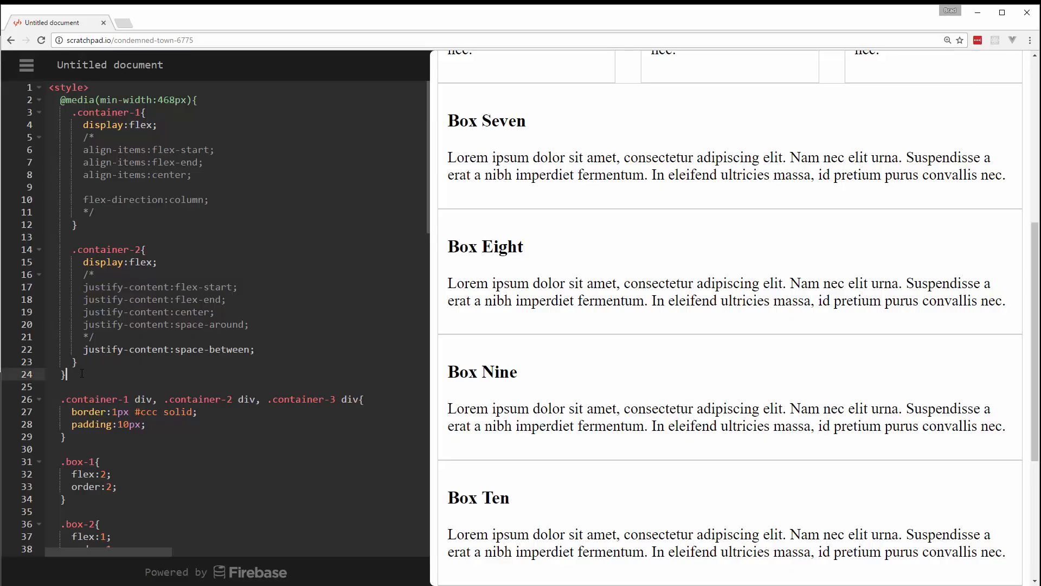
type(".c")
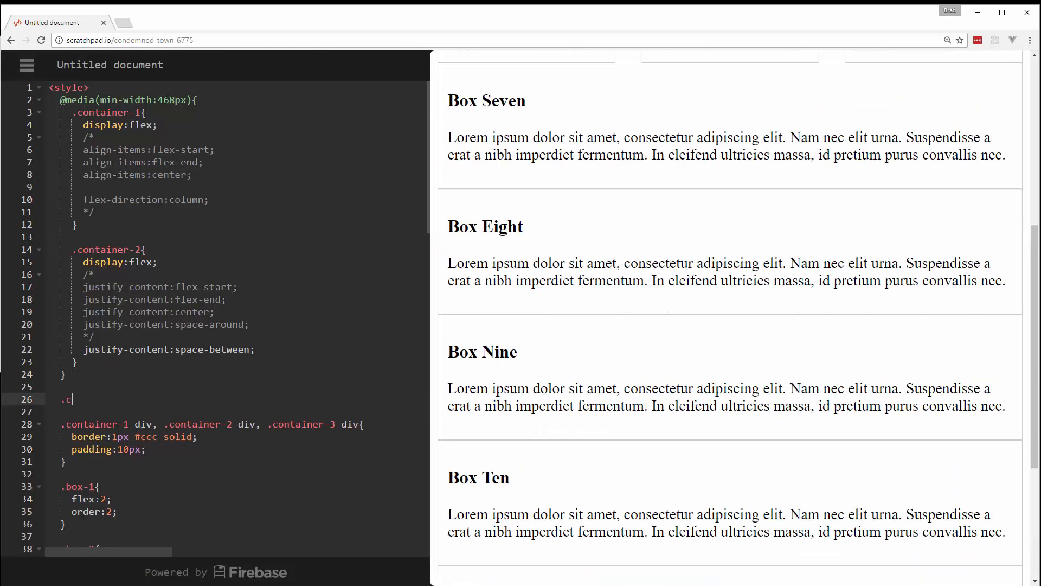
type("ontainer-3{")
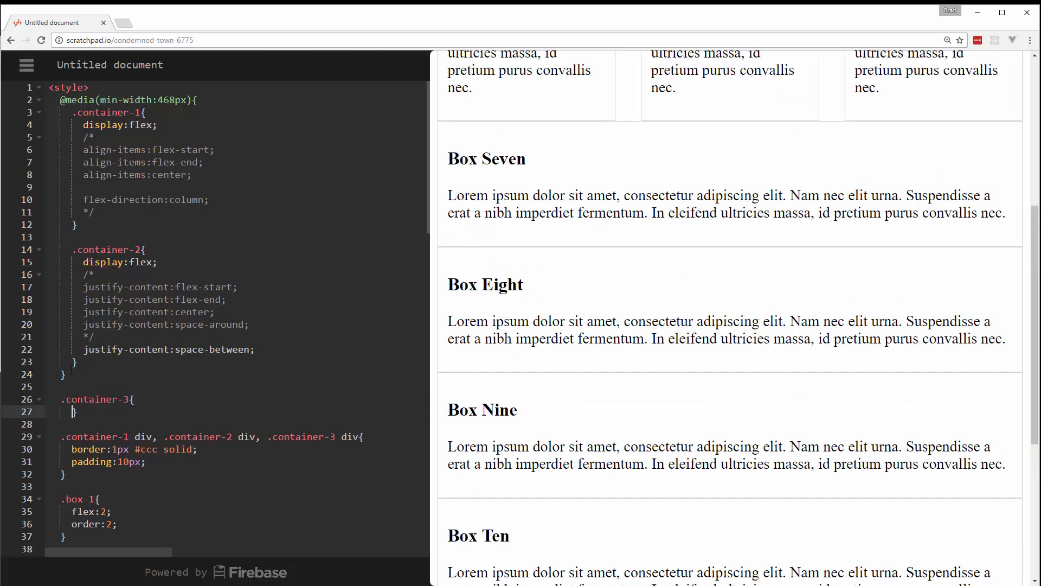
type("display:flex;")
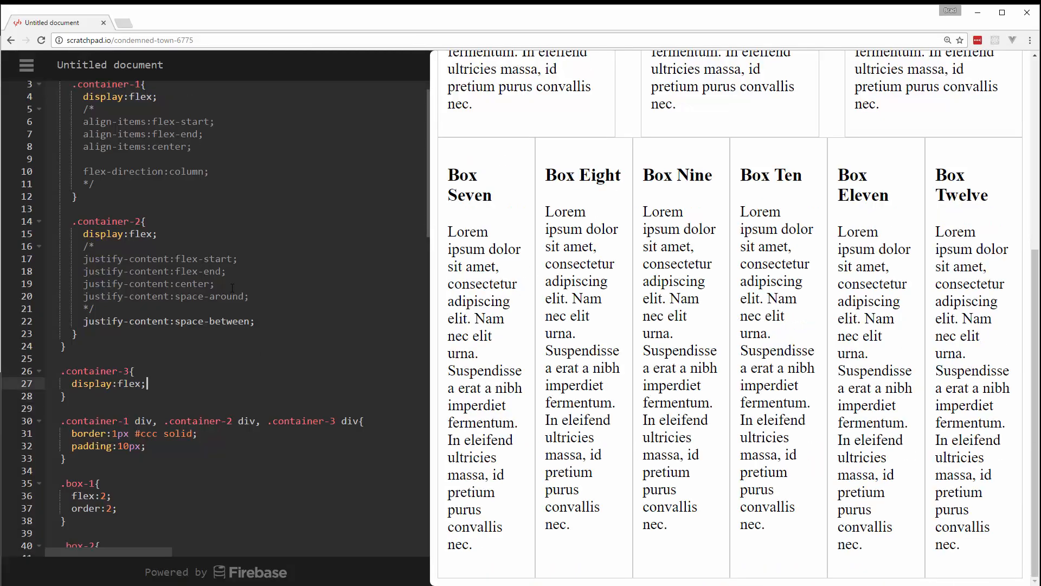
scroll("down", 3)
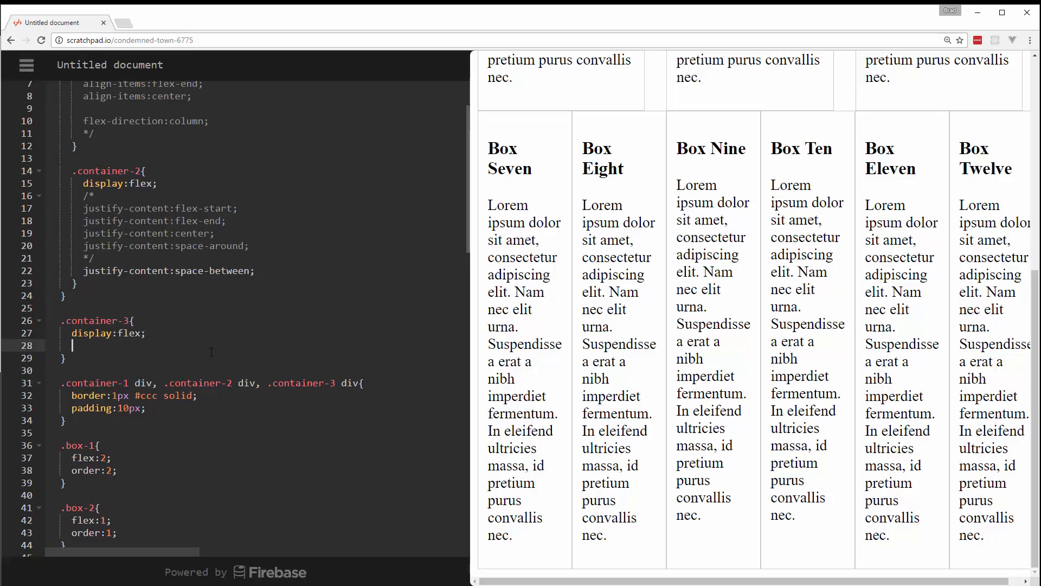
type("flex")
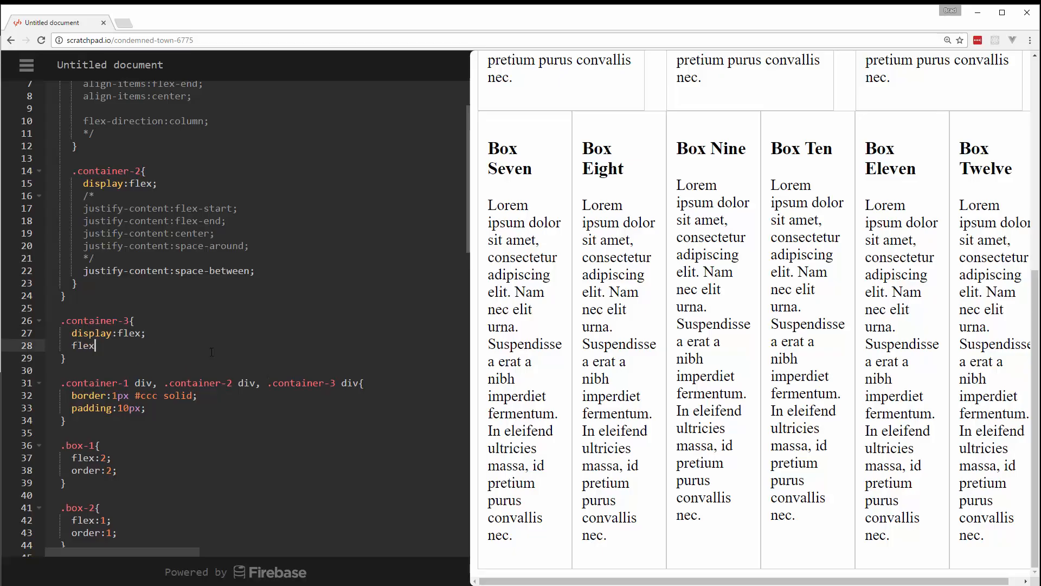
type("-wrap:")
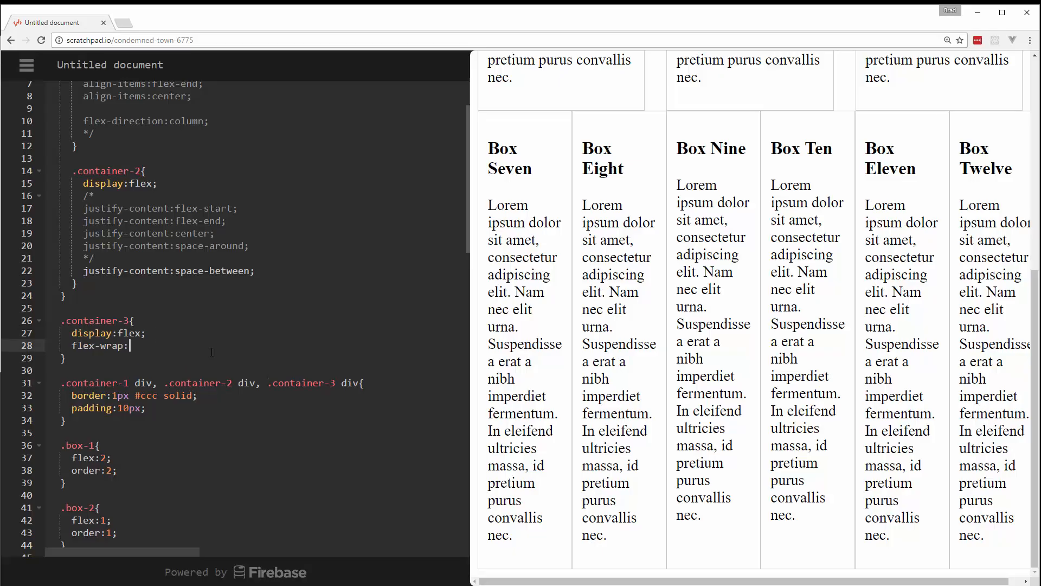
type("wrap;")
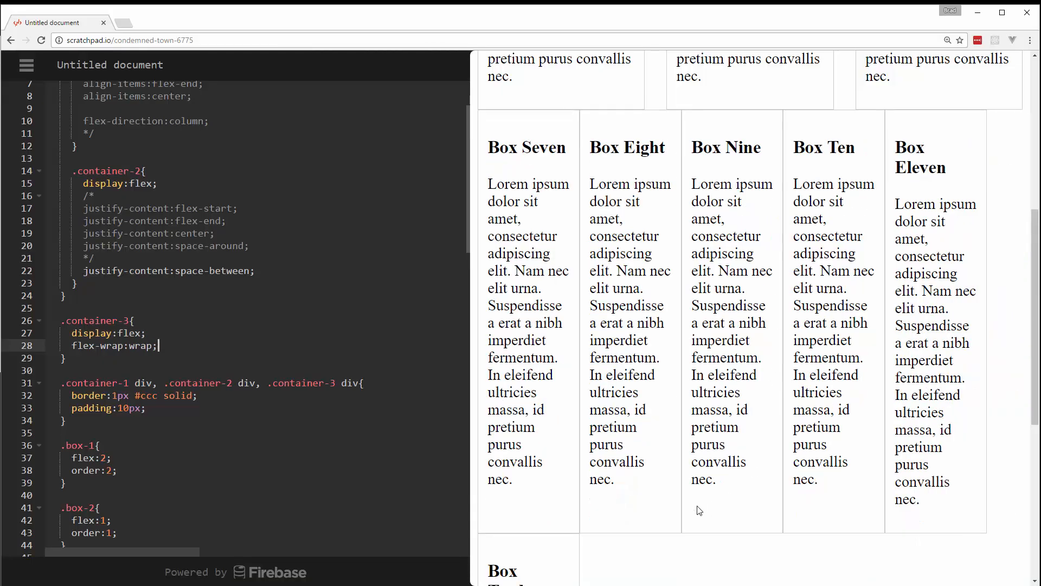
scroll("down", 3)
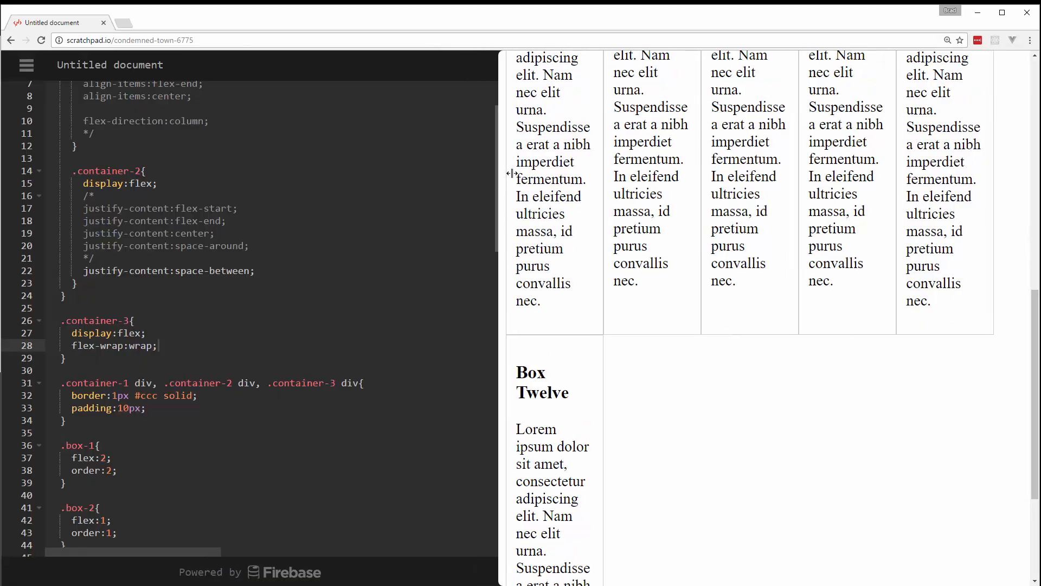
- Test narrow preview widths, then lower the .container-3-box flex-basis to a 10-based percentage
left_click_drag(498, 173, 588, 173)
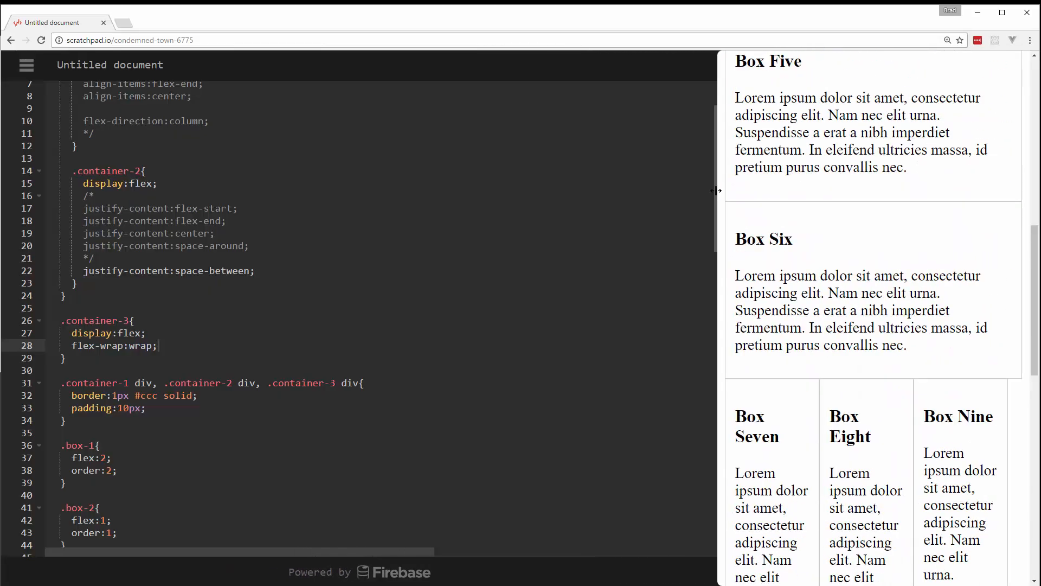
scroll("down", 3)
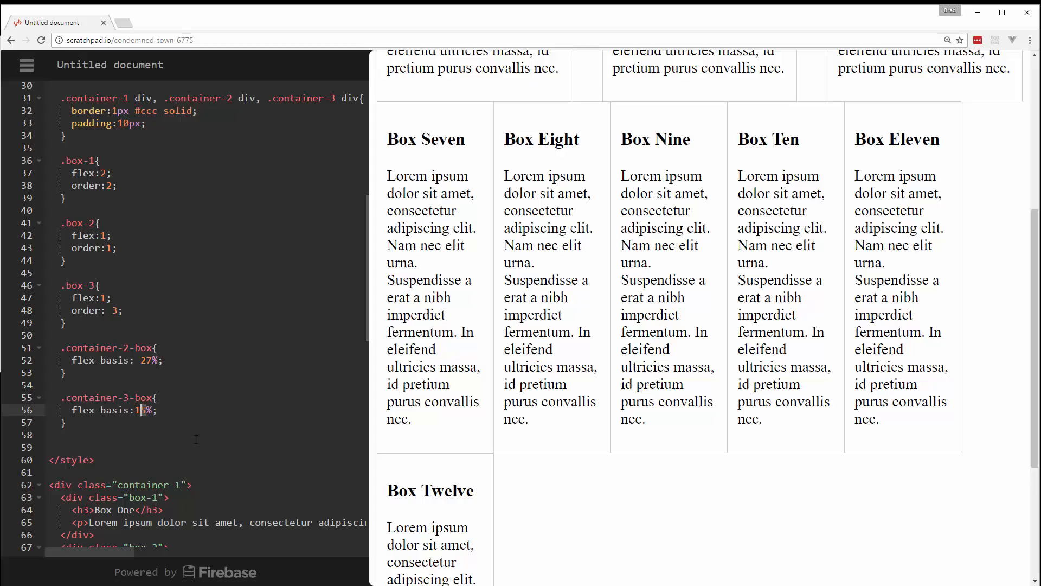
type("10")
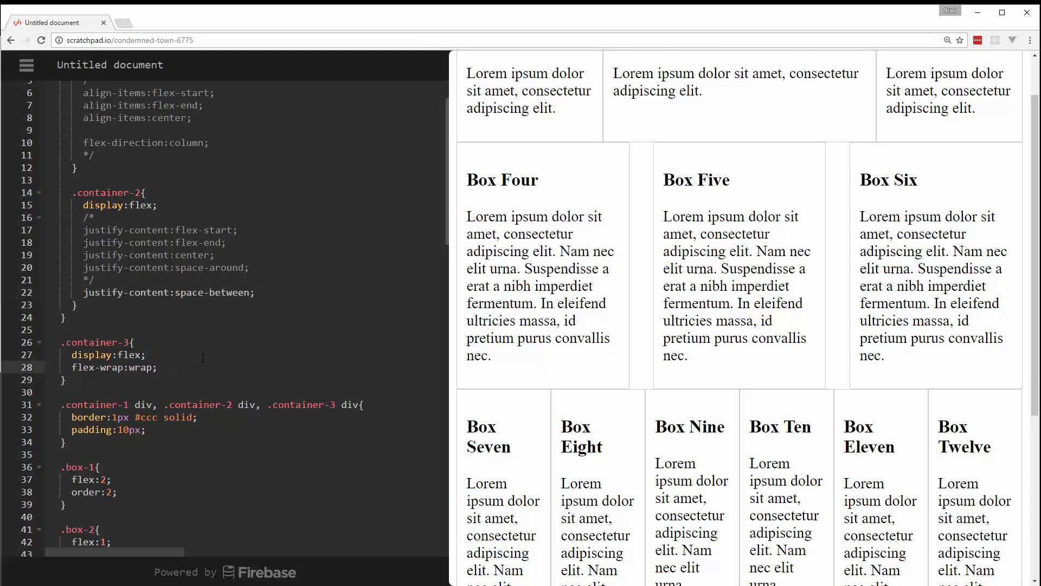
- Add justify-content:space-between; to .container-3 and review the code
type("justify-content:space-between;")
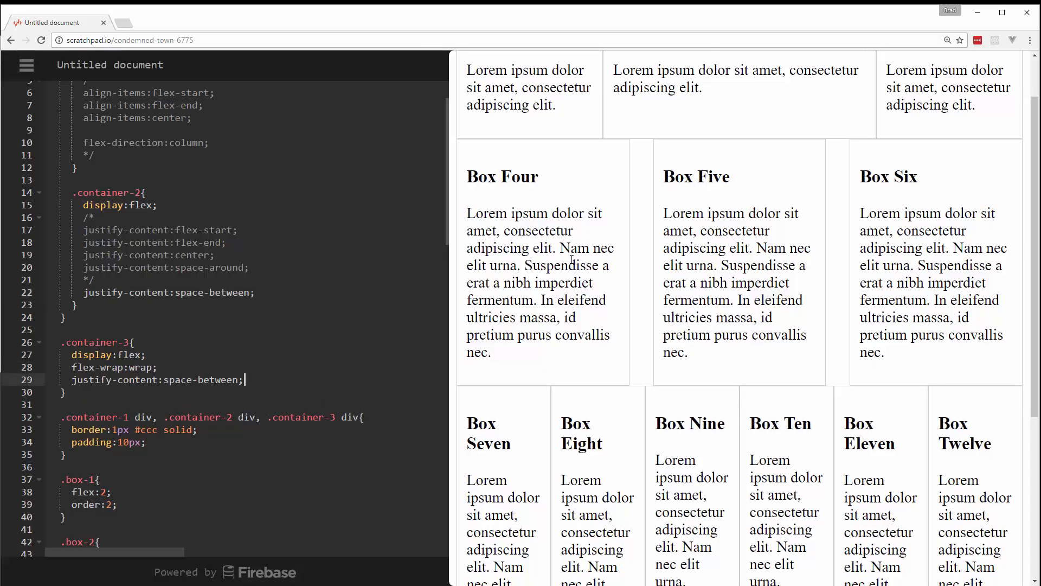
scroll("down", 3)
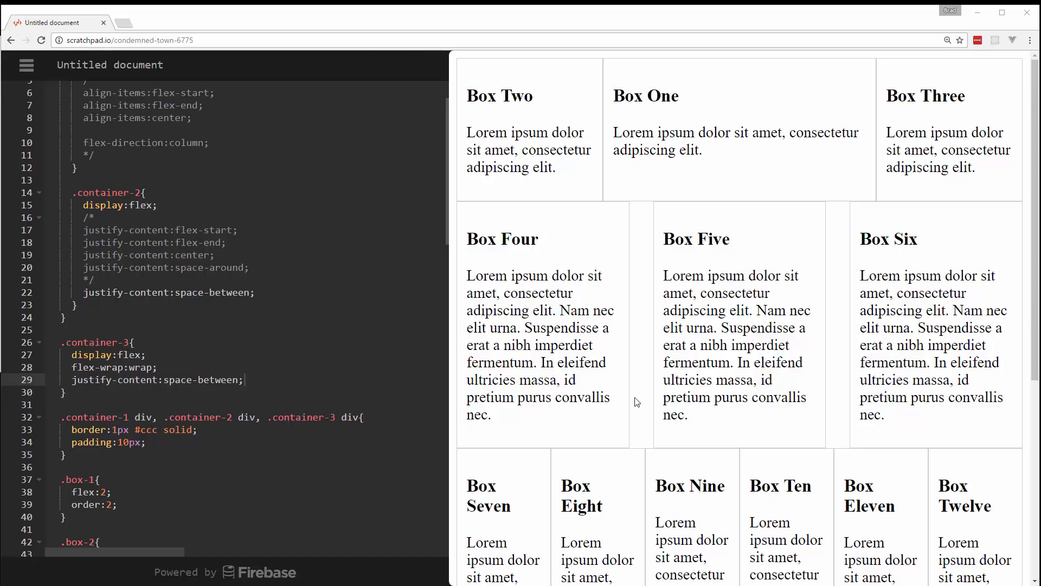
scroll("down", 3)
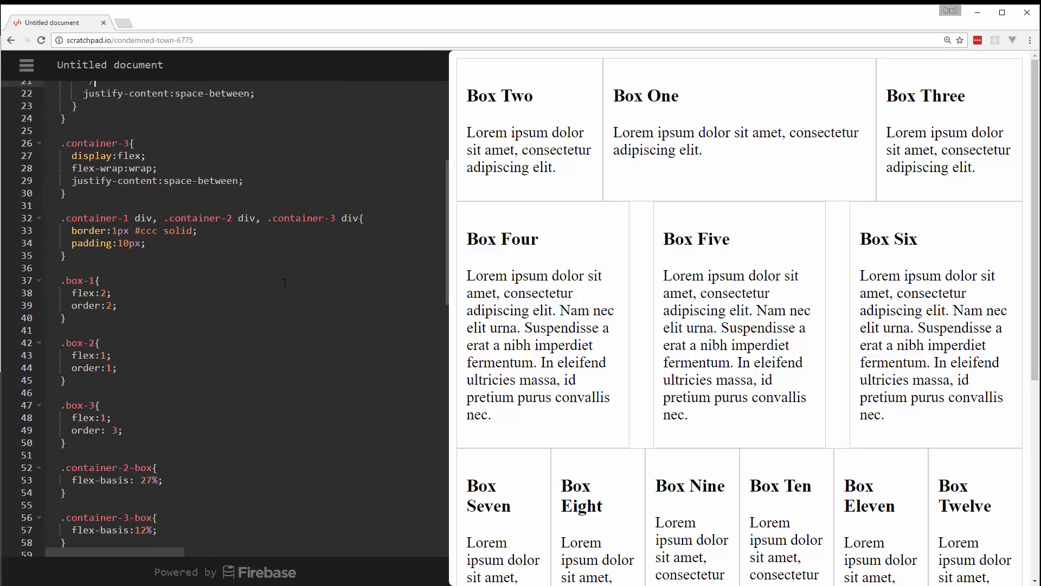
scroll("down", 3)
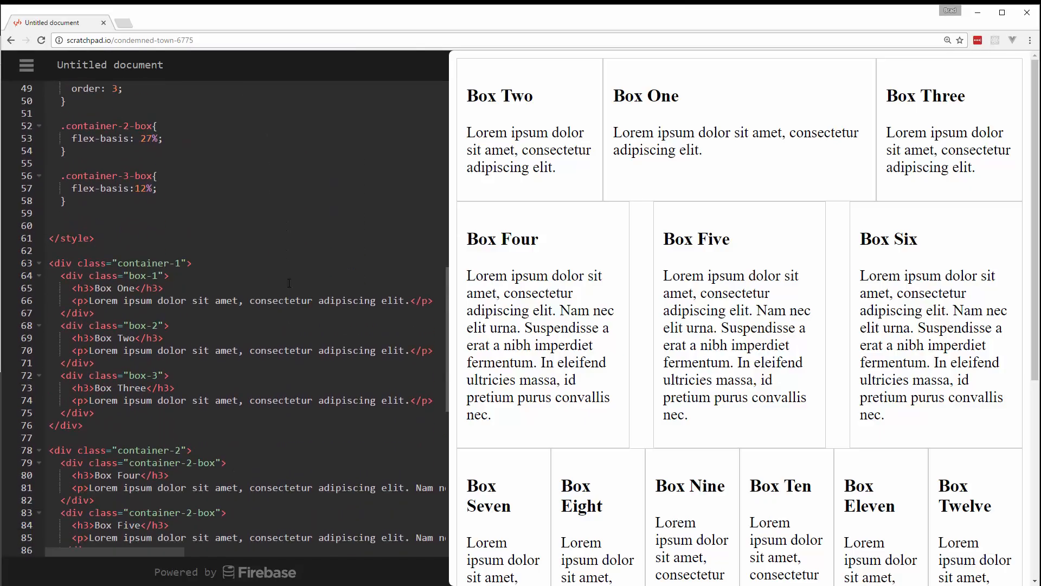
scroll("down", 3)
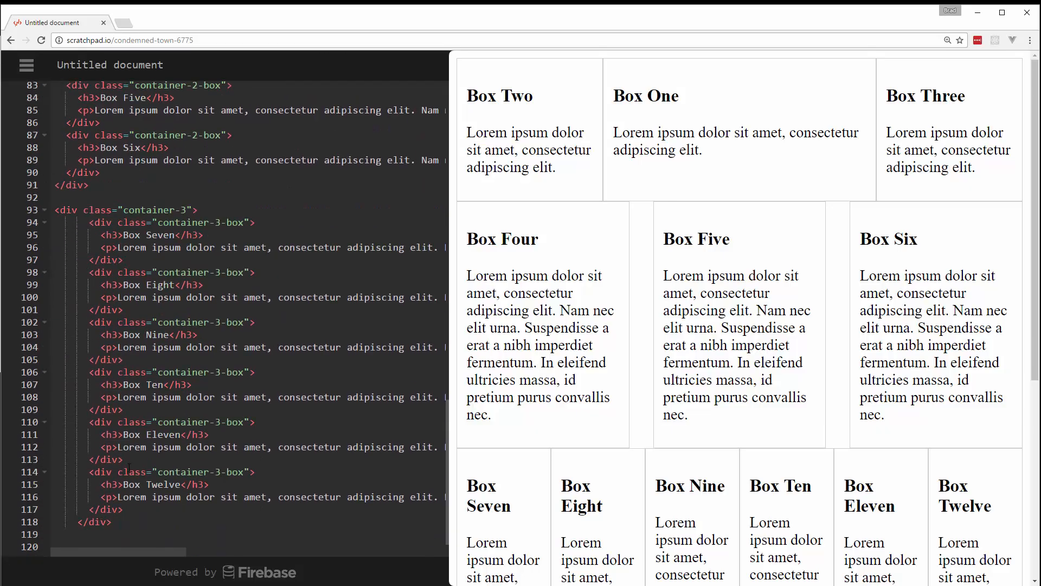